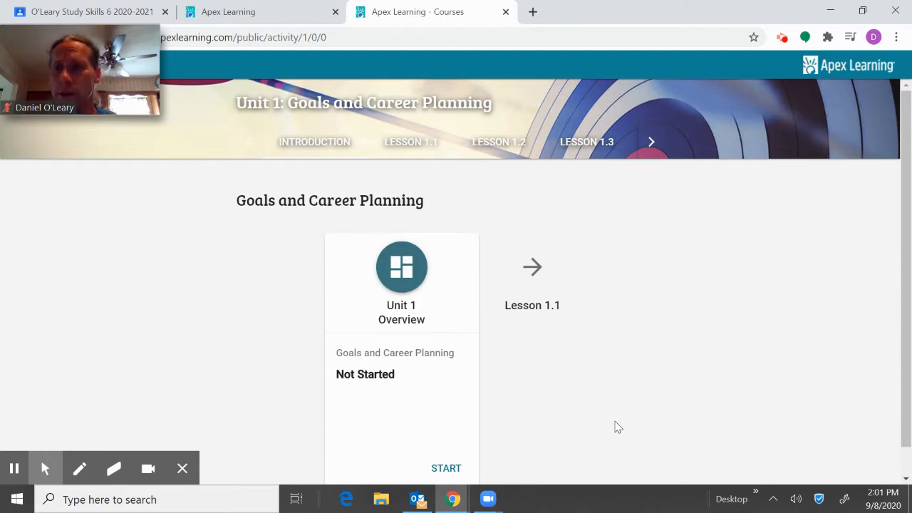
mouse_move(597, 397)
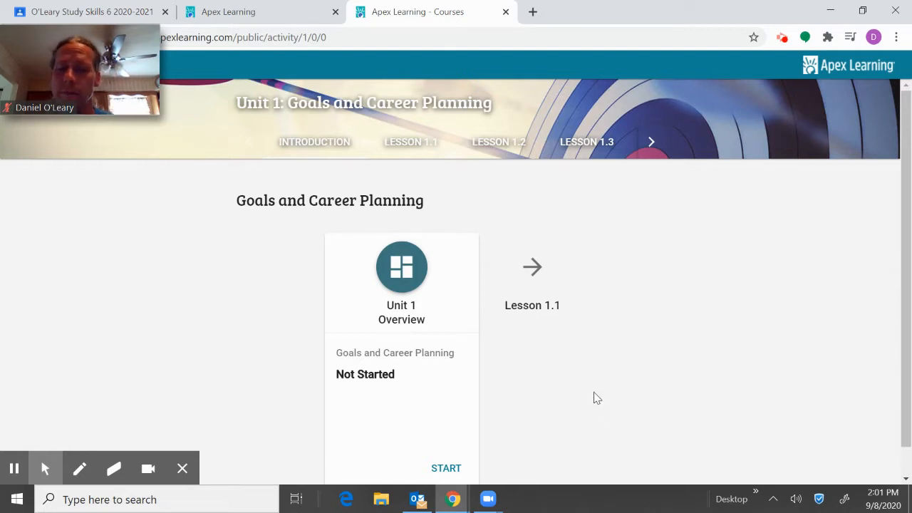
mouse_move(385, 297)
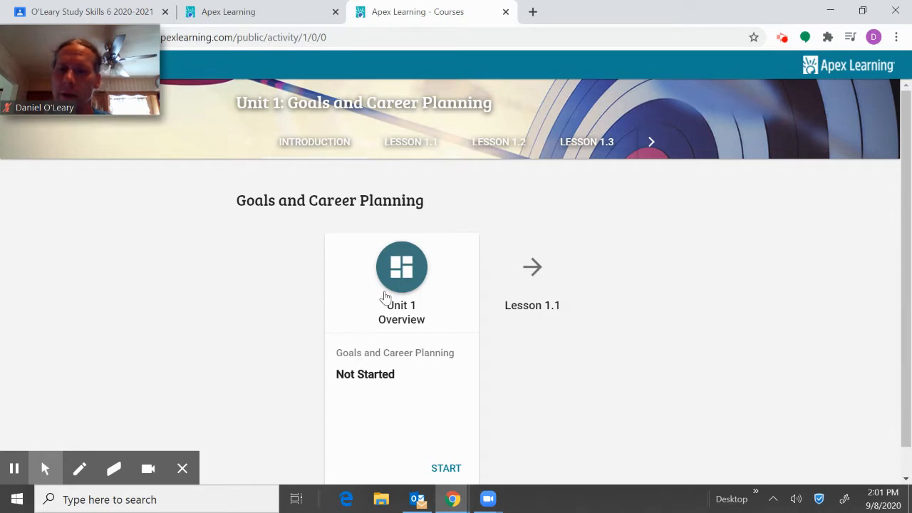
mouse_move(531, 248)
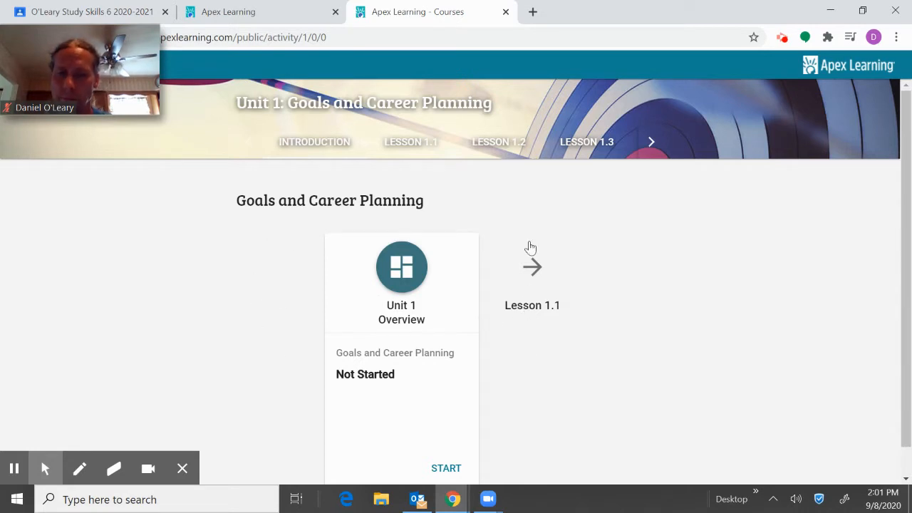
Step: From the Unit 1 overview, enter Lesson 1.1, The Need for Financial Literacy
left_click(532, 266)
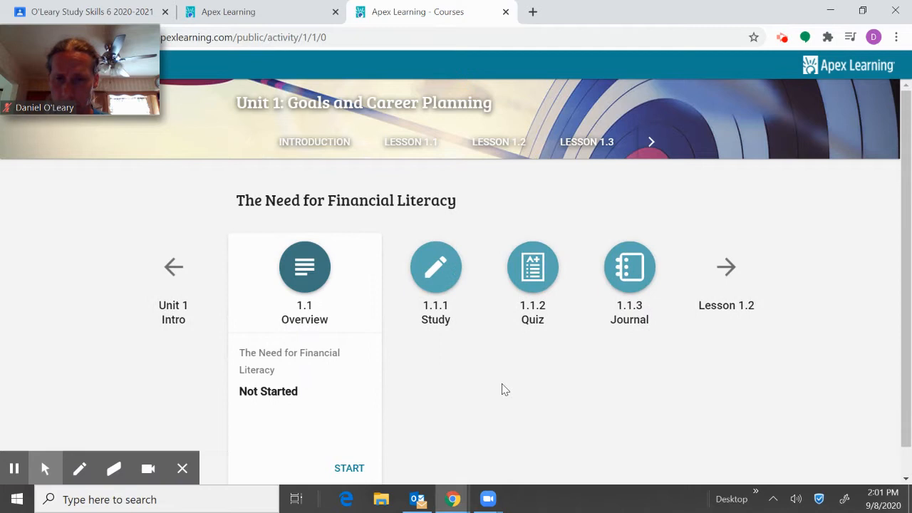
mouse_move(325, 329)
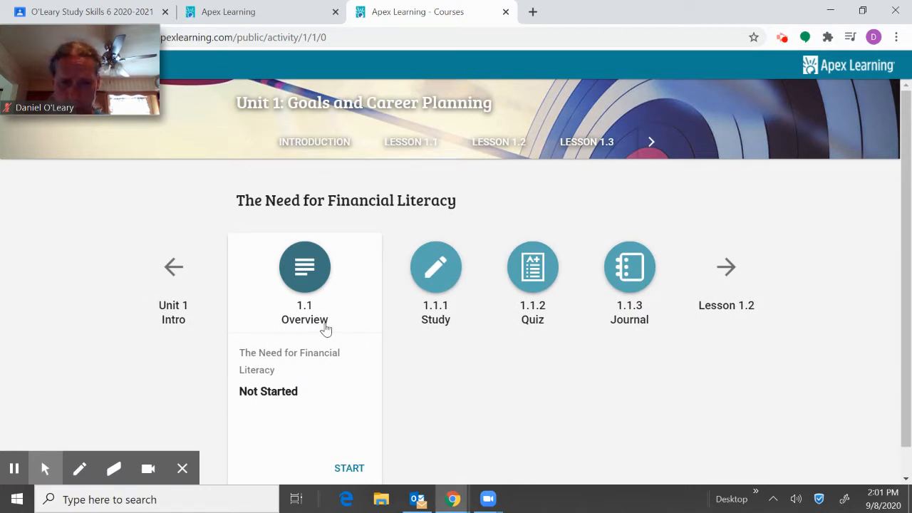
mouse_move(360, 361)
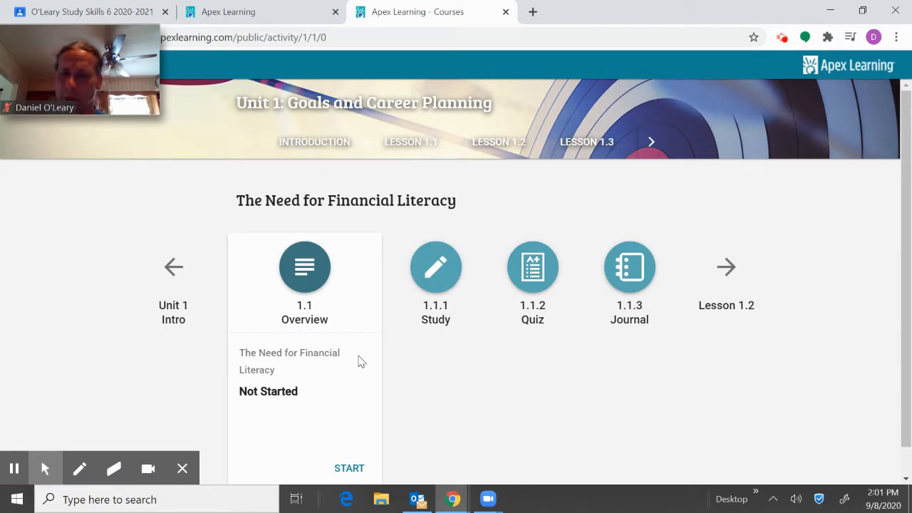
mouse_move(422, 377)
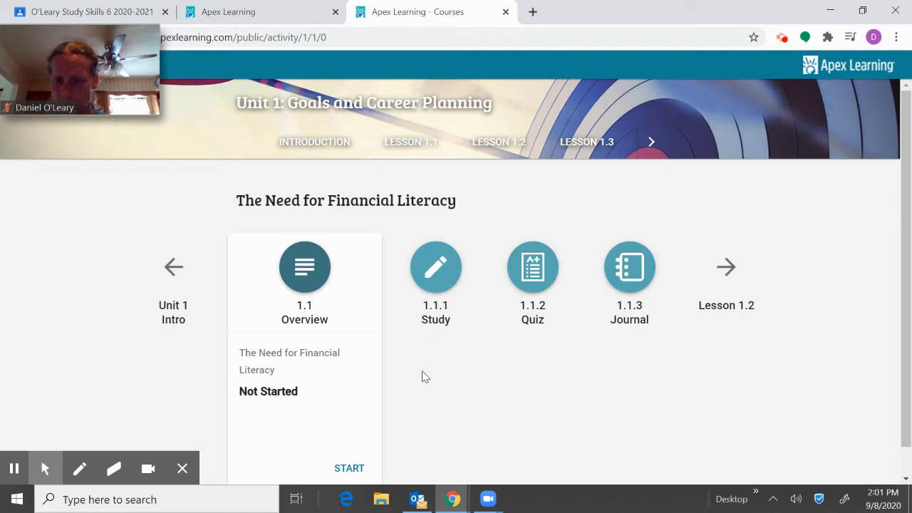
mouse_move(551, 341)
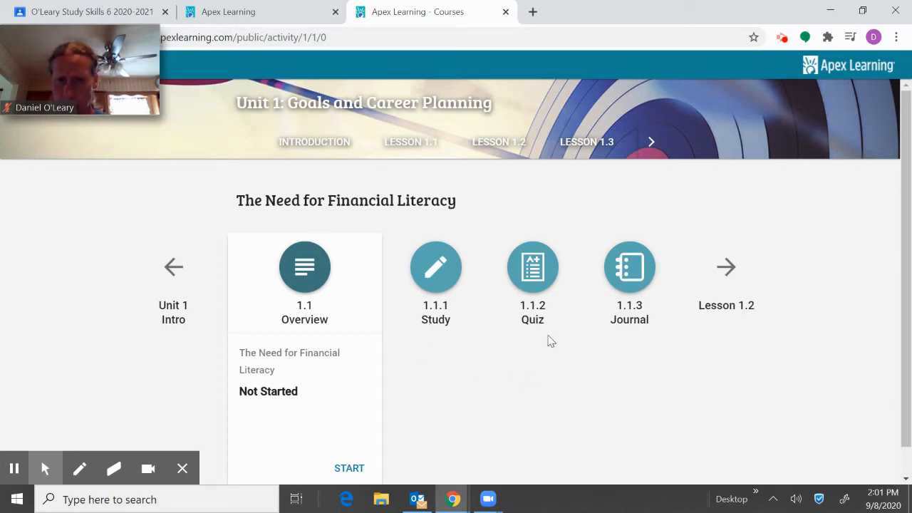
mouse_move(448, 328)
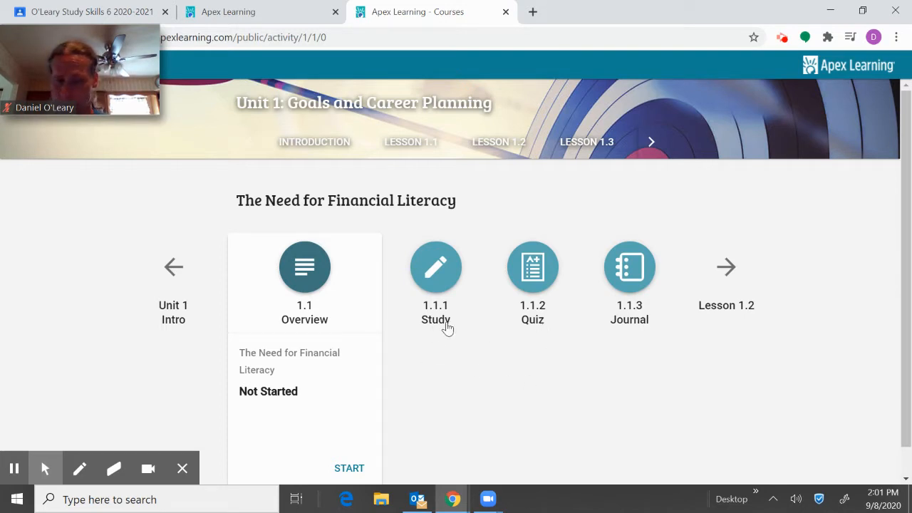
mouse_move(441, 422)
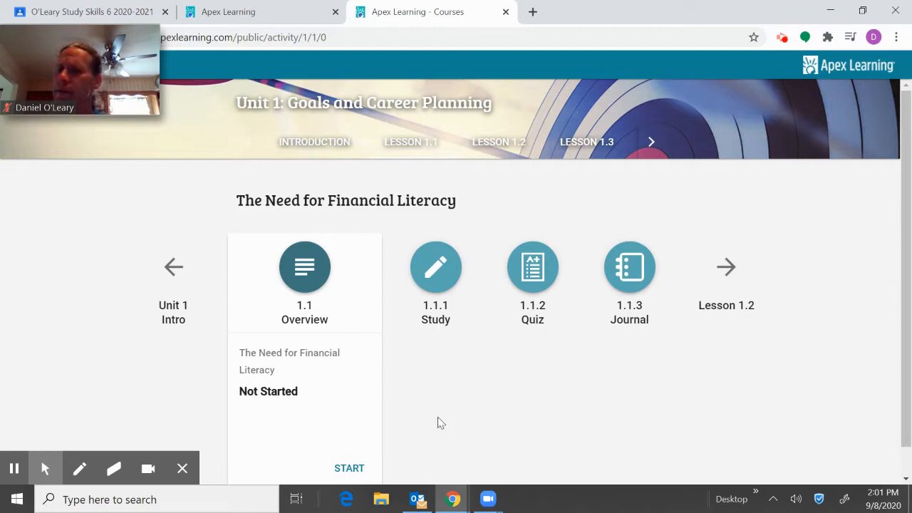
mouse_move(540, 333)
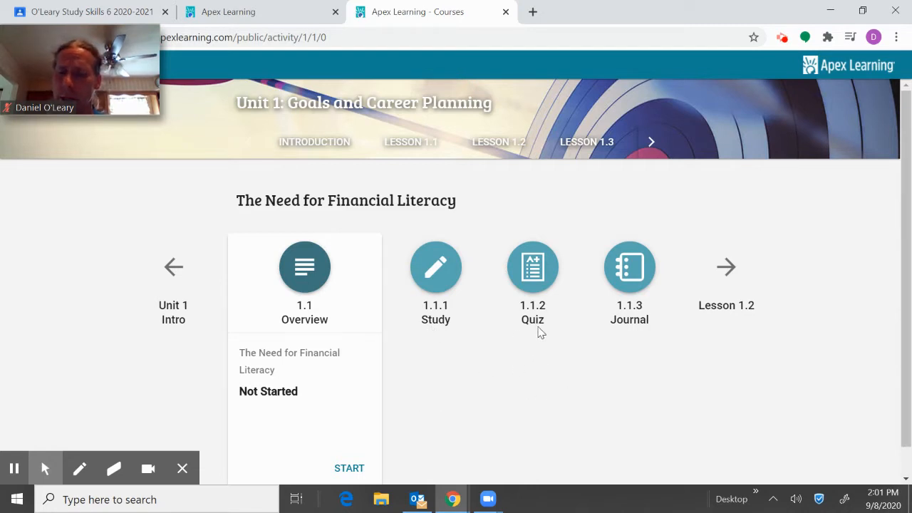
mouse_move(744, 354)
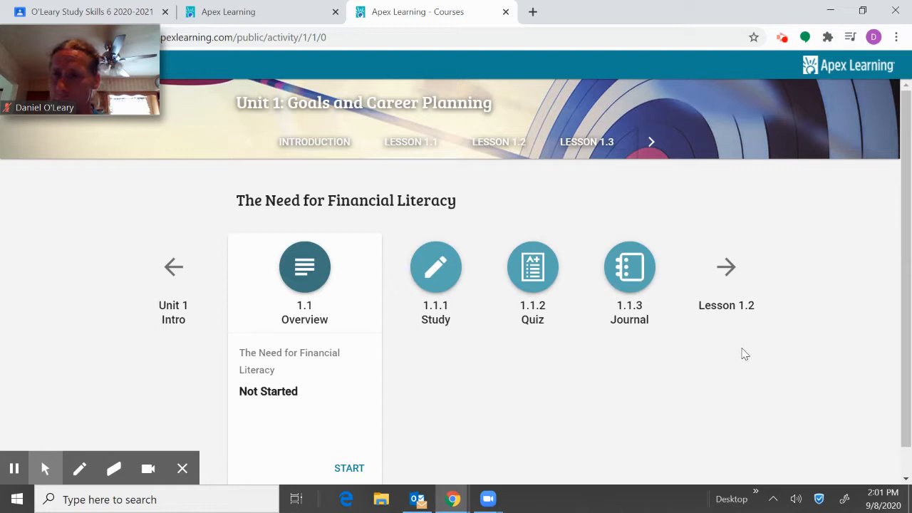
mouse_move(436, 328)
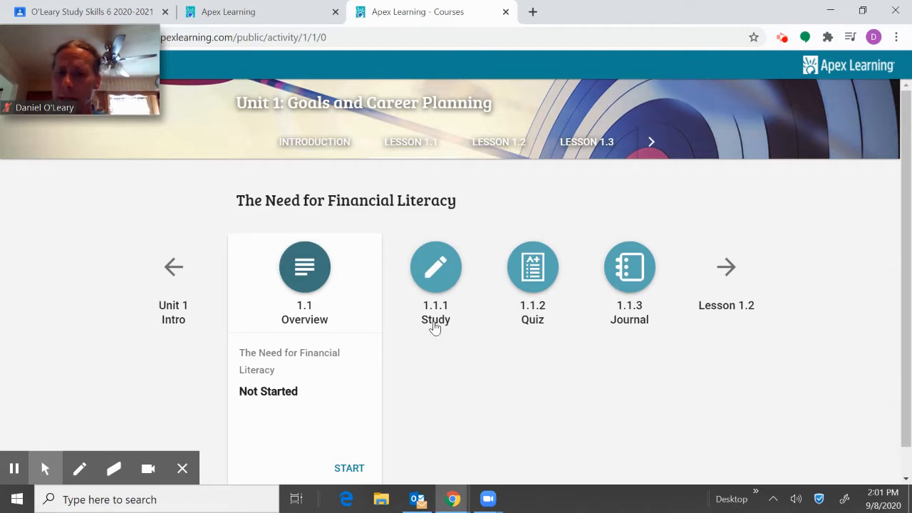
mouse_move(482, 321)
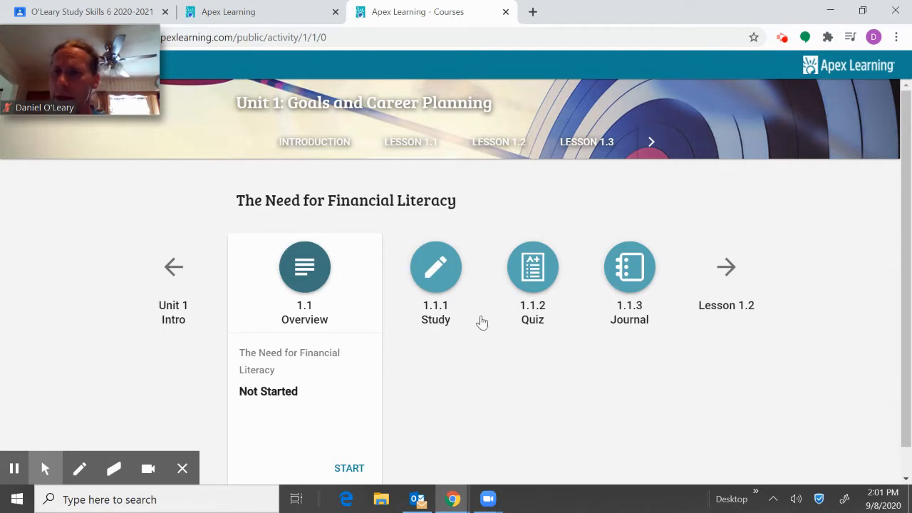
mouse_move(624, 344)
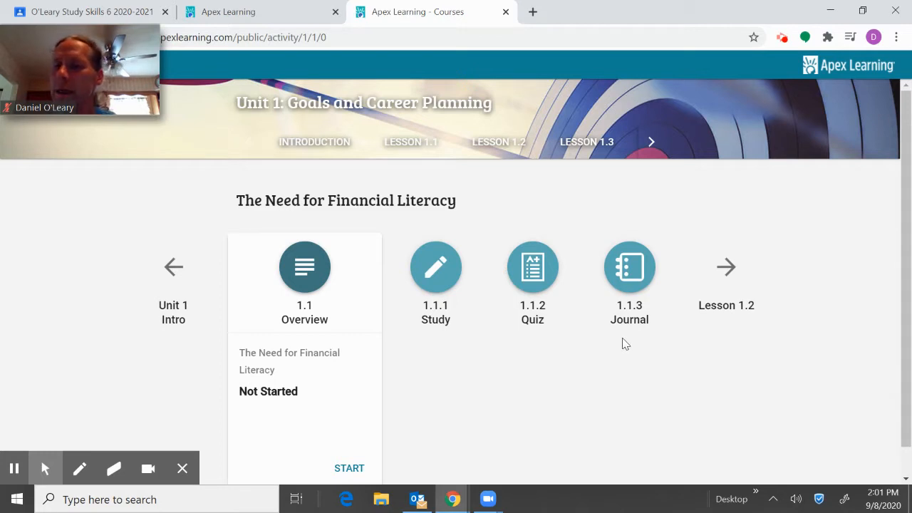
mouse_move(404, 326)
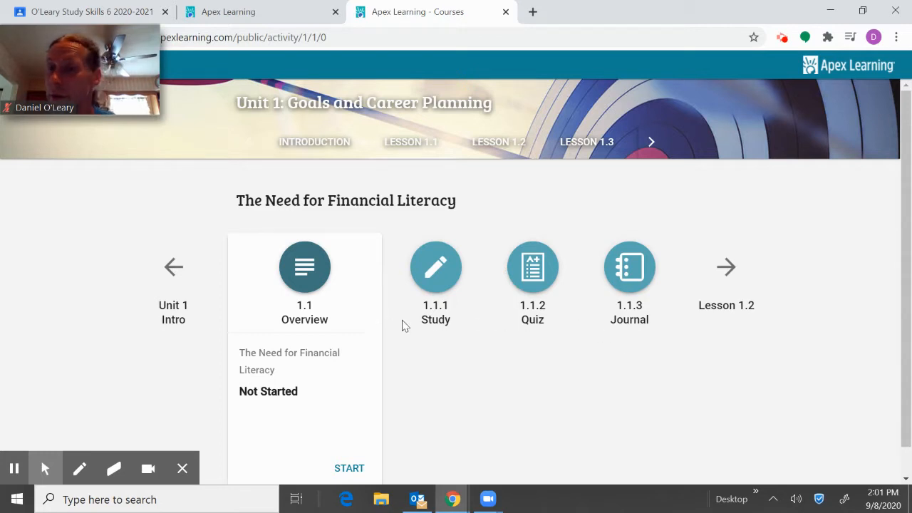
Step: Select the 1.1.1 Study activity and resume it at page 1 of 14
left_click(435, 267)
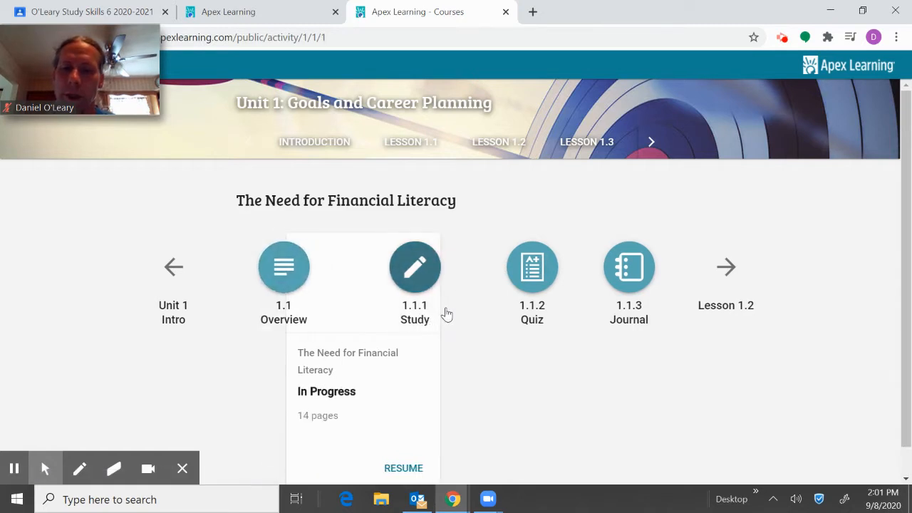
left_click(403, 468)
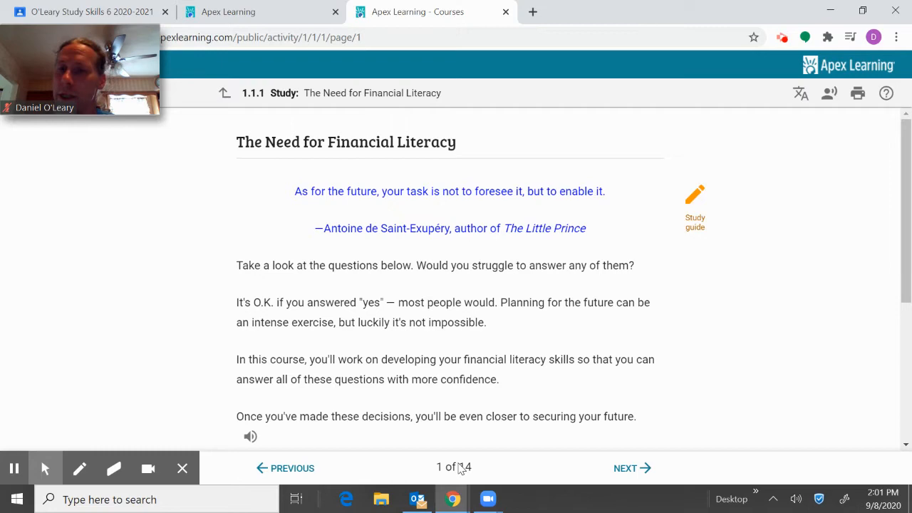
mouse_move(639, 351)
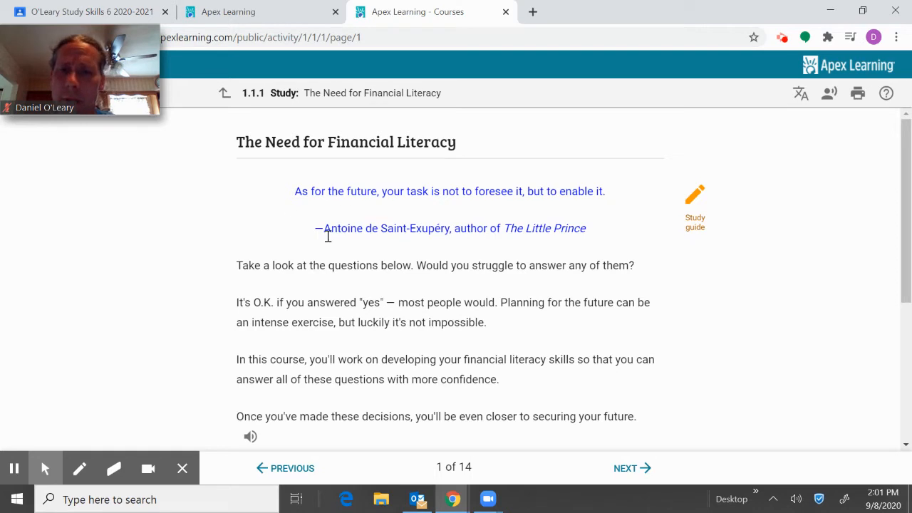
mouse_move(694, 220)
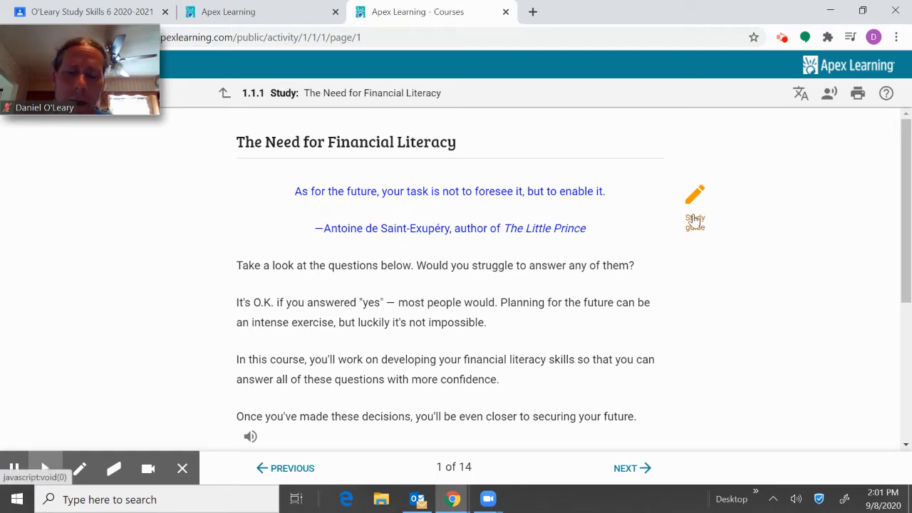
Step: Launch the Lesson 1.1 study guide in a new browser tab
left_click(695, 206)
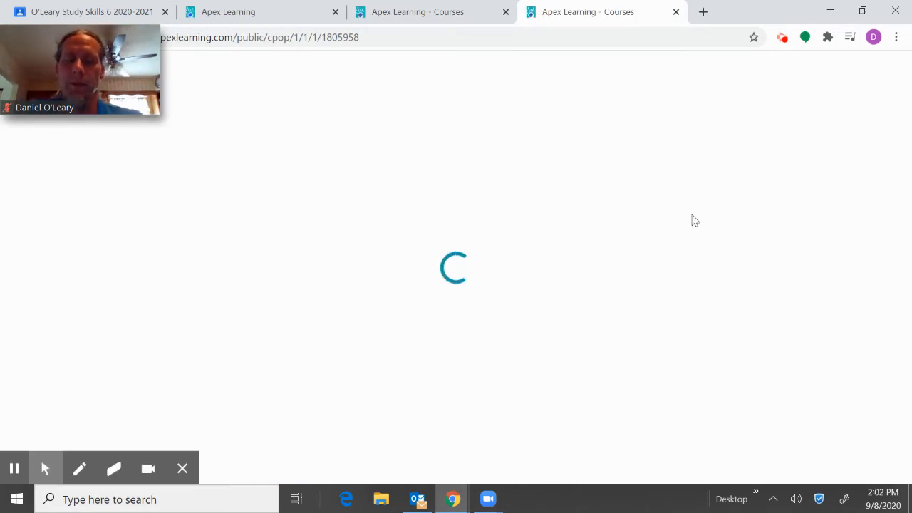
mouse_move(503, 201)
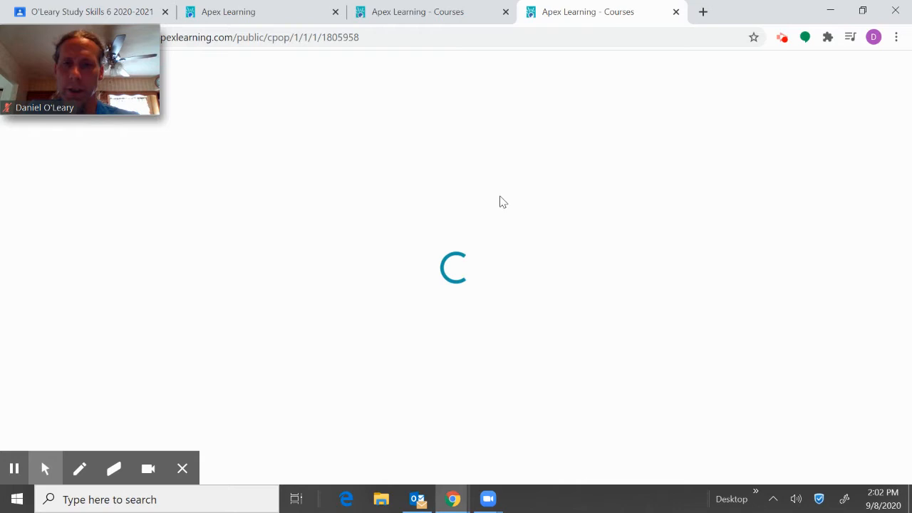
mouse_move(495, 201)
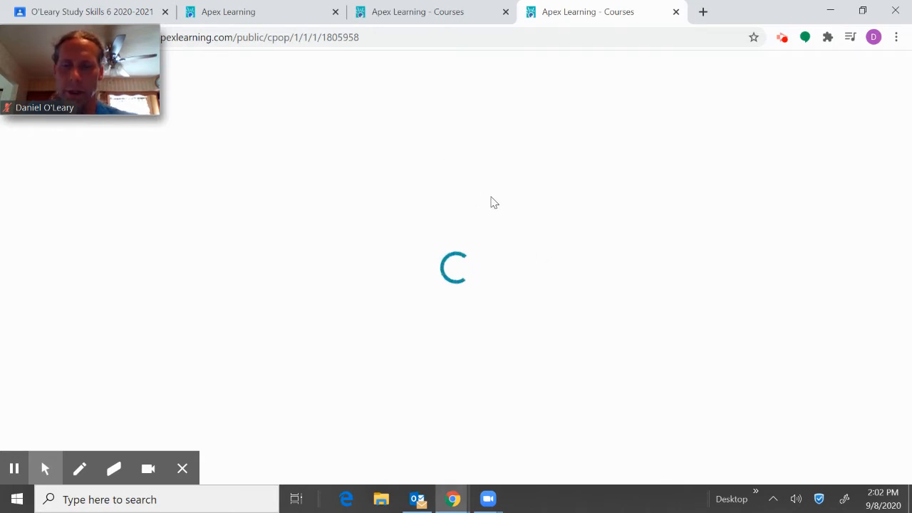
mouse_move(659, 150)
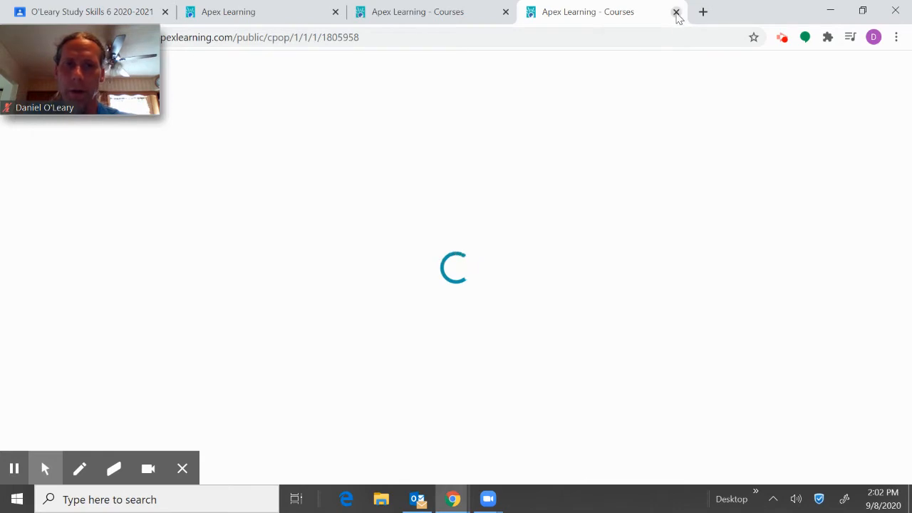
Step: Close the study guide and play the page-1 'Which job offer should I take?' video
left_click(675, 13)
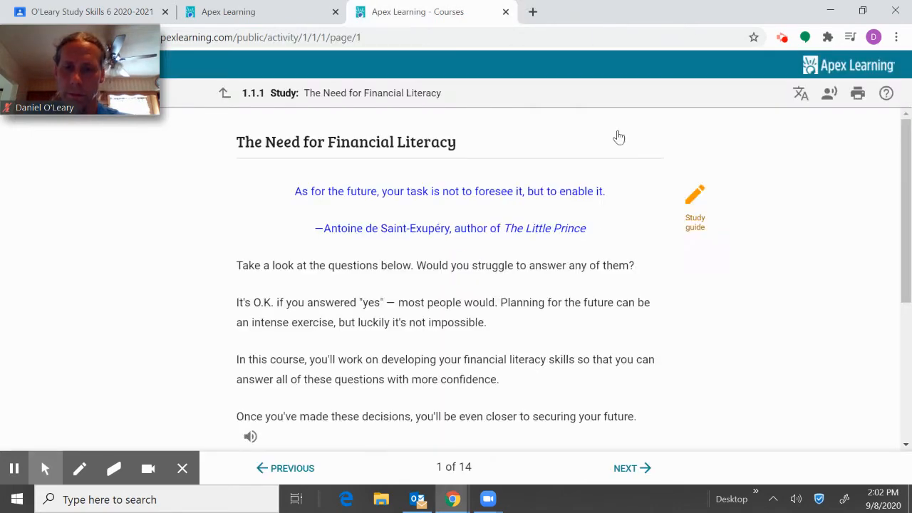
mouse_move(281, 284)
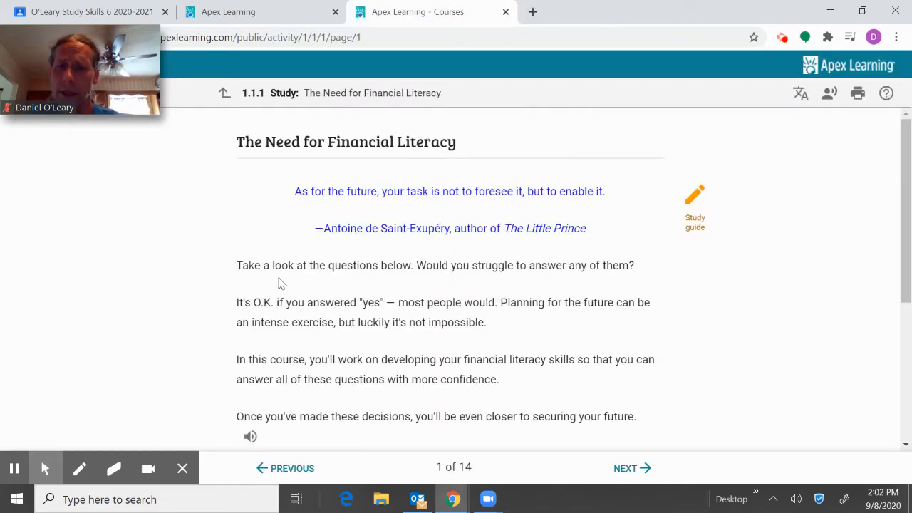
scroll("down", 3)
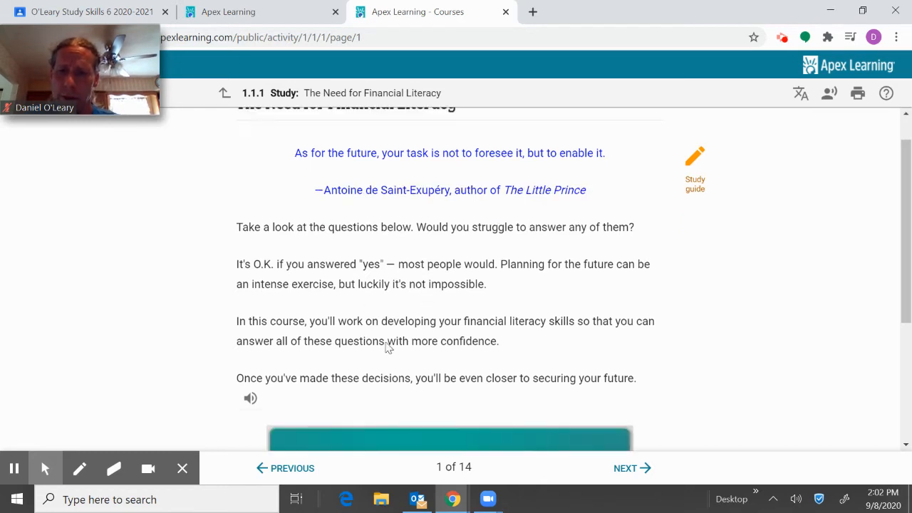
scroll("down", 3)
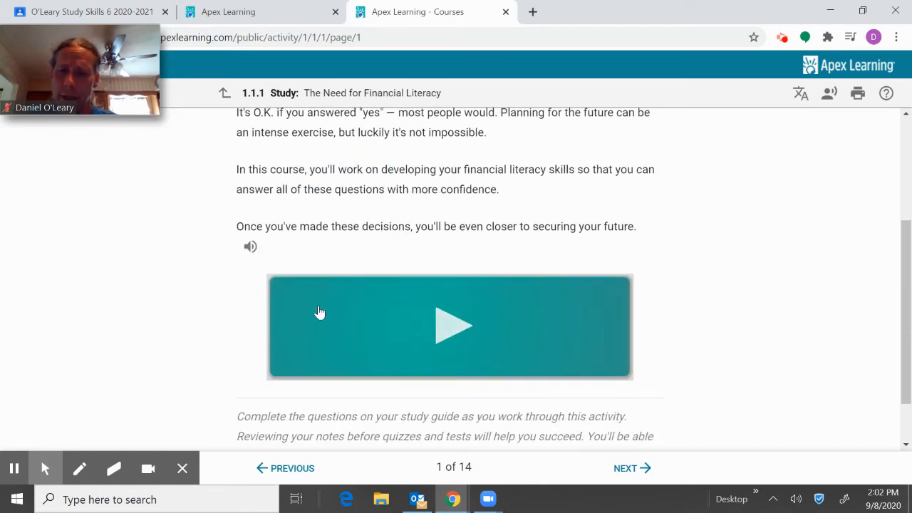
scroll("up", 3)
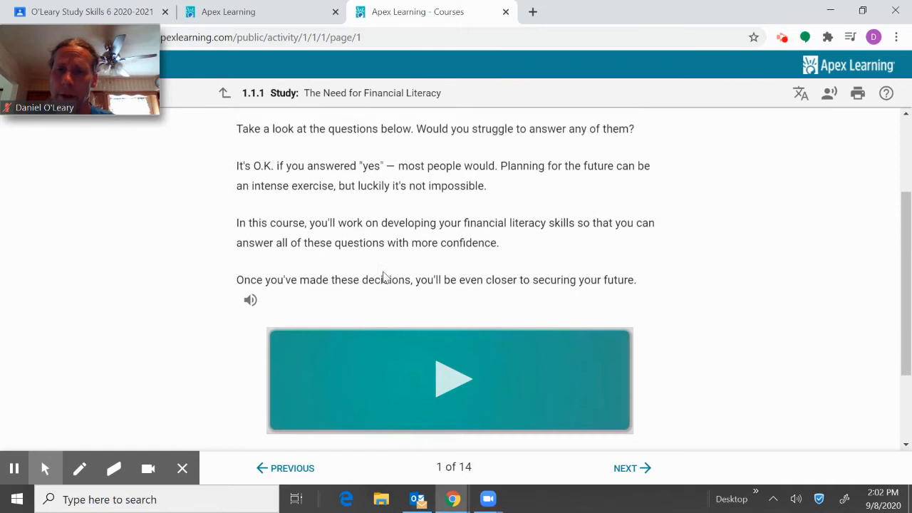
scroll("up", 3)
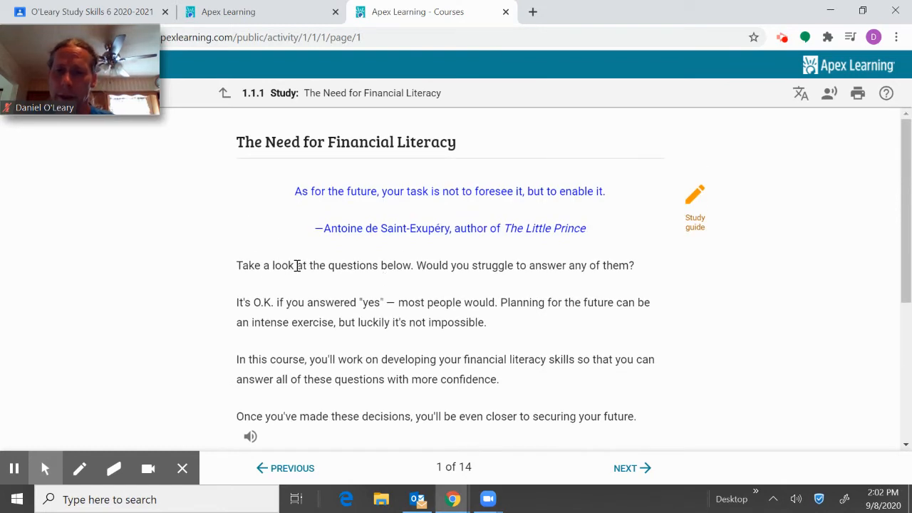
mouse_move(563, 295)
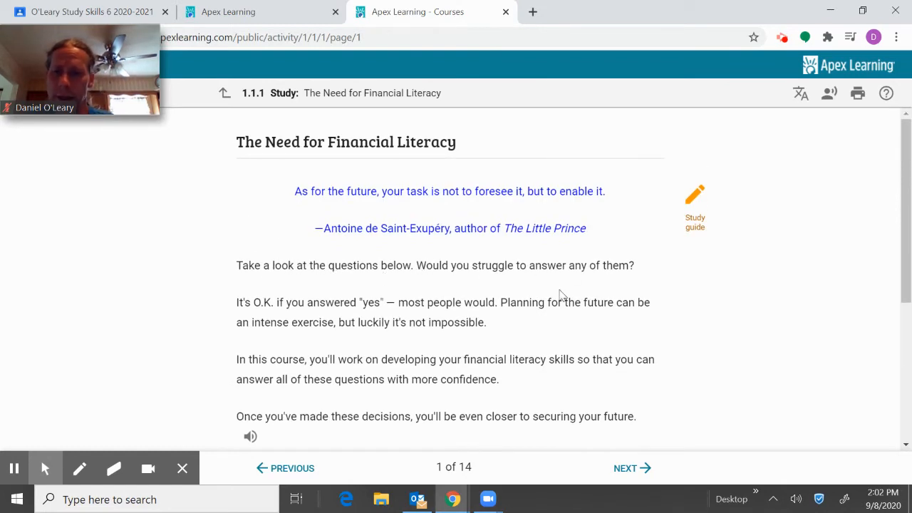
mouse_move(368, 387)
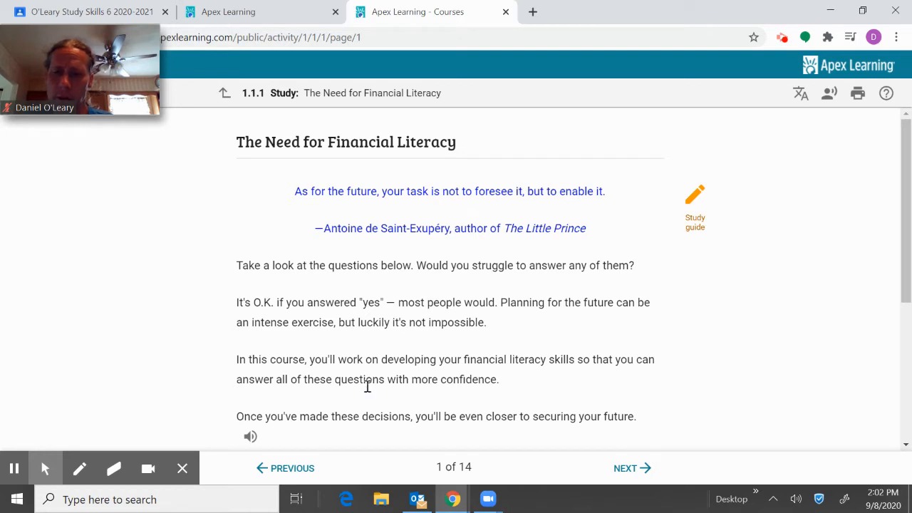
scroll("down", 3)
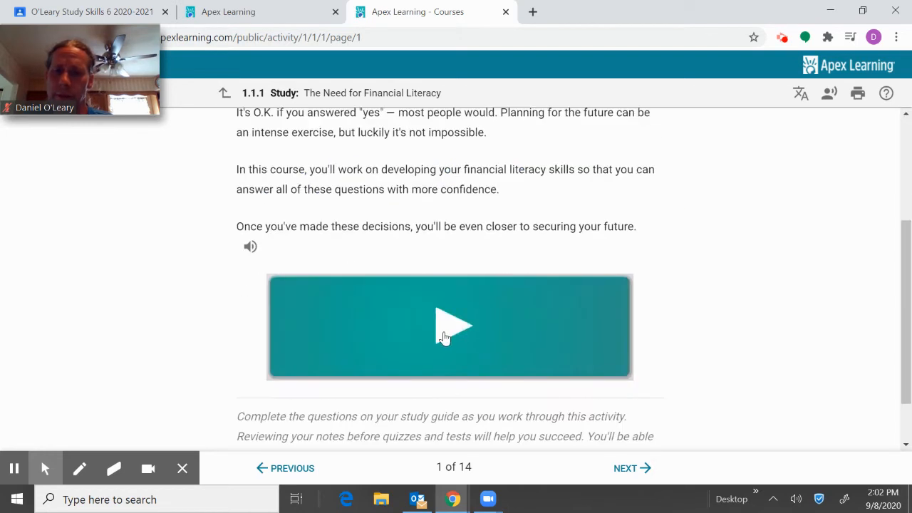
left_click(450, 326)
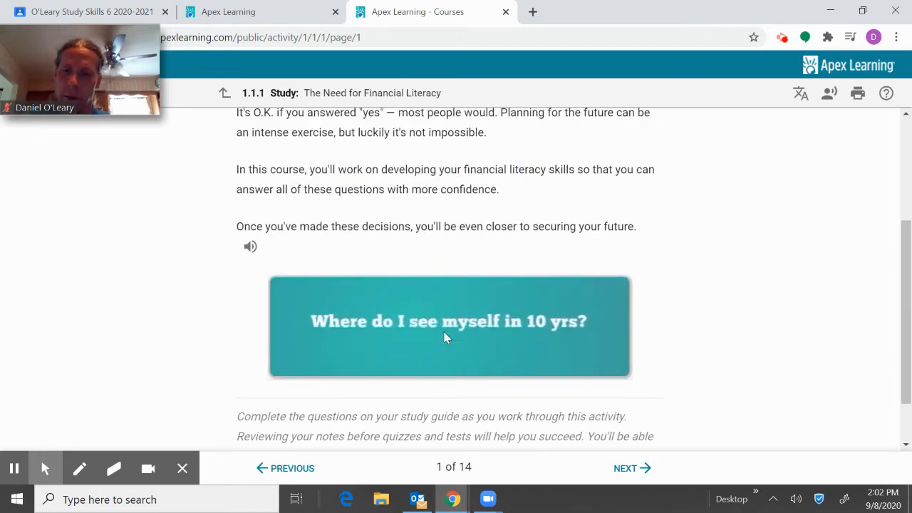
left_click(449, 326)
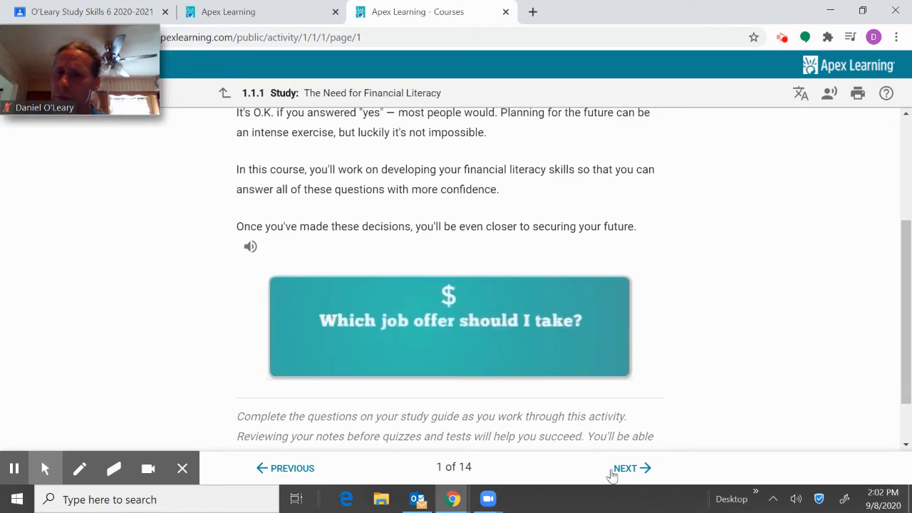
Step: Advance to page 2, then view and close the financial literacy glossary definition
left_click(624, 468)
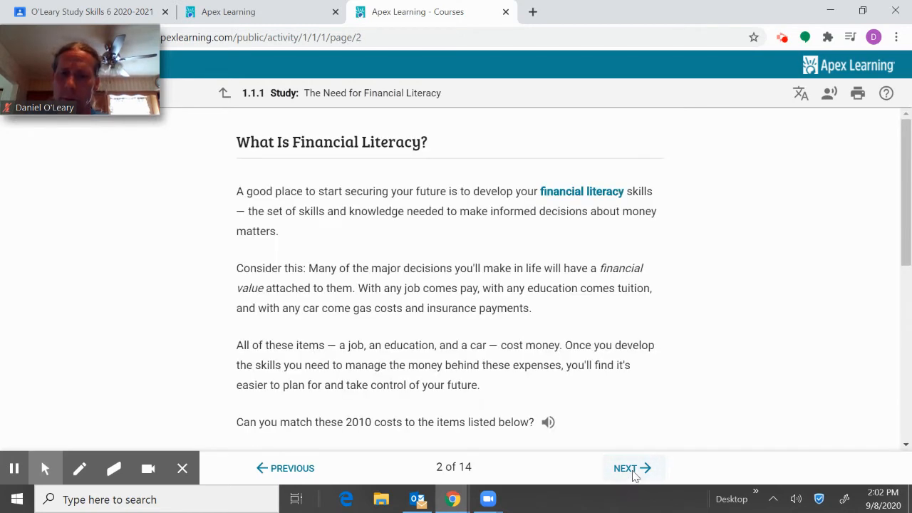
mouse_move(287, 194)
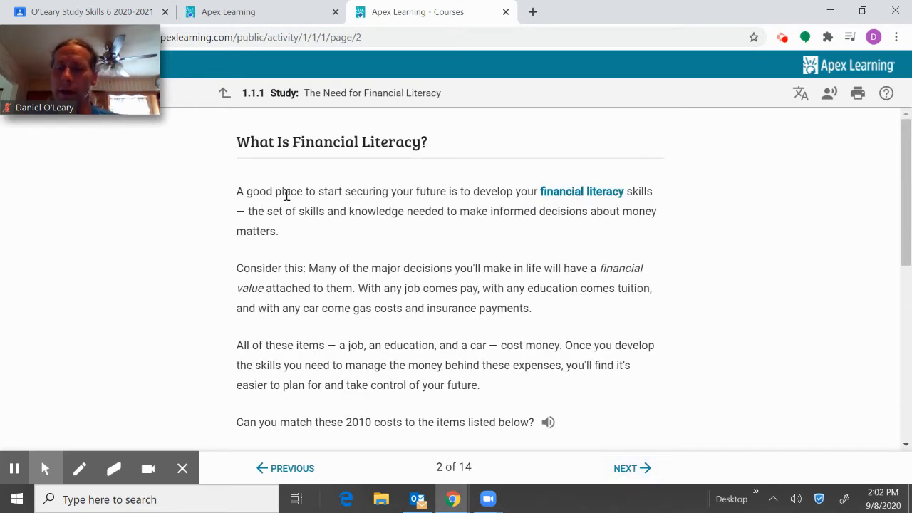
mouse_move(482, 438)
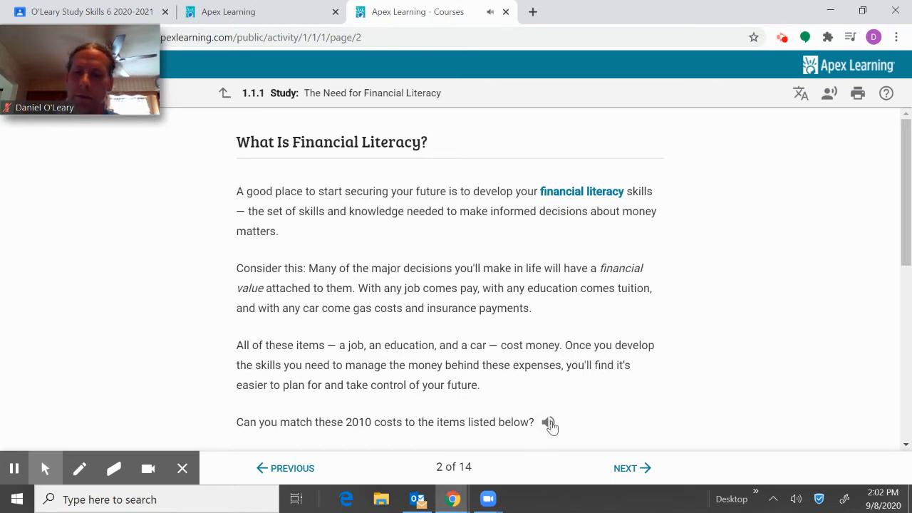
scroll("down", 3)
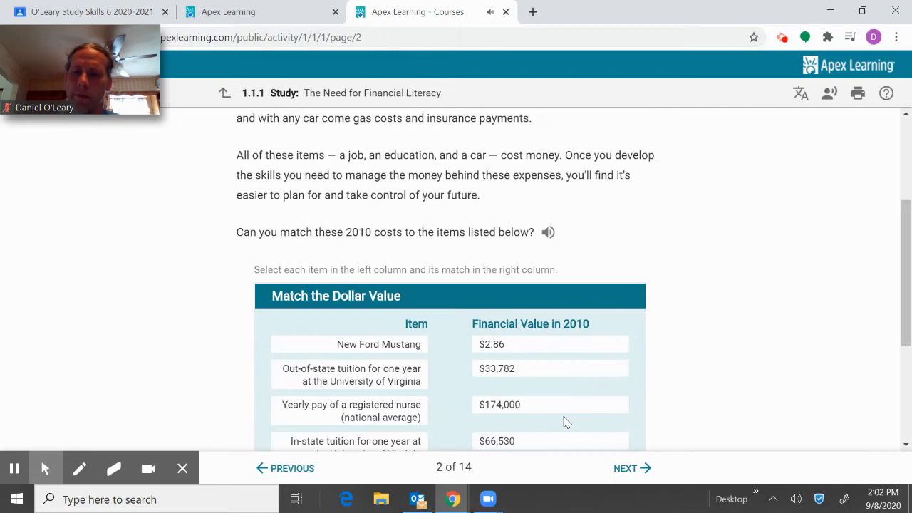
mouse_move(545, 285)
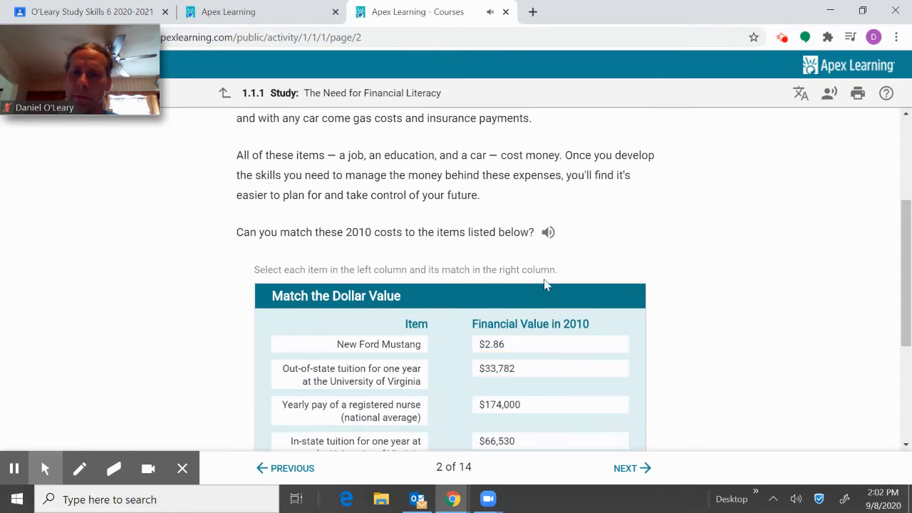
scroll("up", 3)
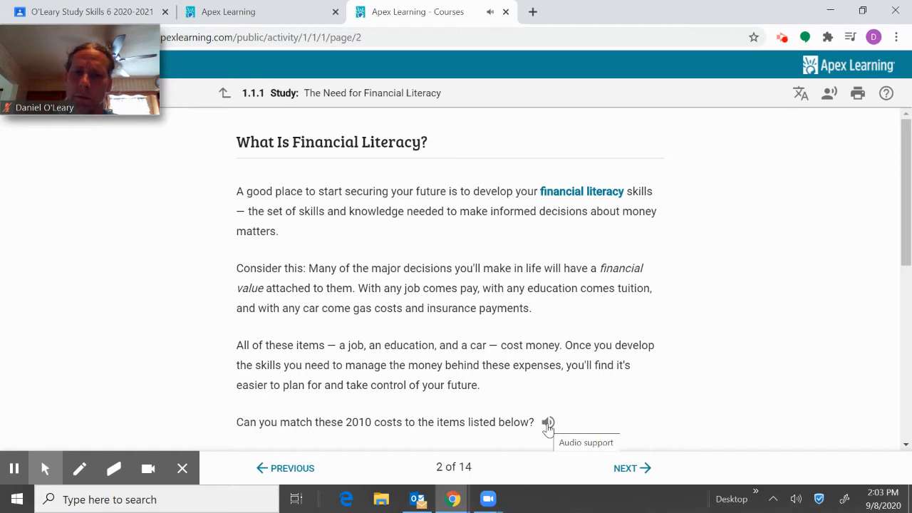
mouse_move(221, 205)
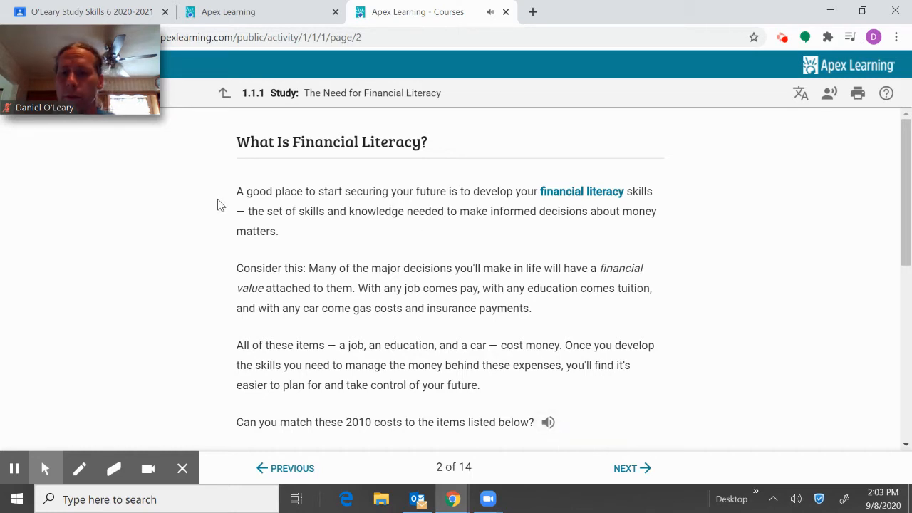
mouse_move(570, 200)
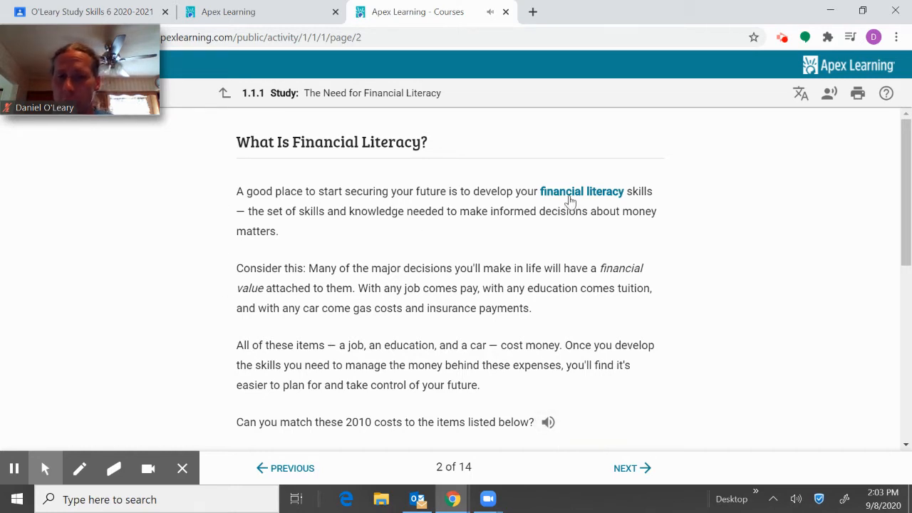
mouse_move(481, 203)
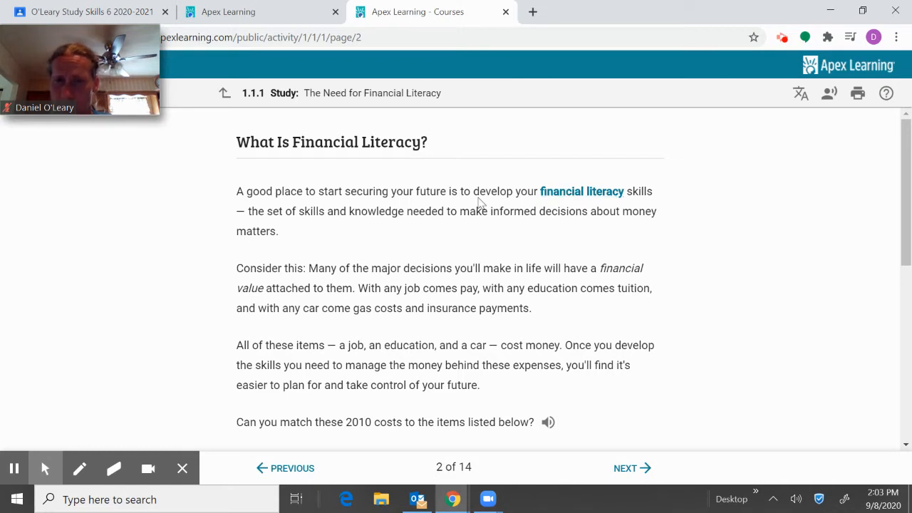
mouse_move(581, 190)
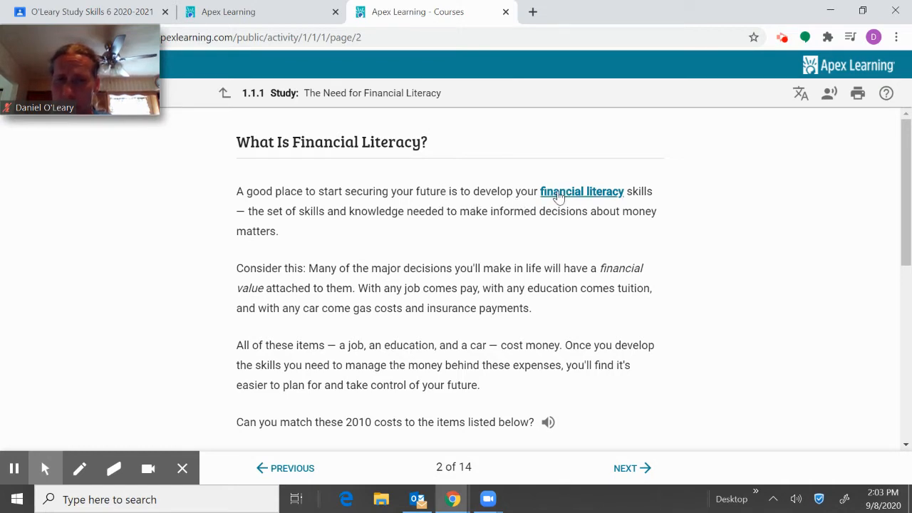
left_click(582, 191)
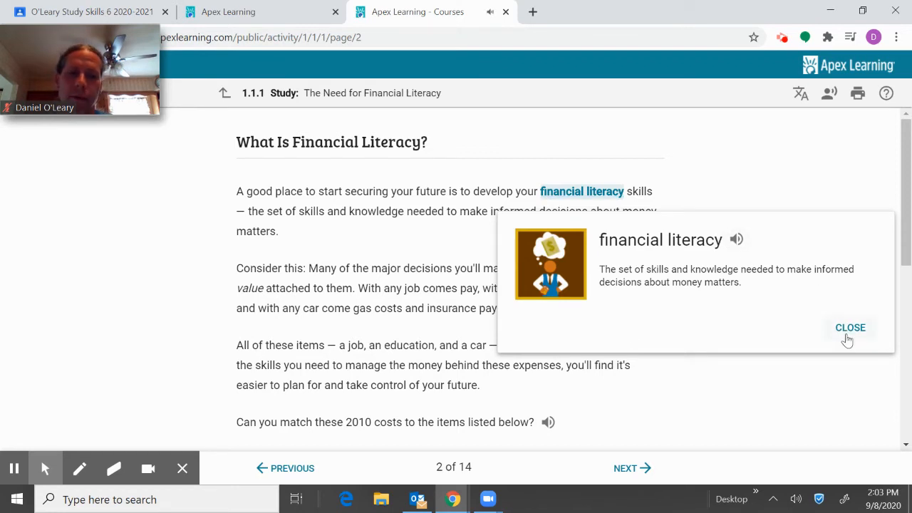
left_click(850, 327)
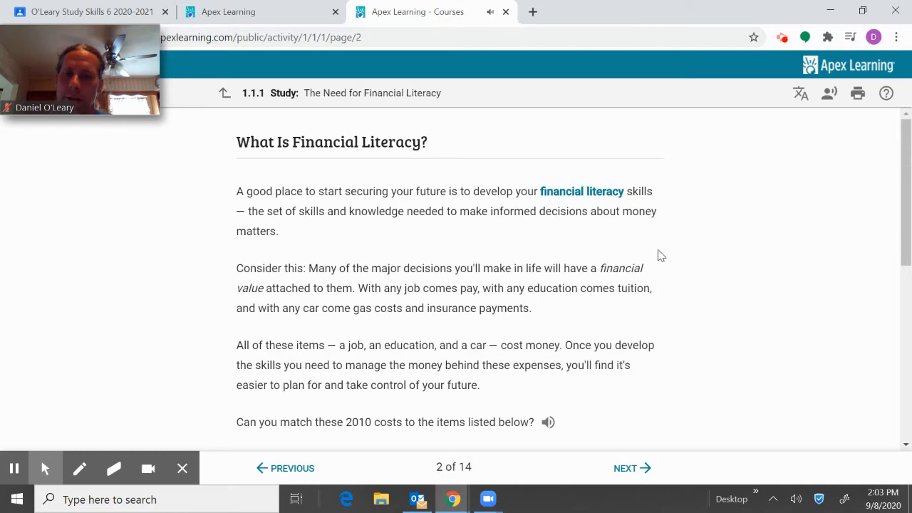
Step: Pair New Ford Mustang with $22,440 in the dollar-value table, then advance to page 3
scroll("down", 3)
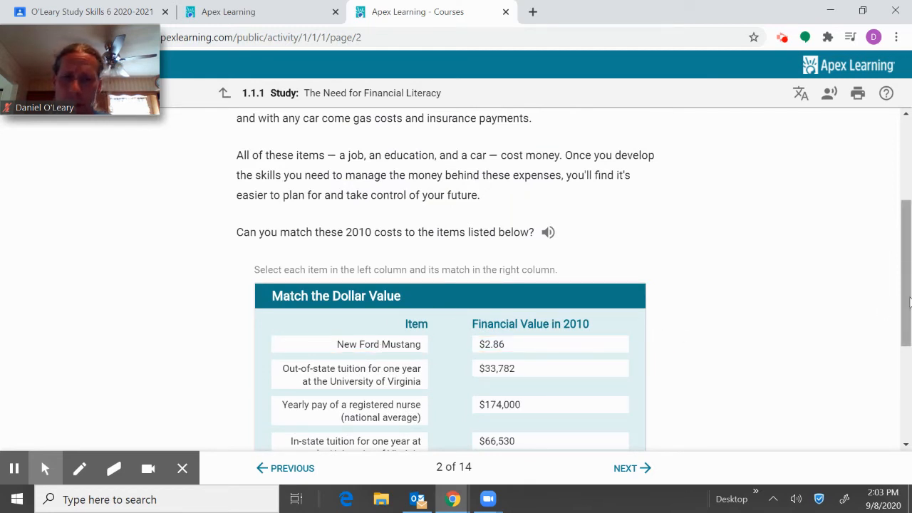
scroll("down", 3)
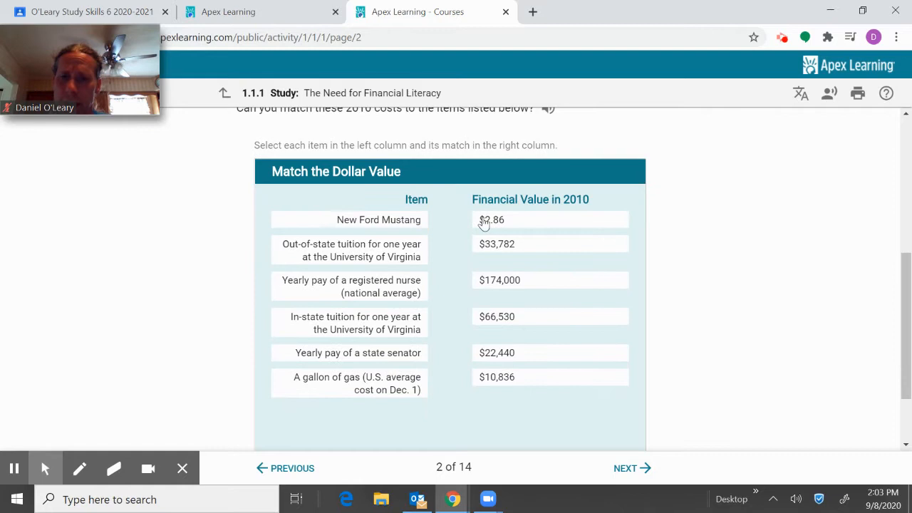
left_click(550, 219)
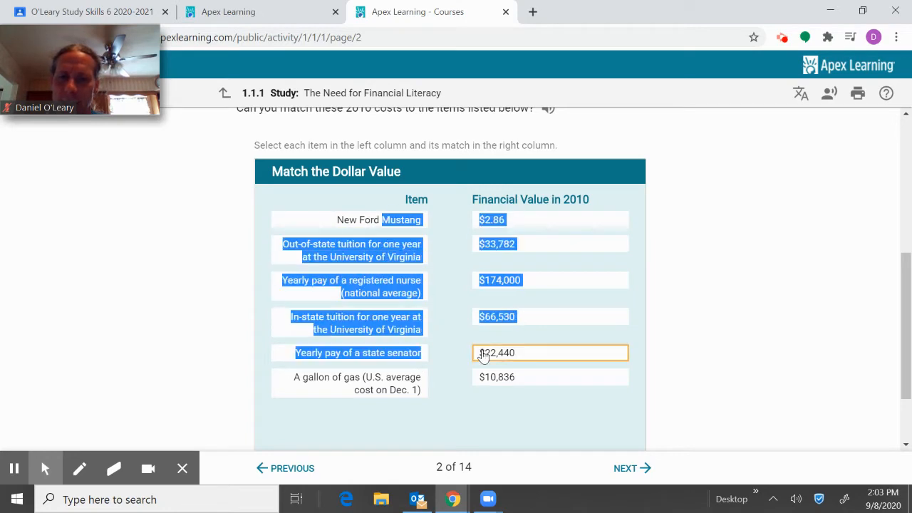
left_click(550, 377)
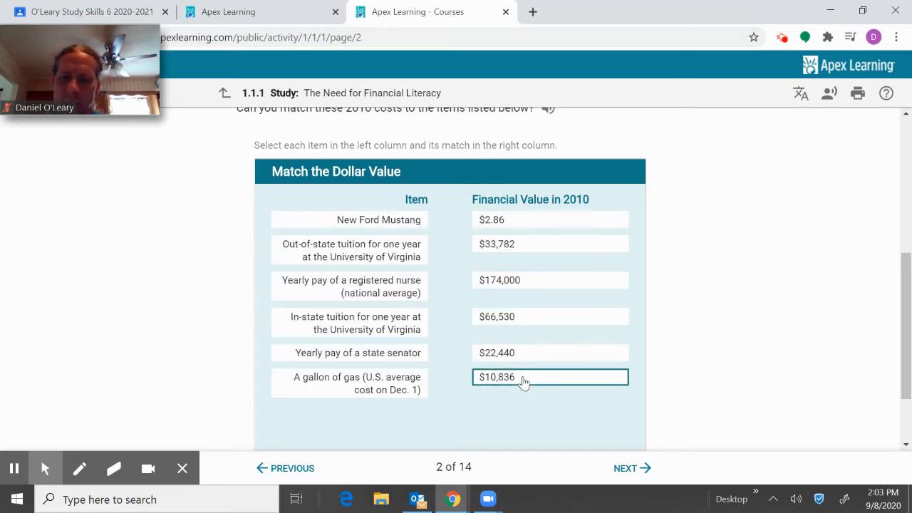
mouse_move(529, 343)
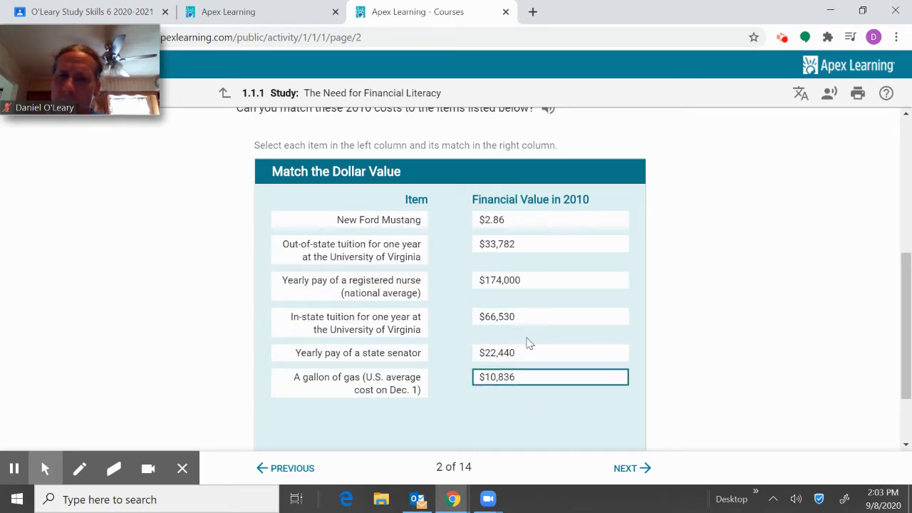
mouse_move(361, 145)
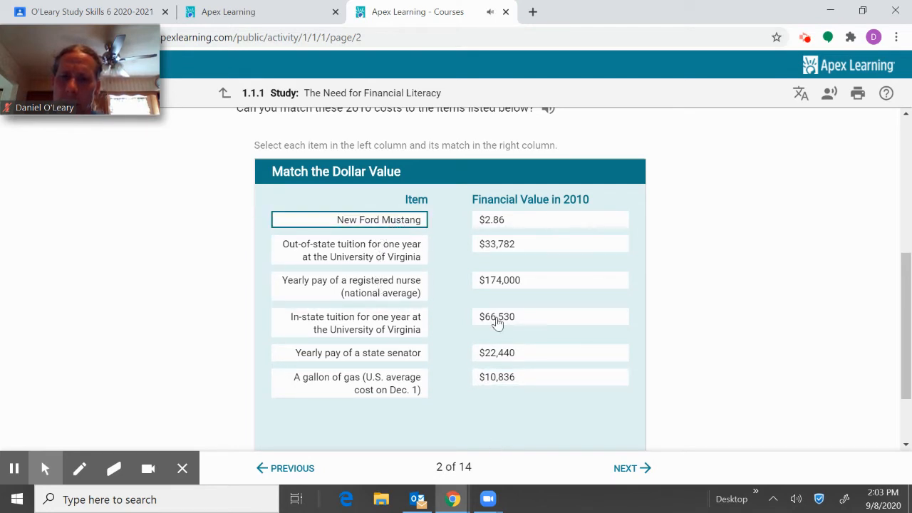
left_click(550, 352)
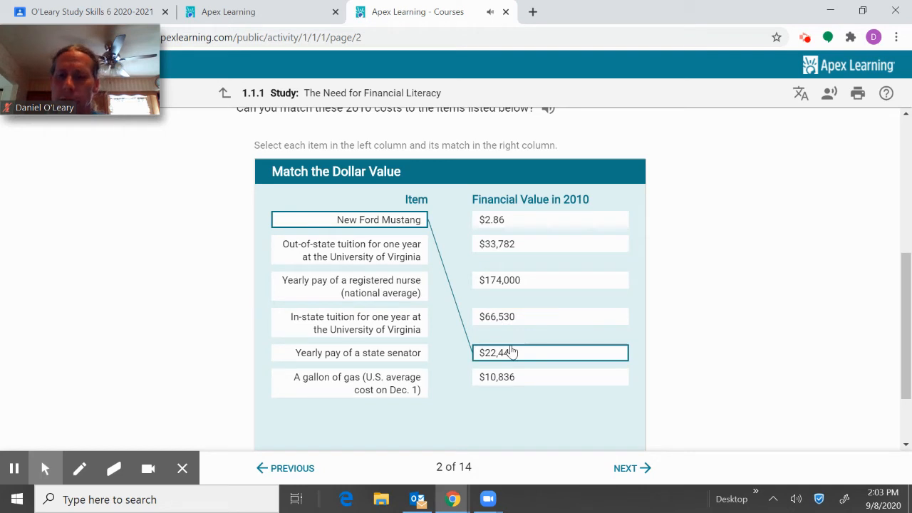
left_click(549, 280)
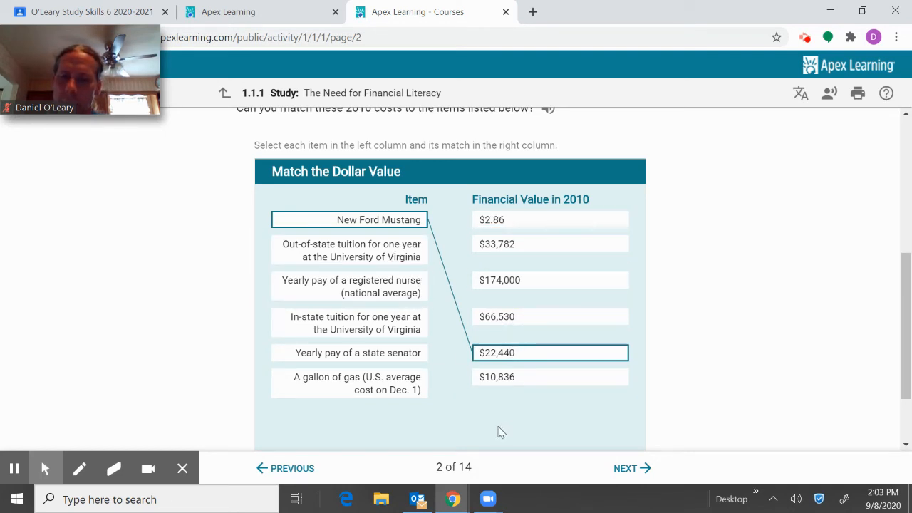
left_click(631, 468)
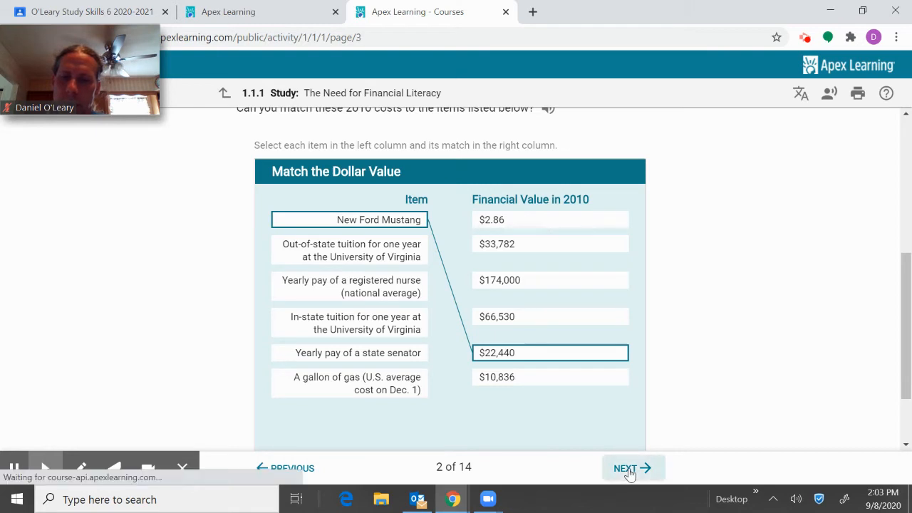
Step: Advance to page 3 and scroll past the lottery image to the tile activity
left_click(630, 468)
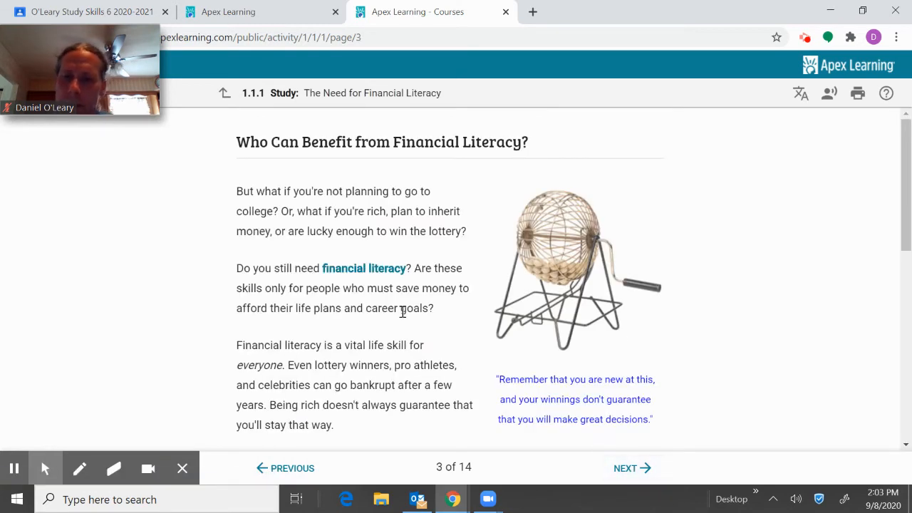
mouse_move(364, 268)
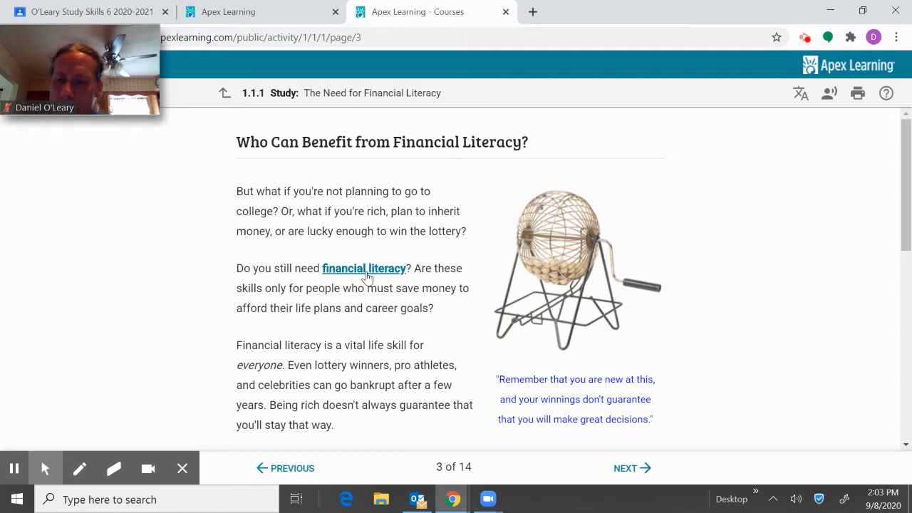
mouse_move(470, 280)
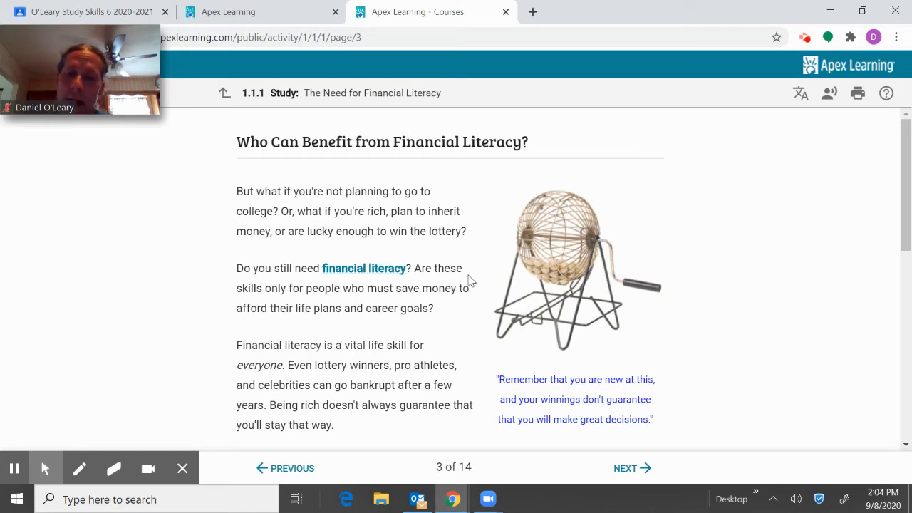
mouse_move(649, 254)
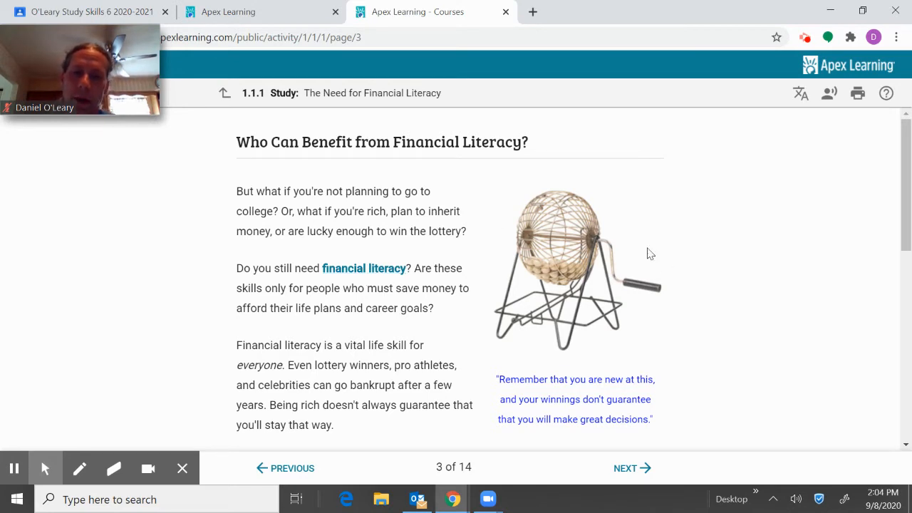
mouse_move(554, 260)
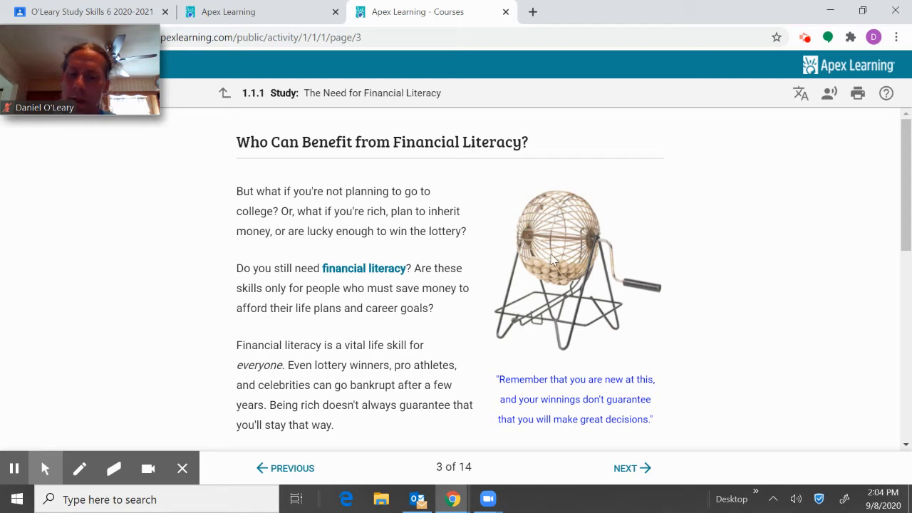
mouse_move(355, 207)
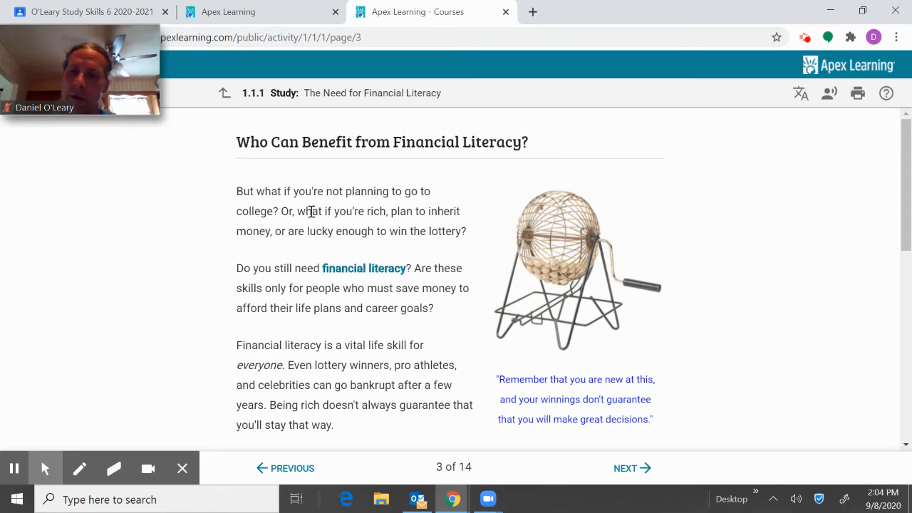
scroll("down", 3)
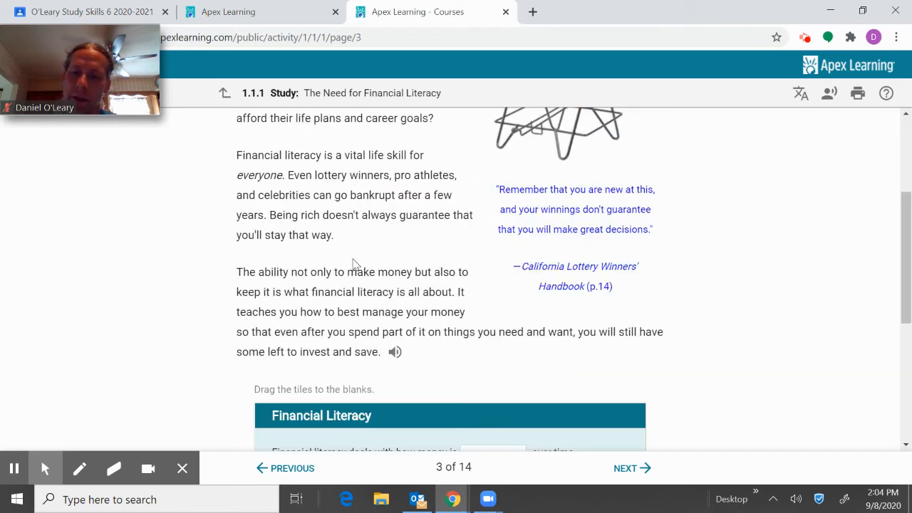
scroll("down", 3)
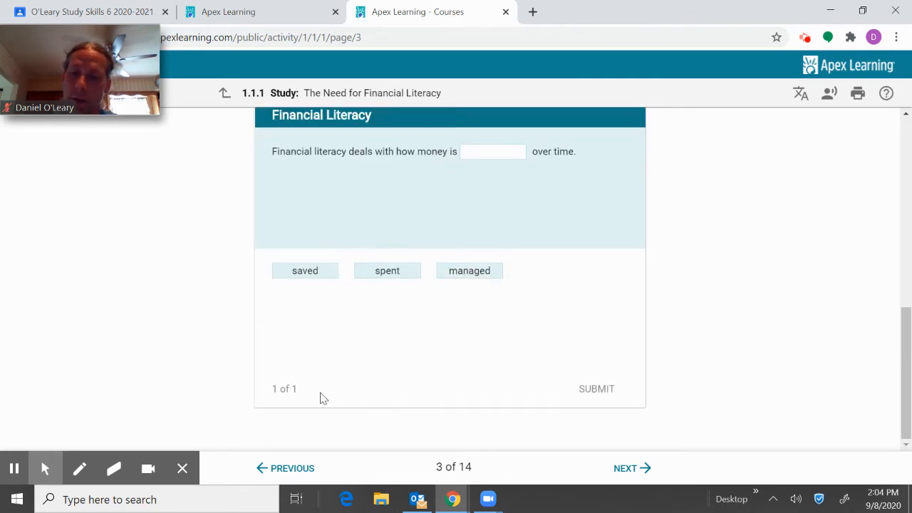
scroll("up", 3)
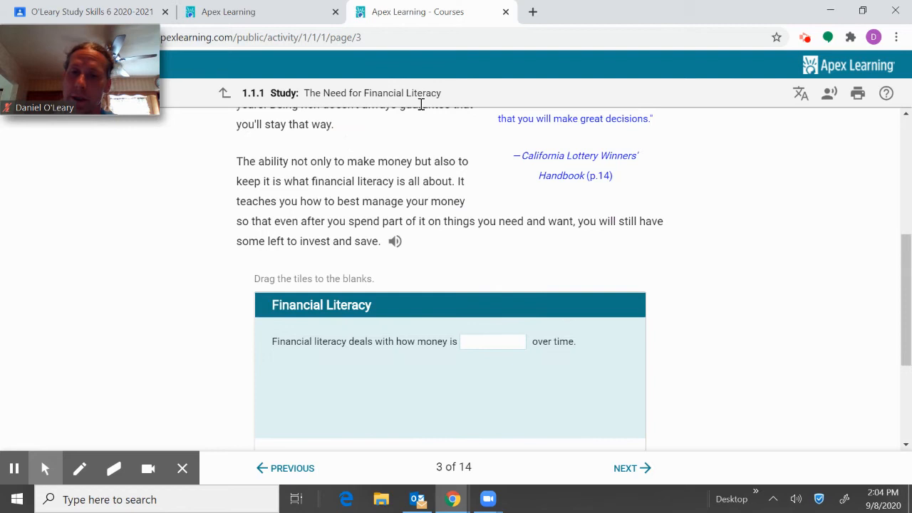
mouse_move(347, 366)
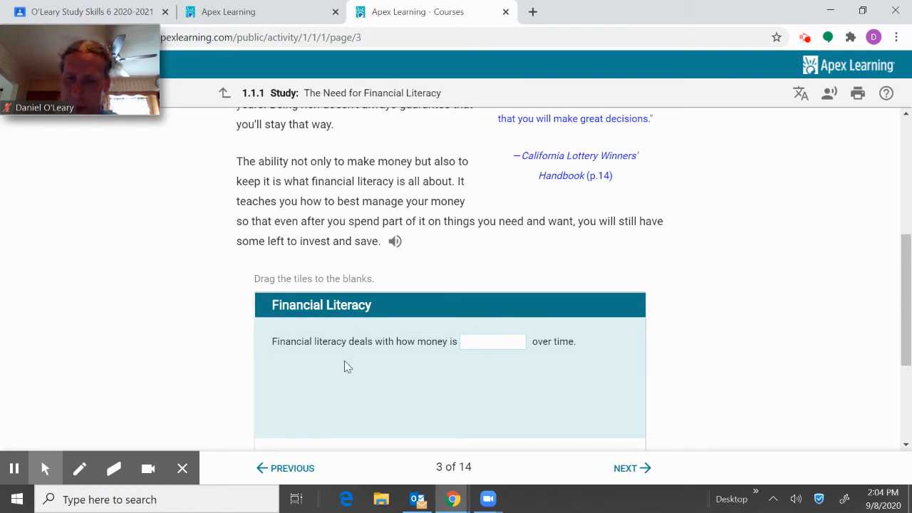
mouse_move(440, 356)
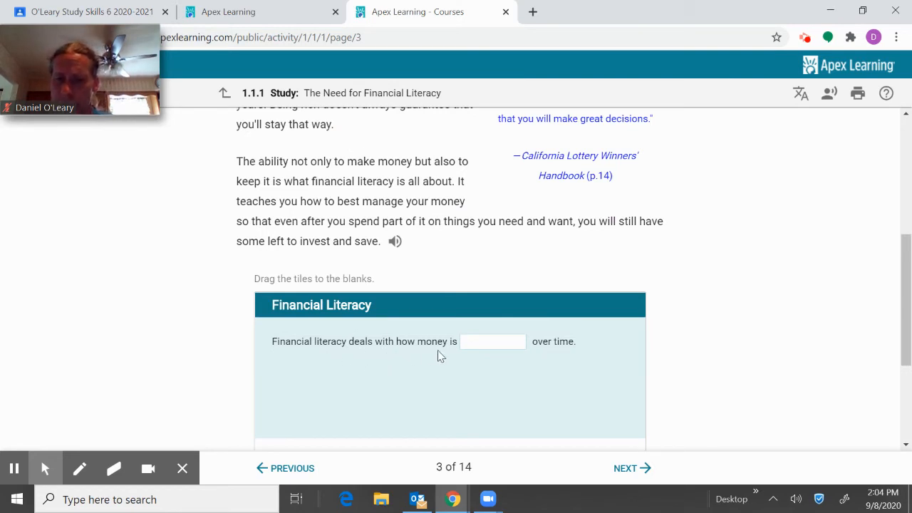
scroll("down", 3)
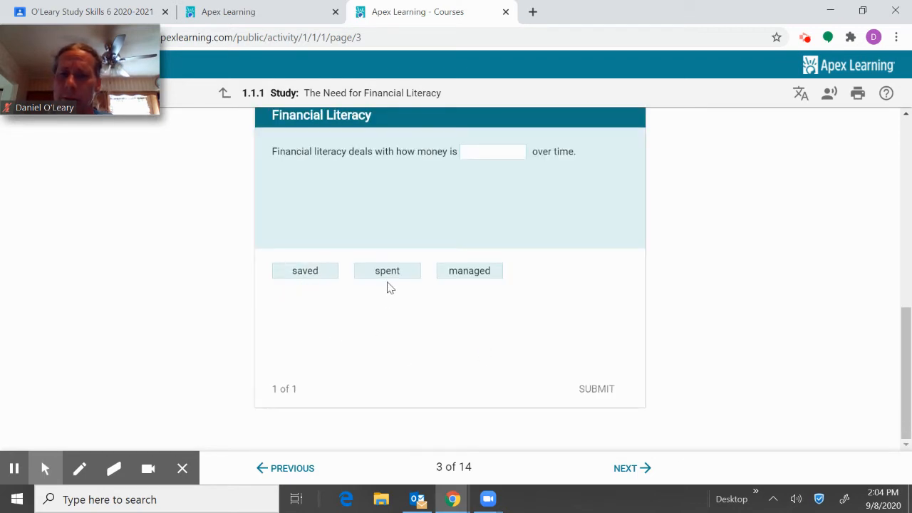
mouse_move(473, 297)
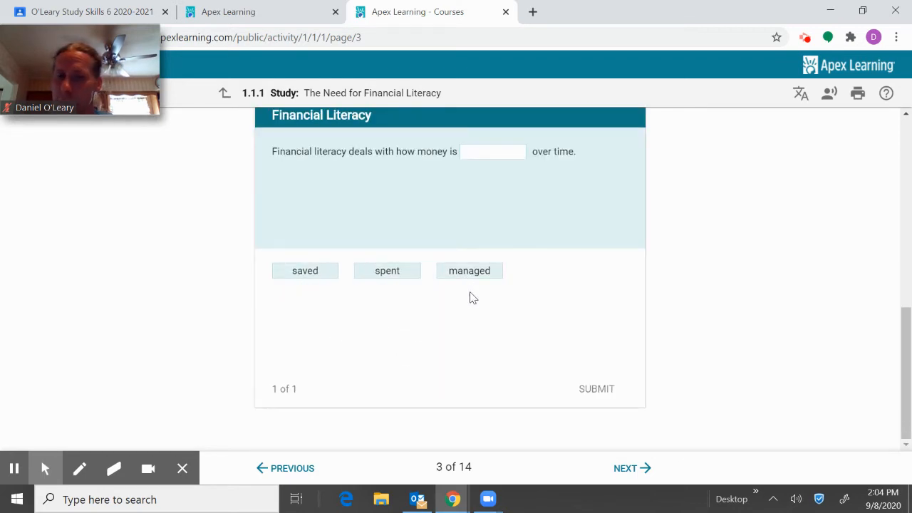
Step: Try the 'spent' tile in the blank, return it beside saved and managed, then go to page 4
left_click_drag(386, 270, 496, 152)
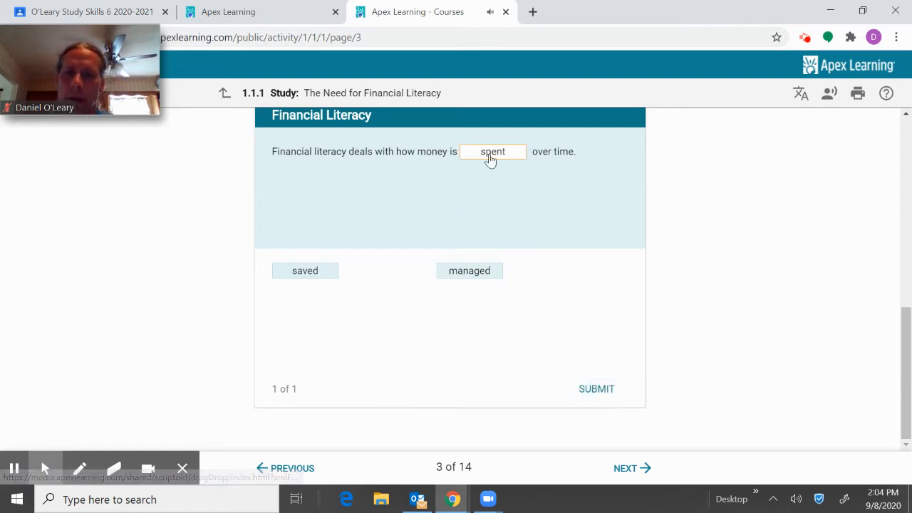
left_click_drag(493, 151, 393, 266)
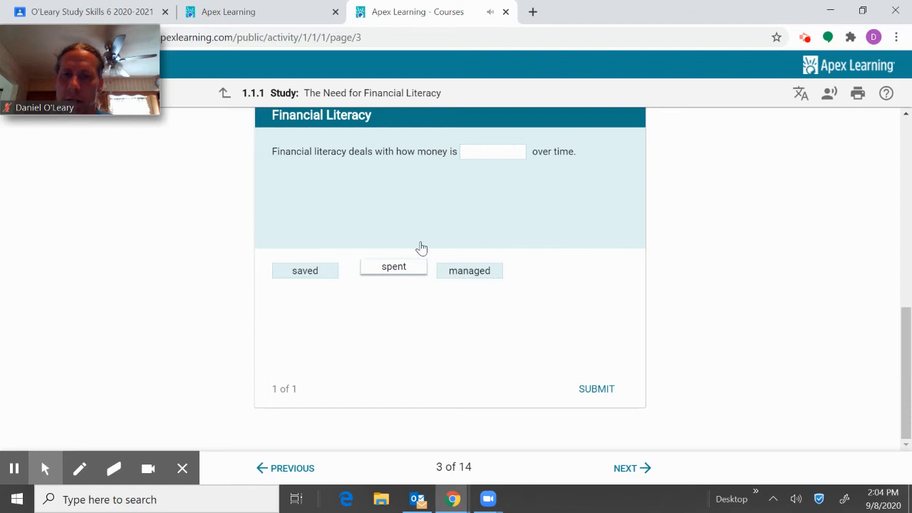
left_click_drag(393, 265, 408, 239)
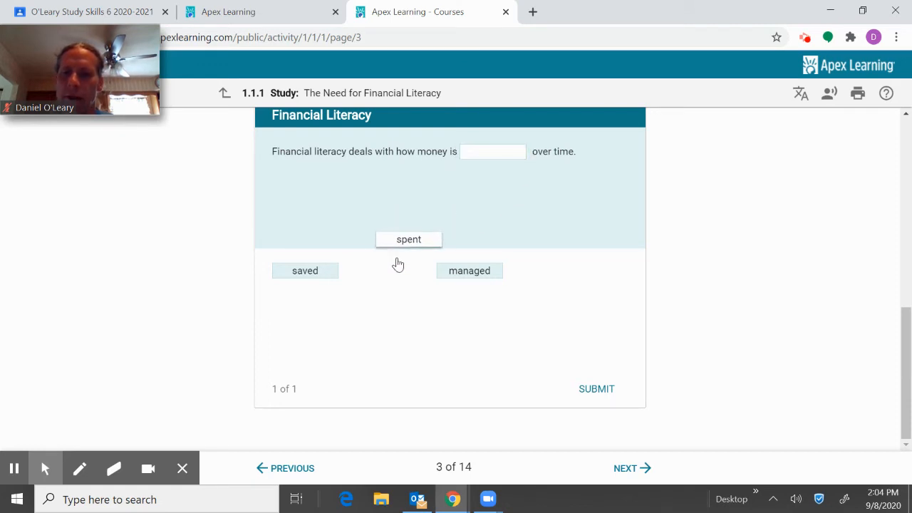
left_click_drag(408, 239, 386, 270)
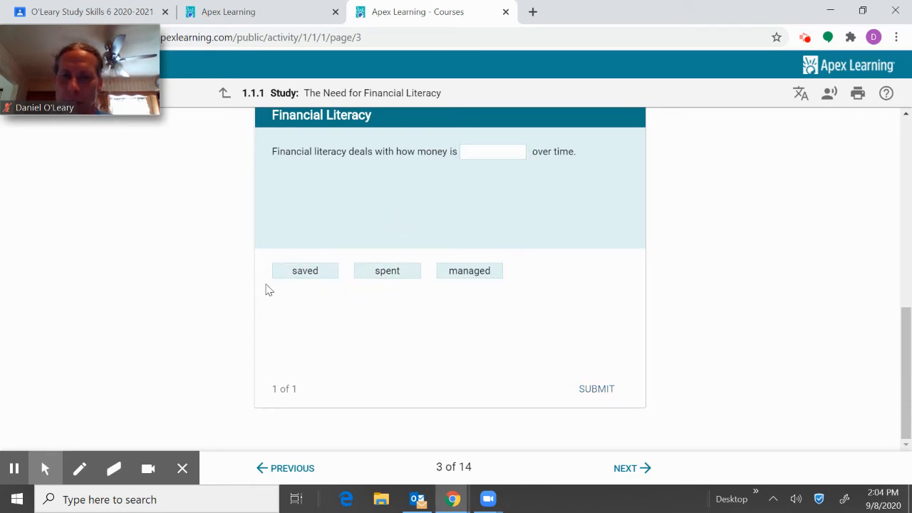
mouse_move(582, 378)
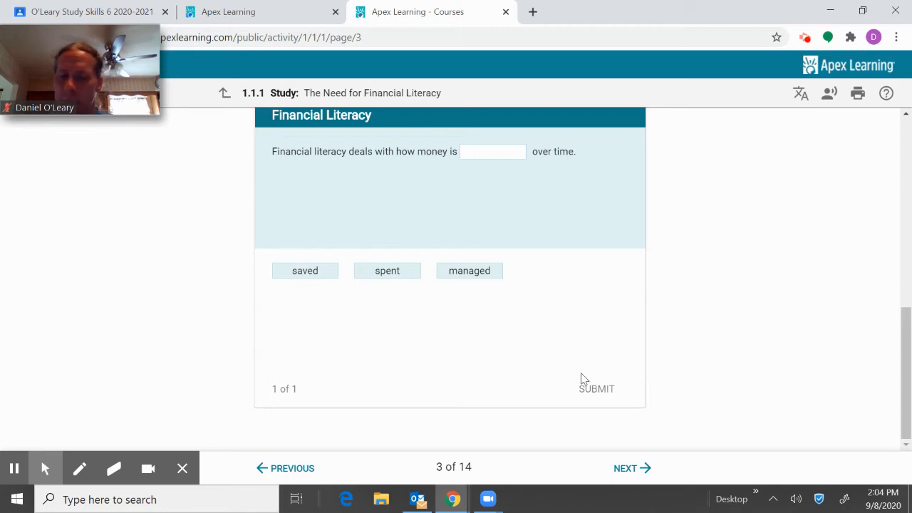
mouse_move(604, 414)
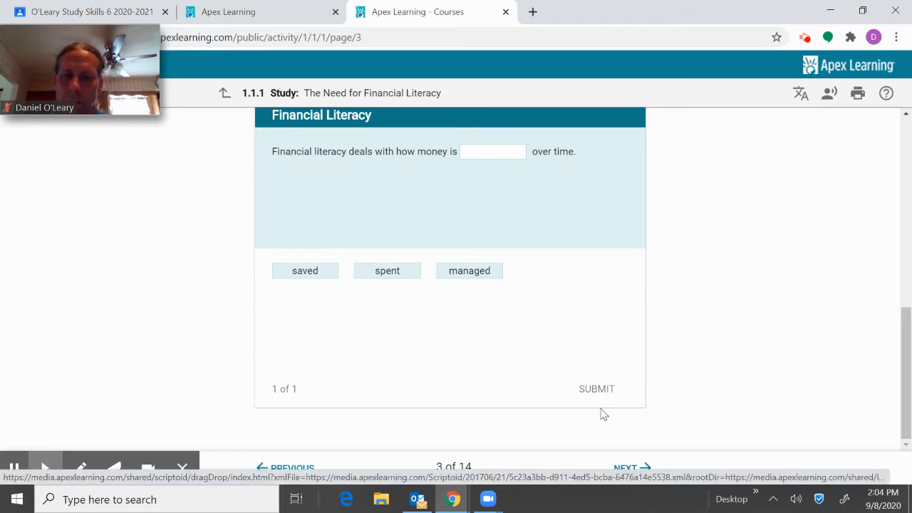
left_click(631, 468)
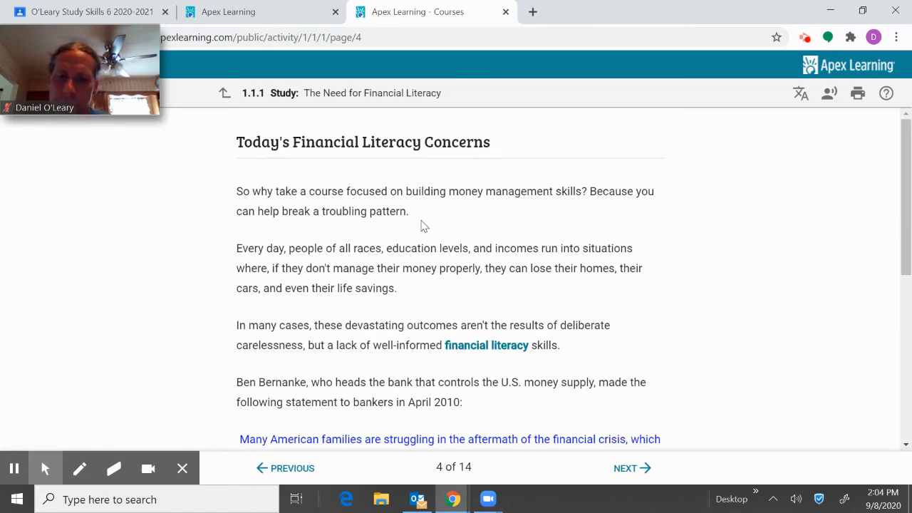
Step: Scroll page 4 to the 20-word answer box, leave it blank, and advance to page 5
scroll("down", 3)
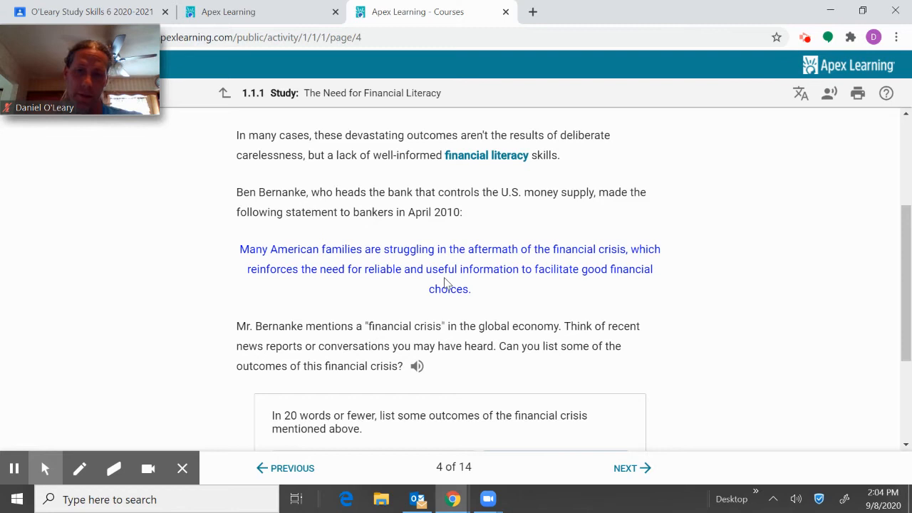
mouse_move(428, 364)
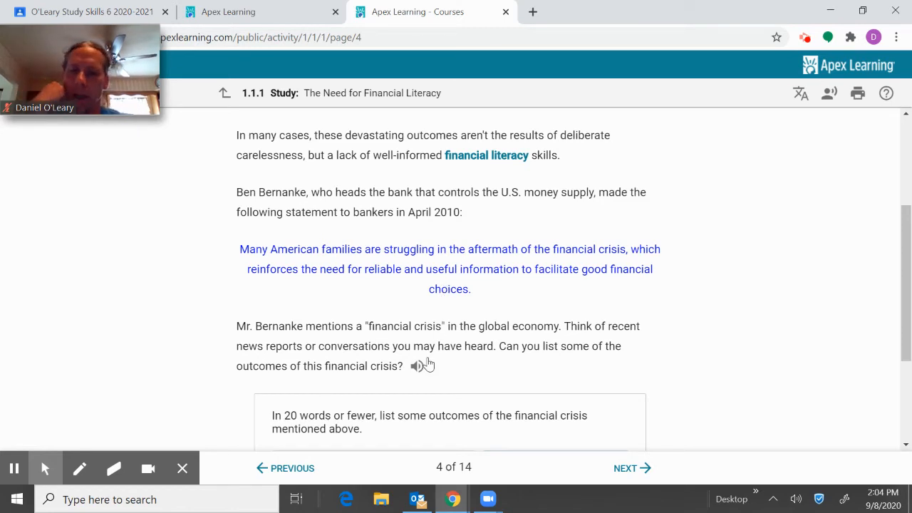
mouse_move(429, 190)
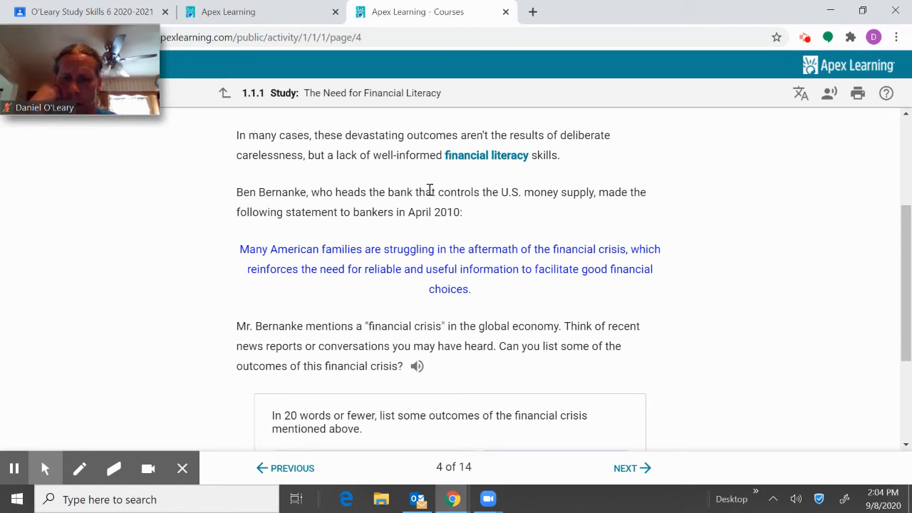
scroll("down", 3)
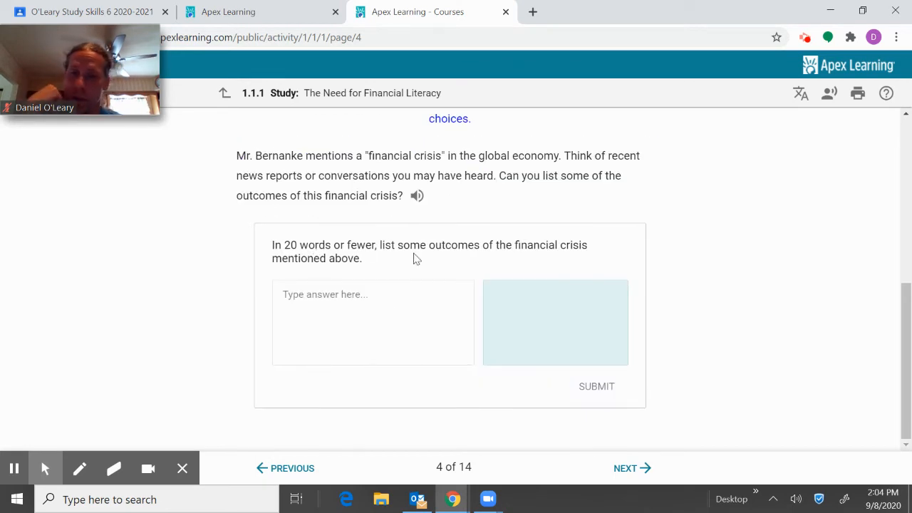
mouse_move(598, 255)
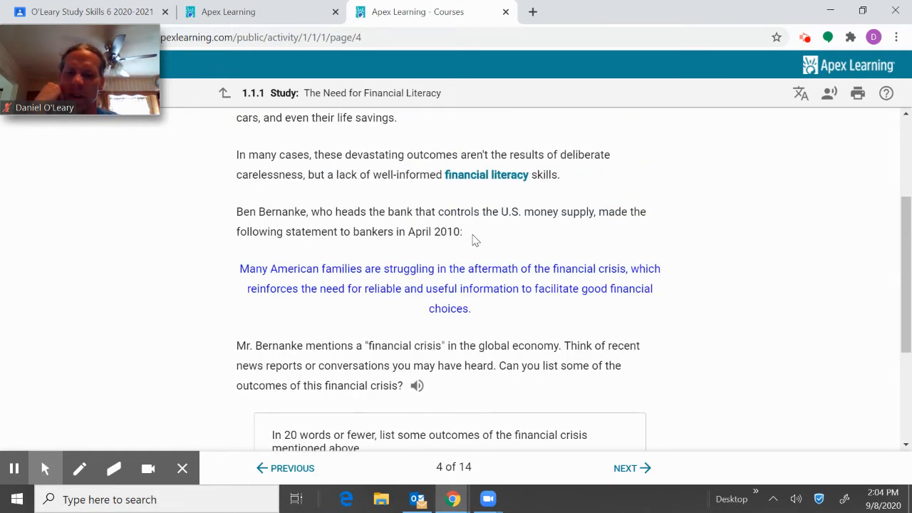
scroll("down", 3)
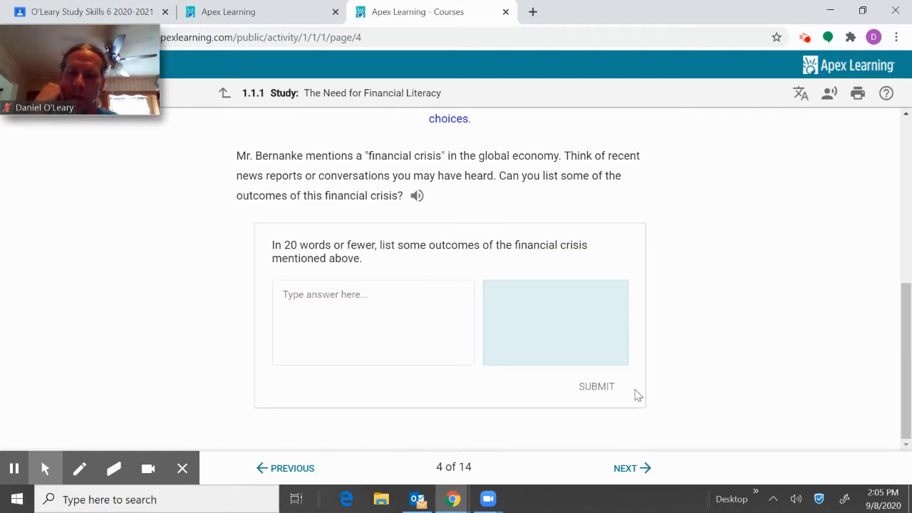
mouse_move(626, 468)
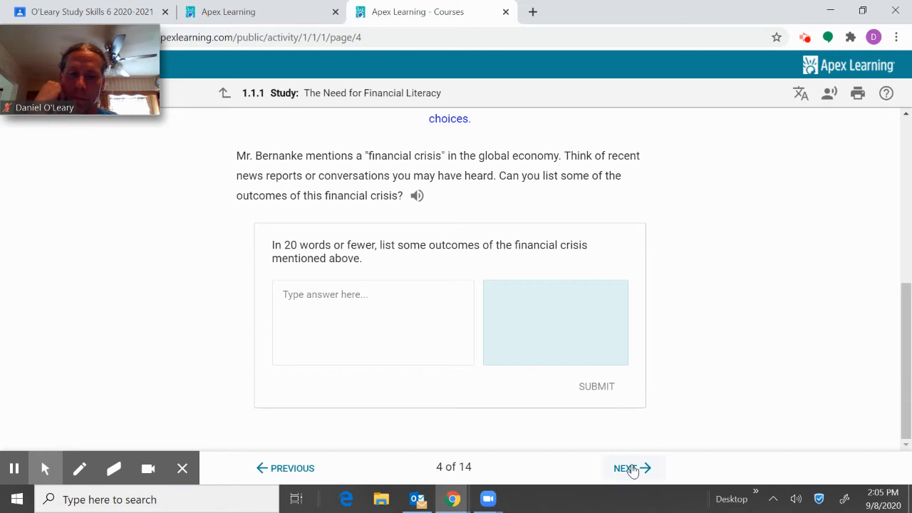
left_click(625, 468)
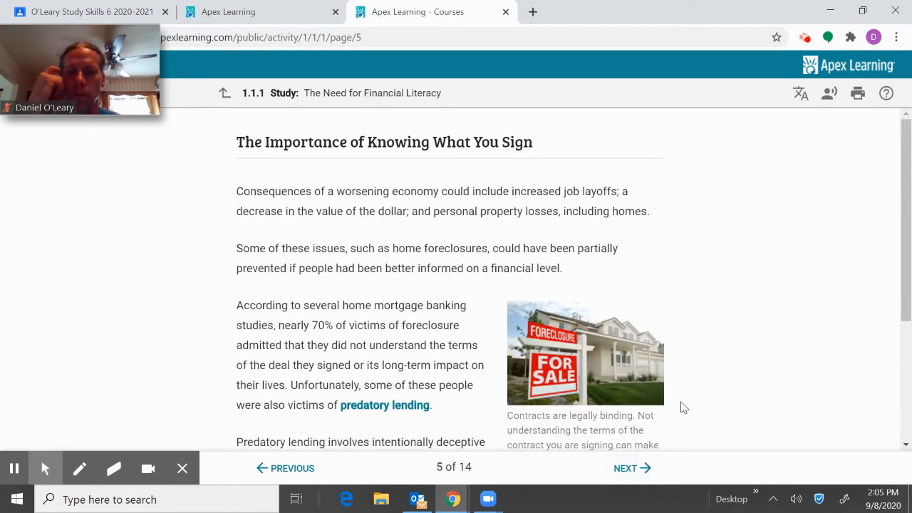
mouse_move(718, 314)
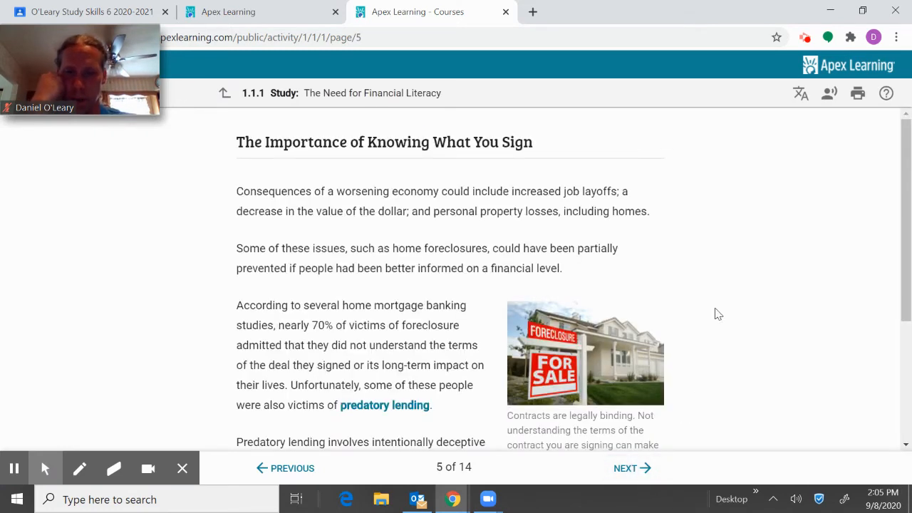
Step: View and close page 5's predatory lending definition, then advance to page 6
scroll("down", 3)
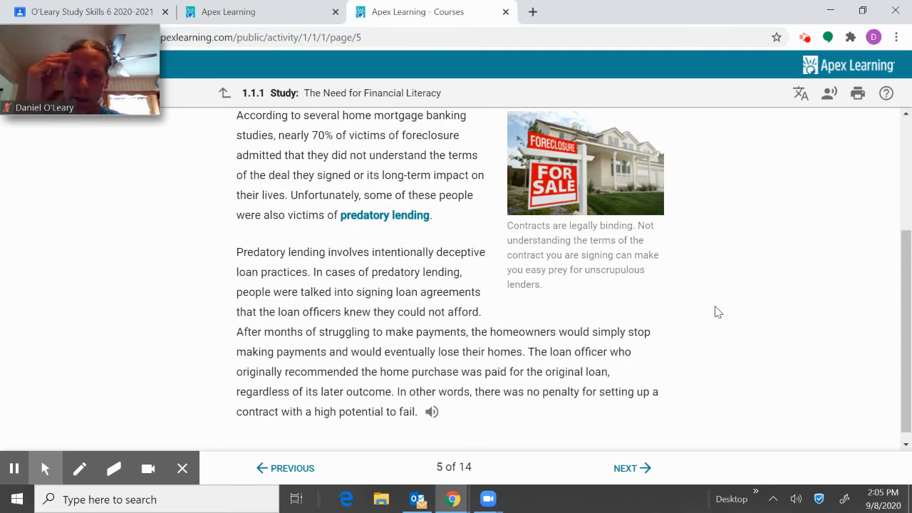
scroll("up", 3)
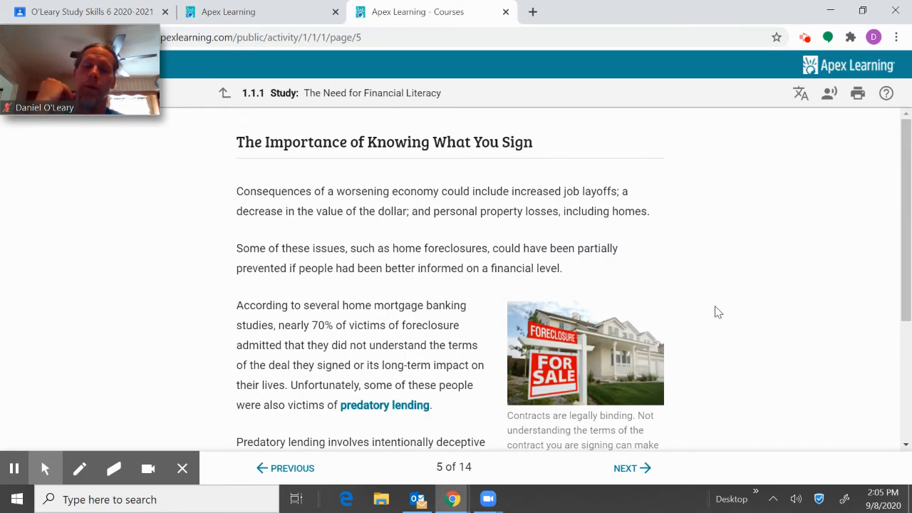
mouse_move(673, 300)
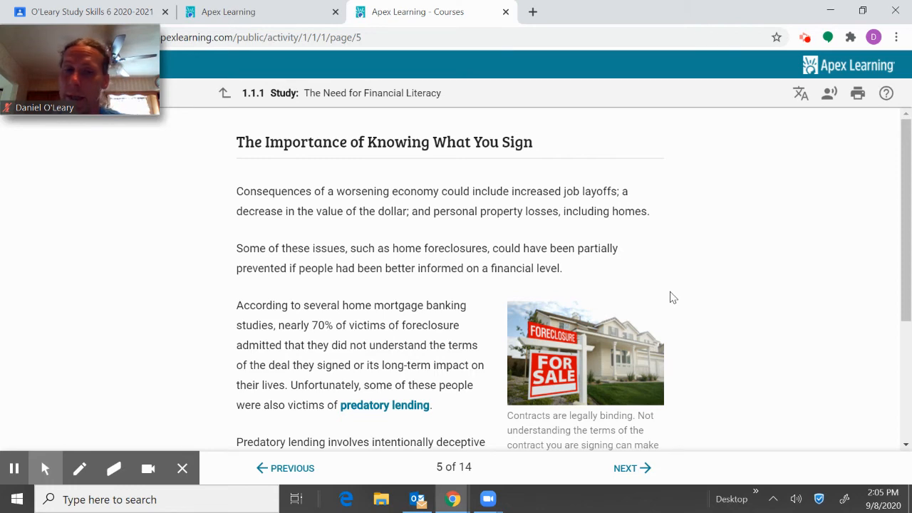
scroll("down", 3)
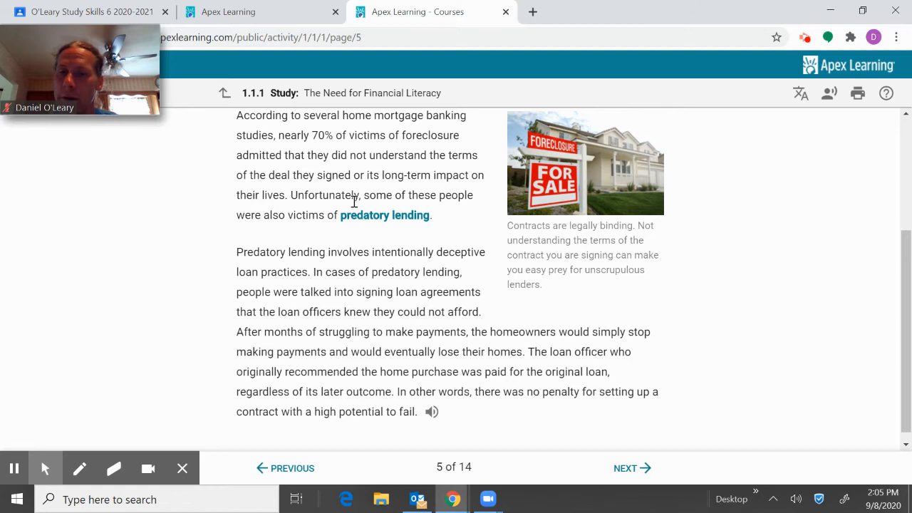
mouse_move(366, 220)
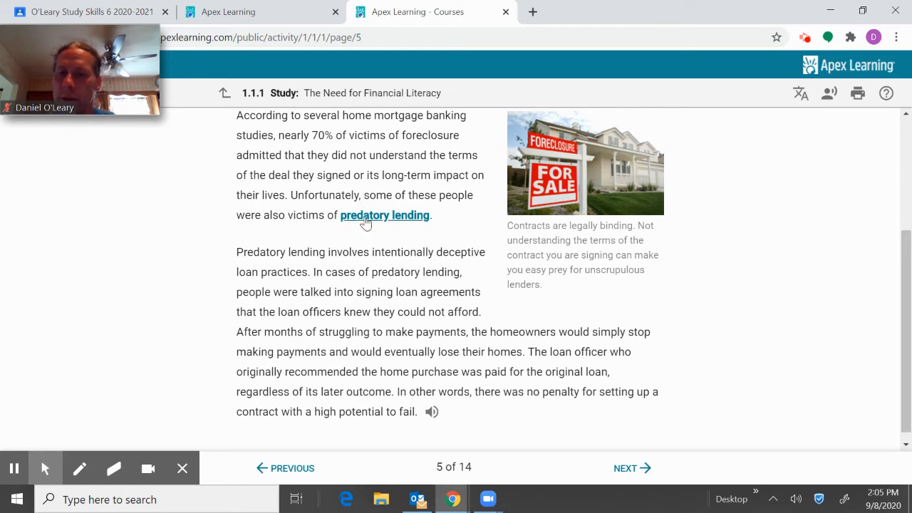
left_click(385, 215)
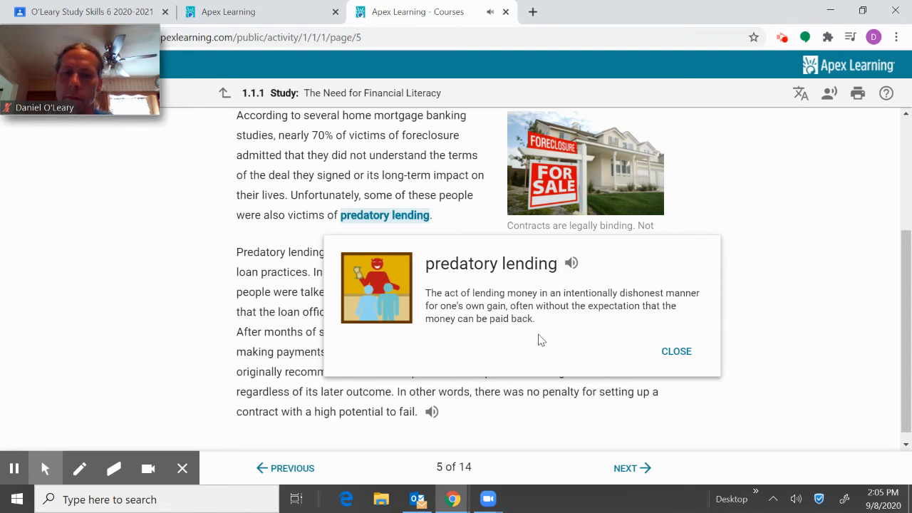
mouse_move(676, 351)
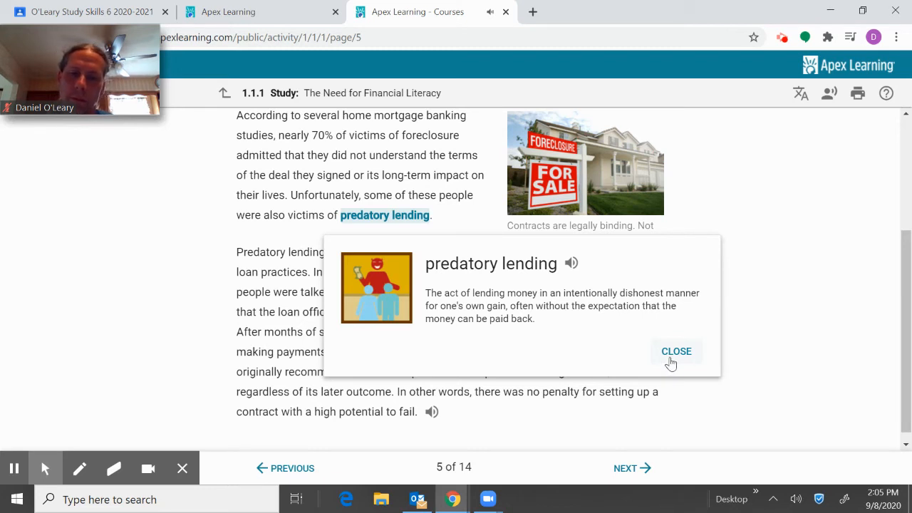
mouse_move(671, 358)
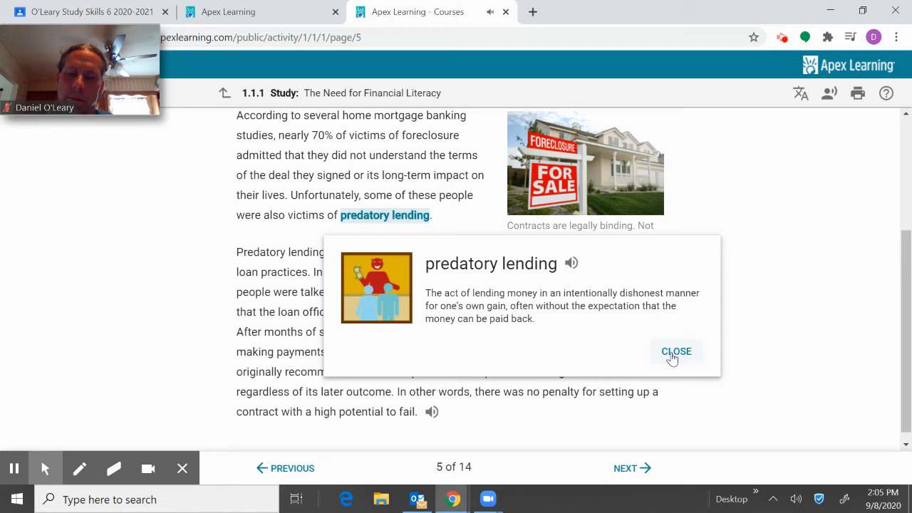
left_click(676, 351)
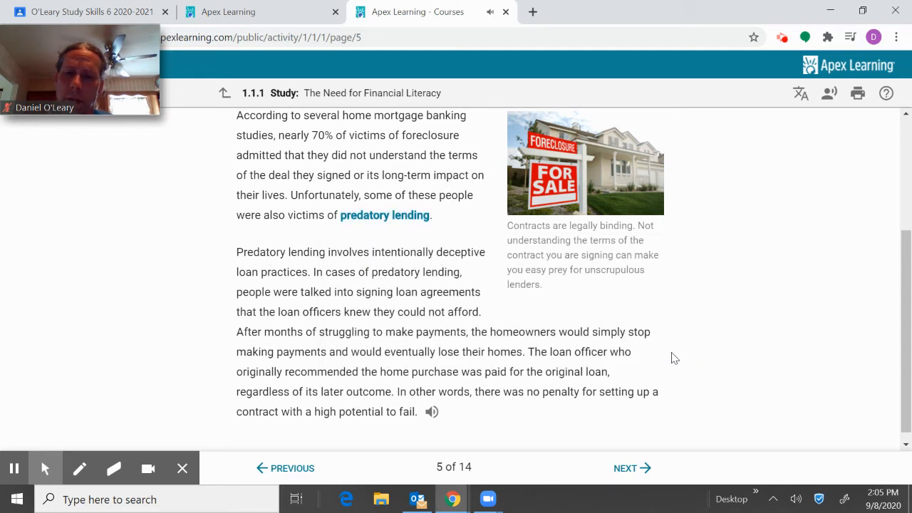
mouse_move(629, 469)
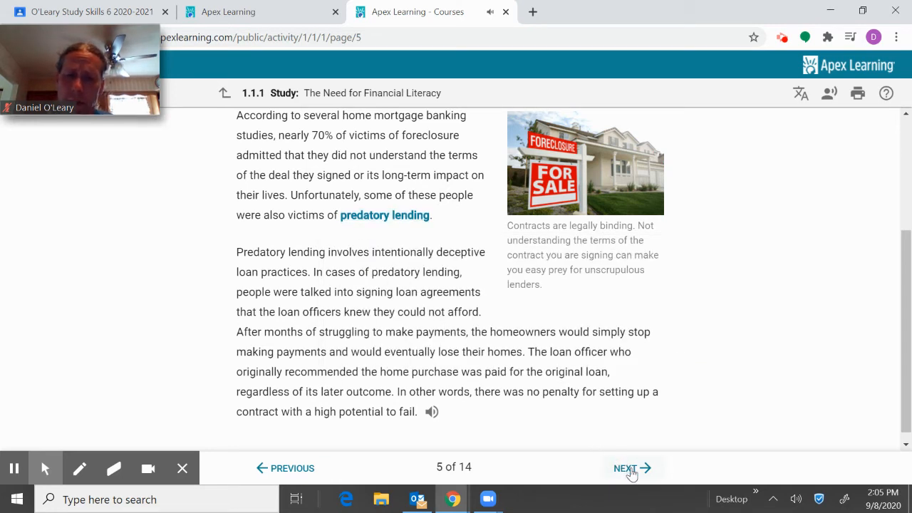
left_click(629, 468)
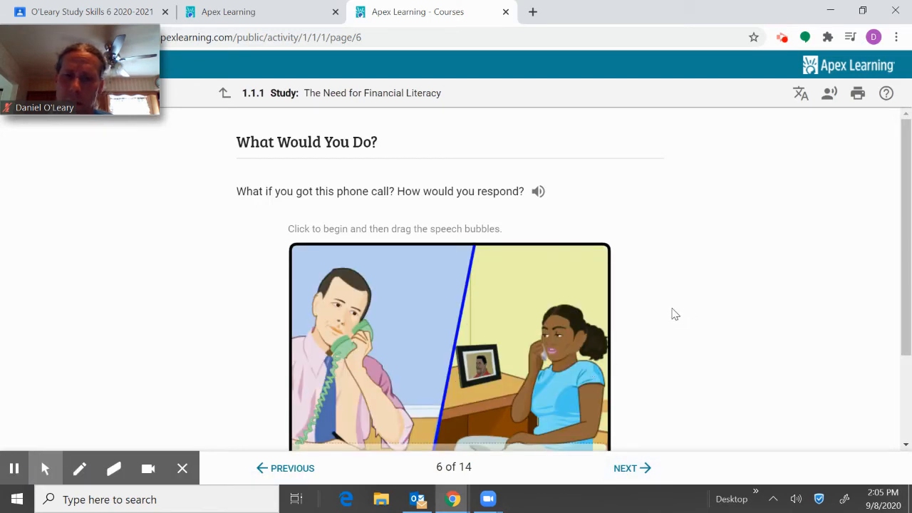
Step: Begin page 6's phone-call comic scenario, then advance to page 7
scroll("down", 3)
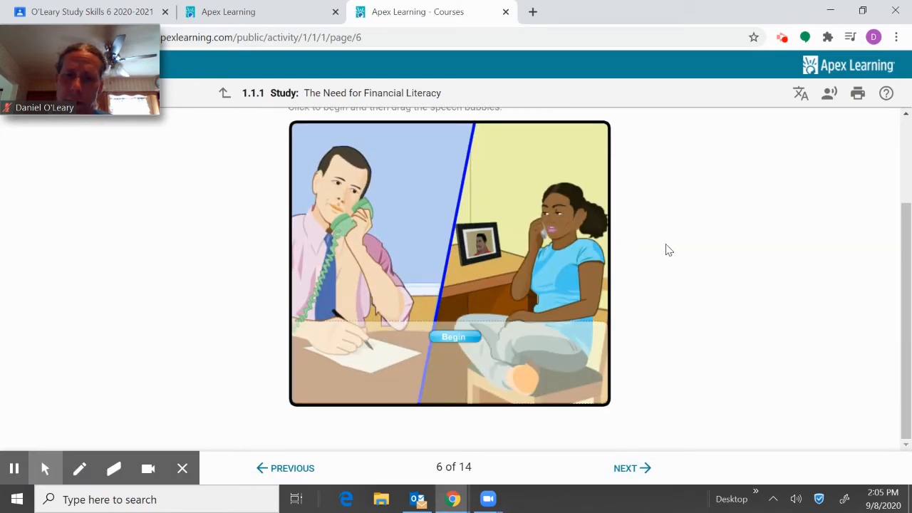
scroll("up", 3)
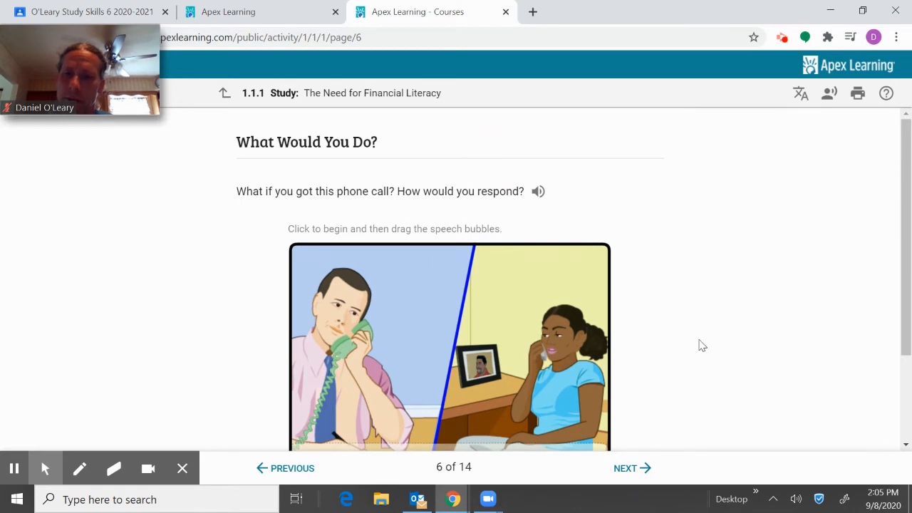
scroll("down", 3)
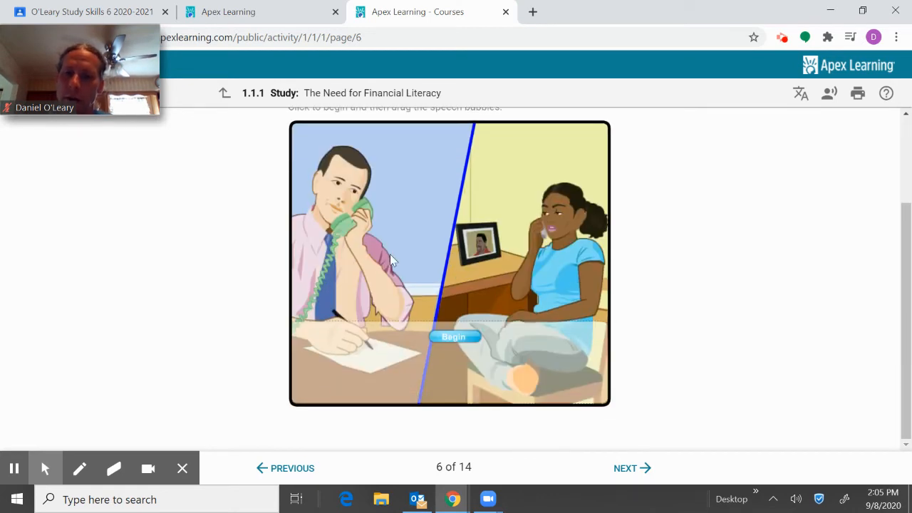
left_click(453, 337)
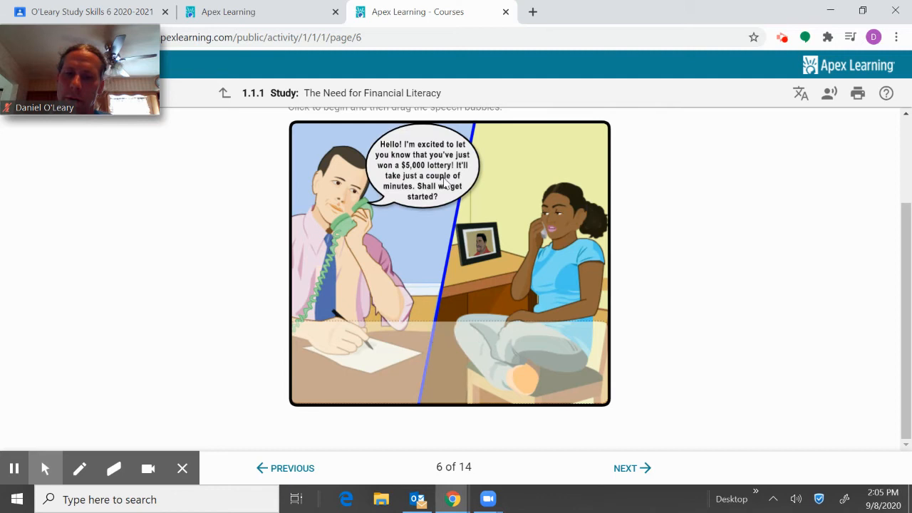
mouse_move(581, 241)
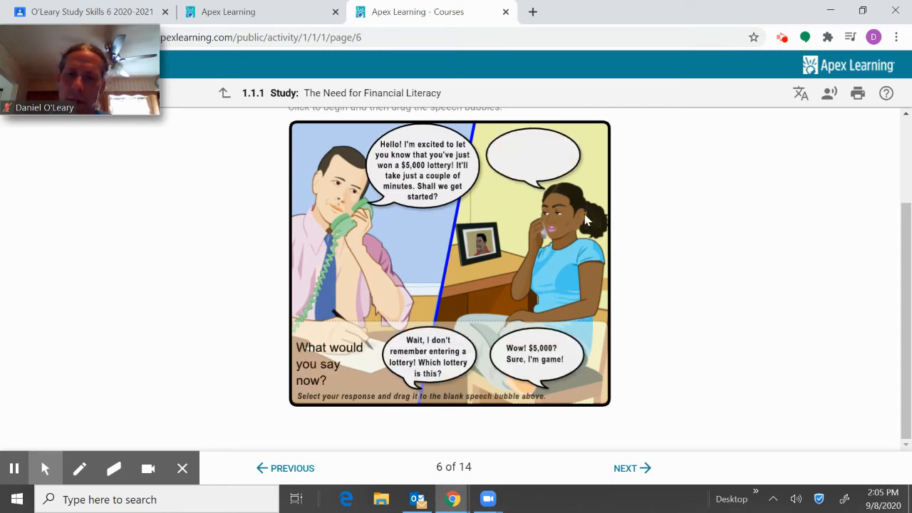
mouse_move(540, 371)
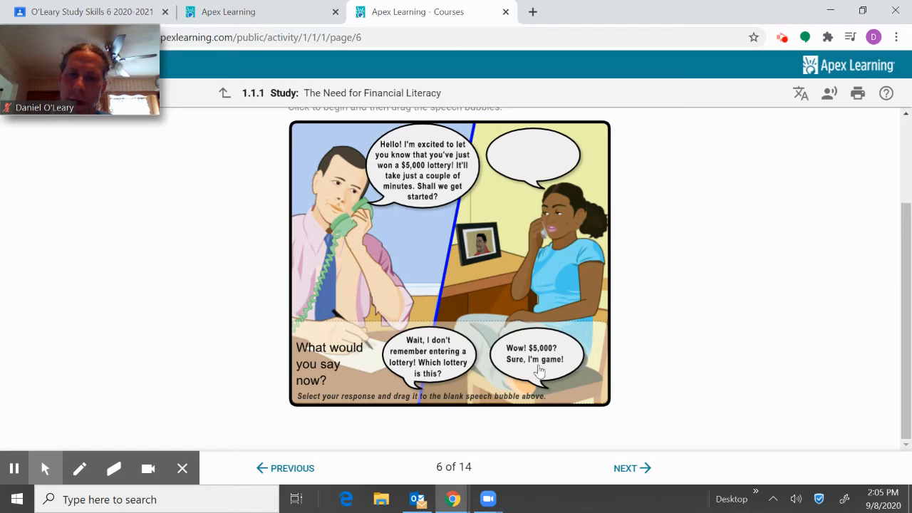
mouse_move(543, 356)
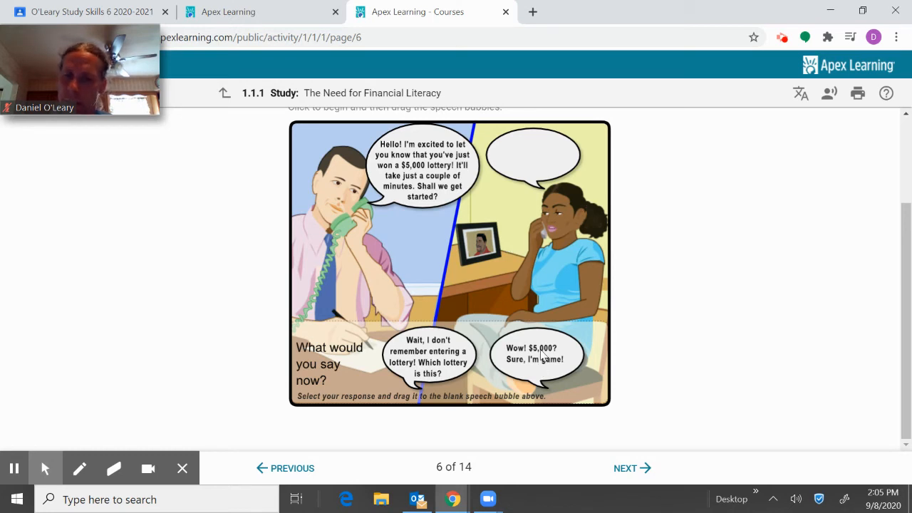
mouse_move(630, 468)
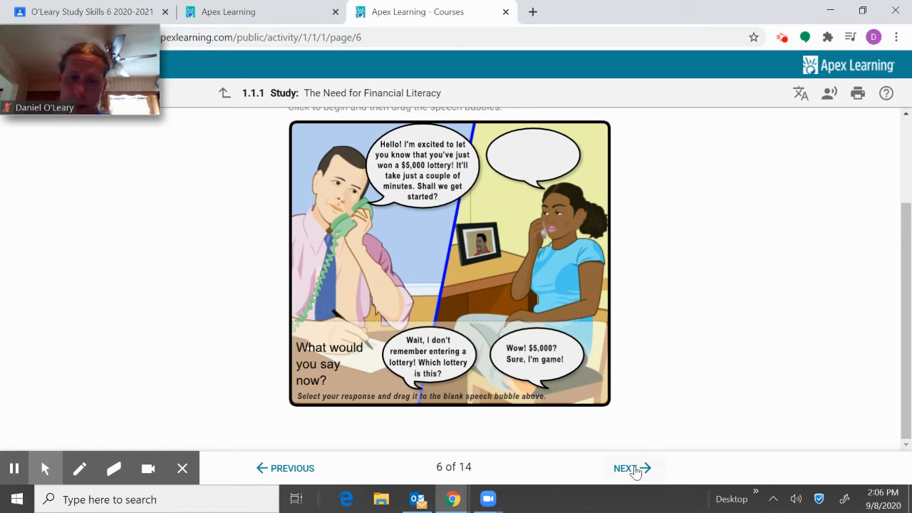
left_click(629, 468)
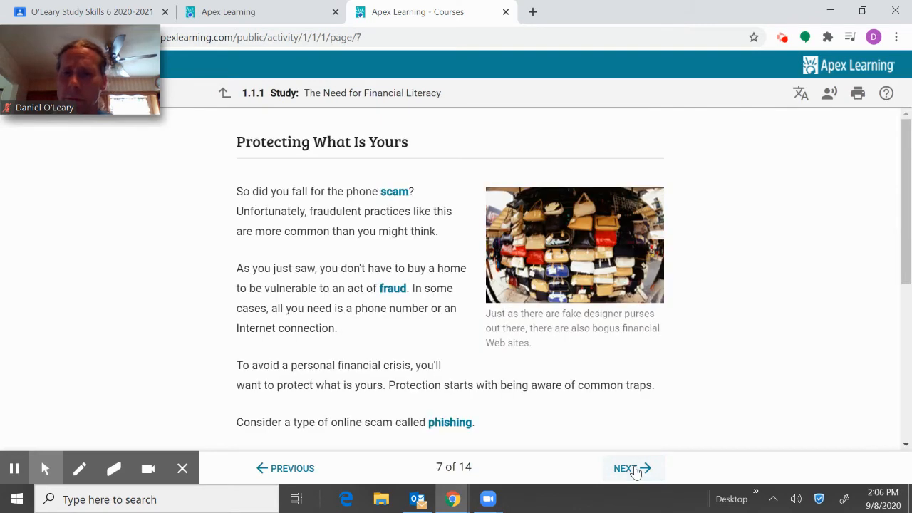
mouse_move(349, 158)
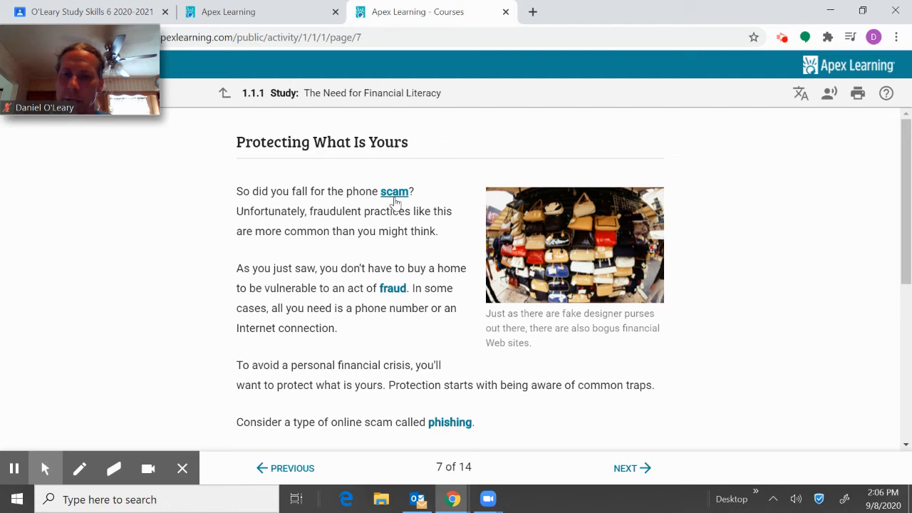
mouse_move(439, 422)
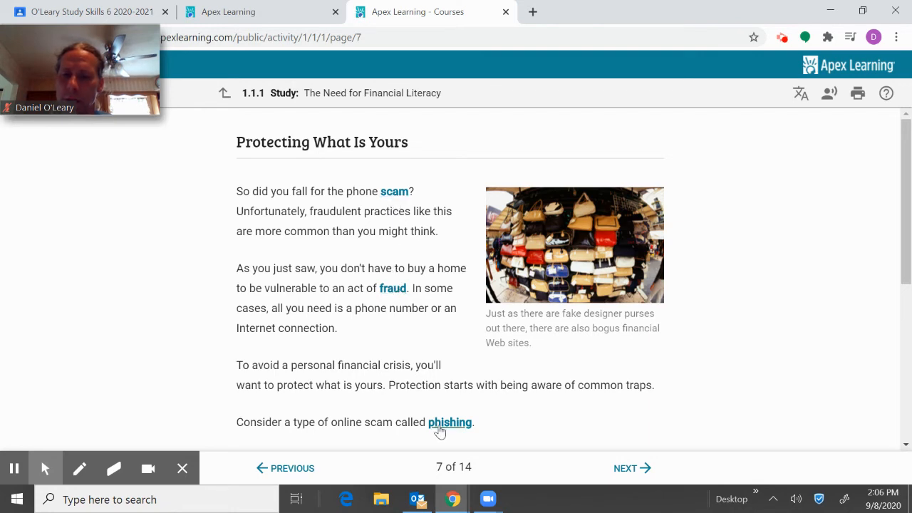
Step: Scroll to page 7's phishing e-mail example, then advance to page 8
scroll("down", 3)
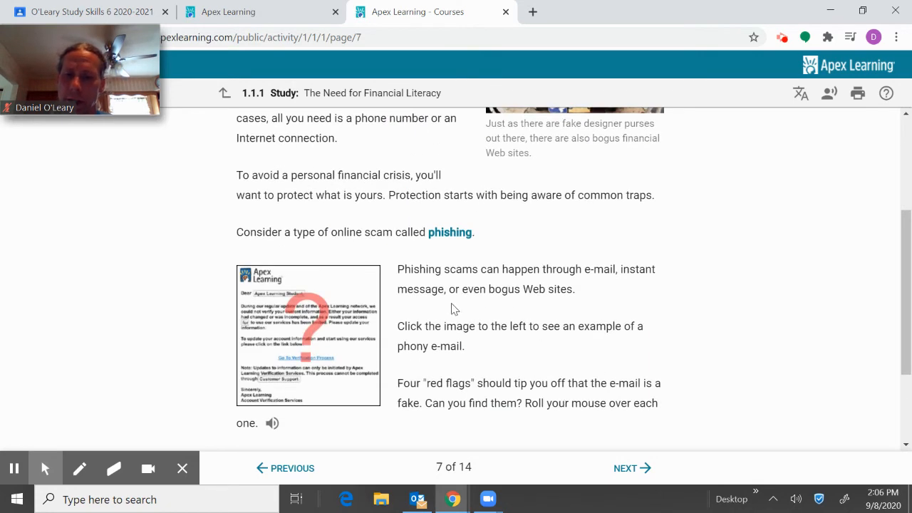
mouse_move(485, 255)
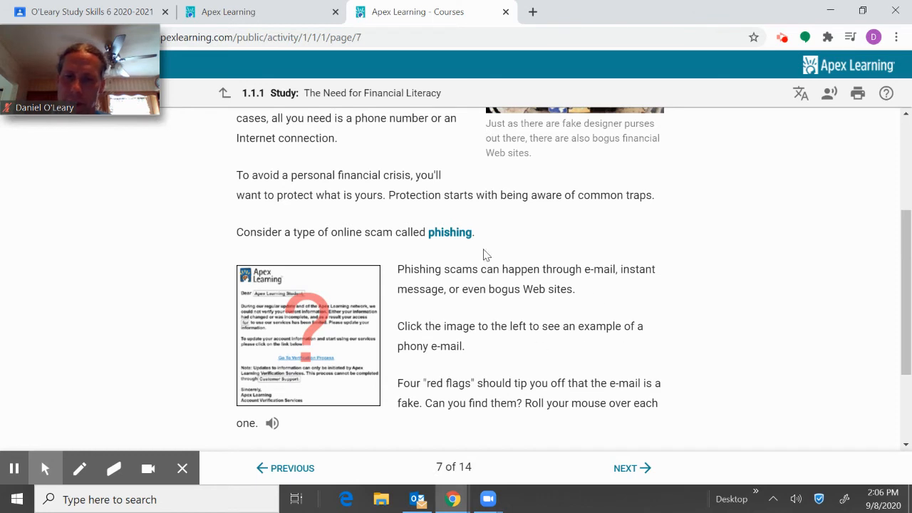
mouse_move(366, 415)
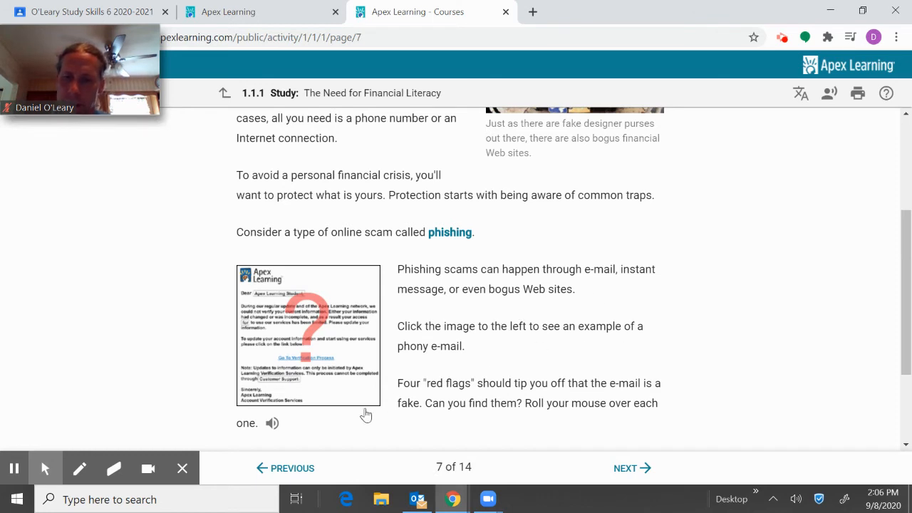
mouse_move(272, 423)
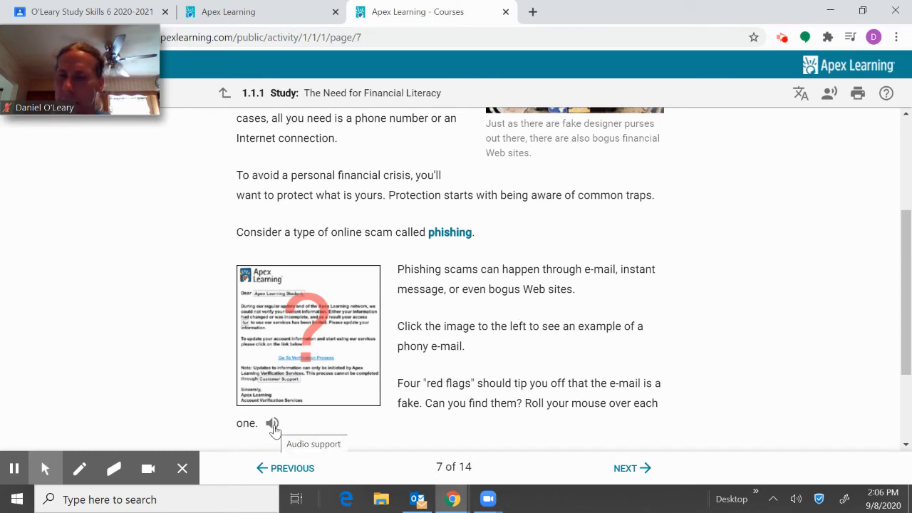
mouse_move(637, 470)
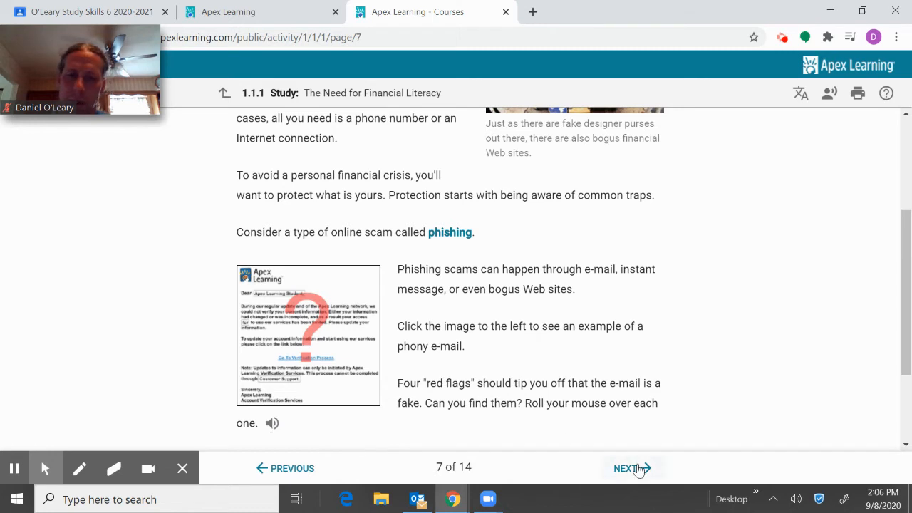
left_click(629, 468)
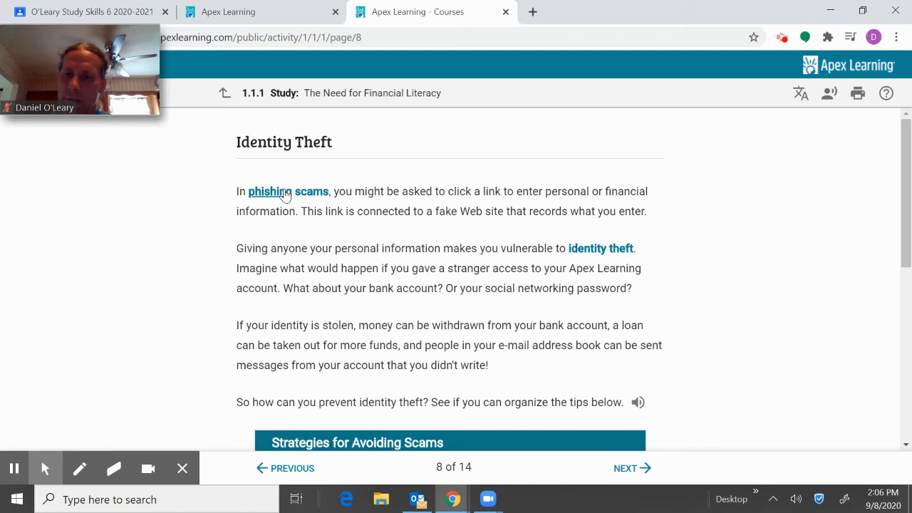
mouse_move(641, 291)
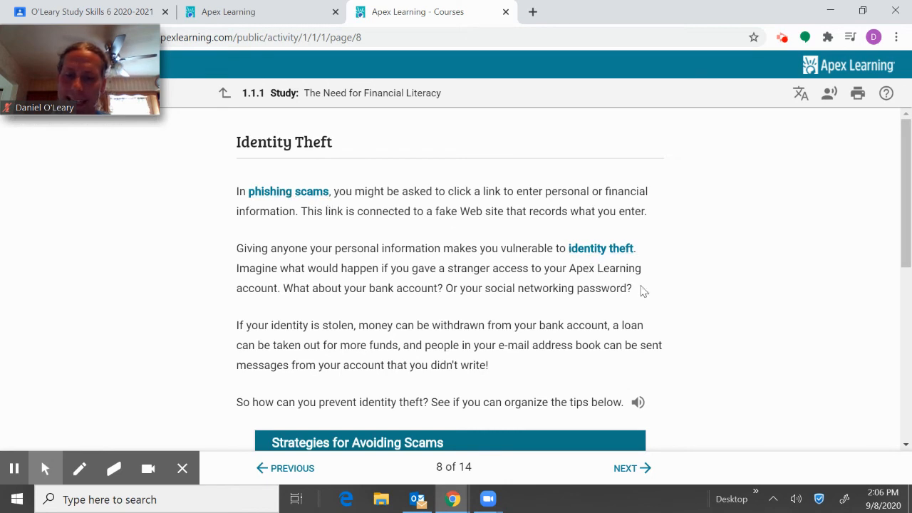
Step: Scroll through page 8's scam-tips sorting activity, then advance to page 9
scroll("down", 3)
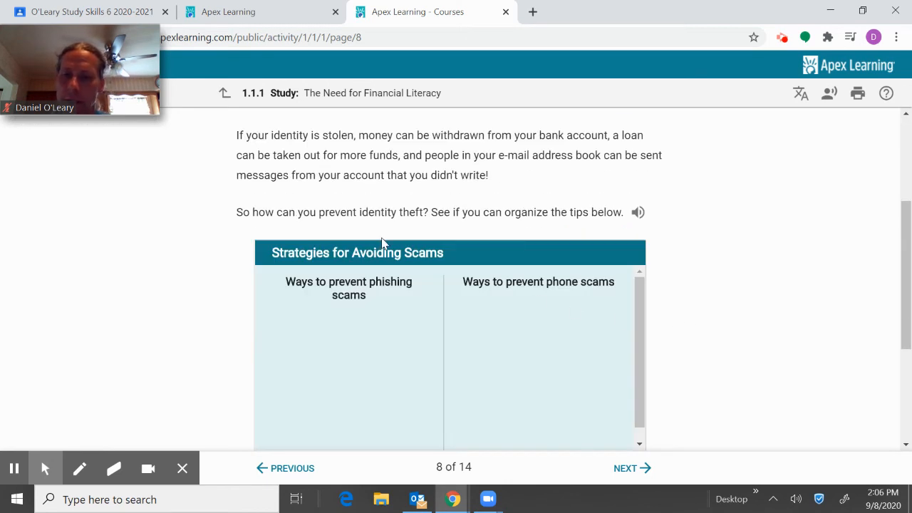
scroll("down", 3)
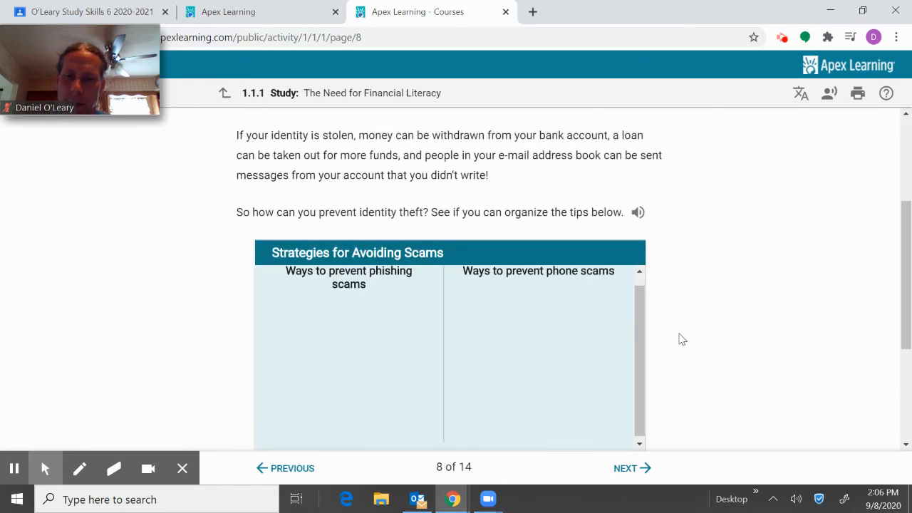
scroll("down", 3)
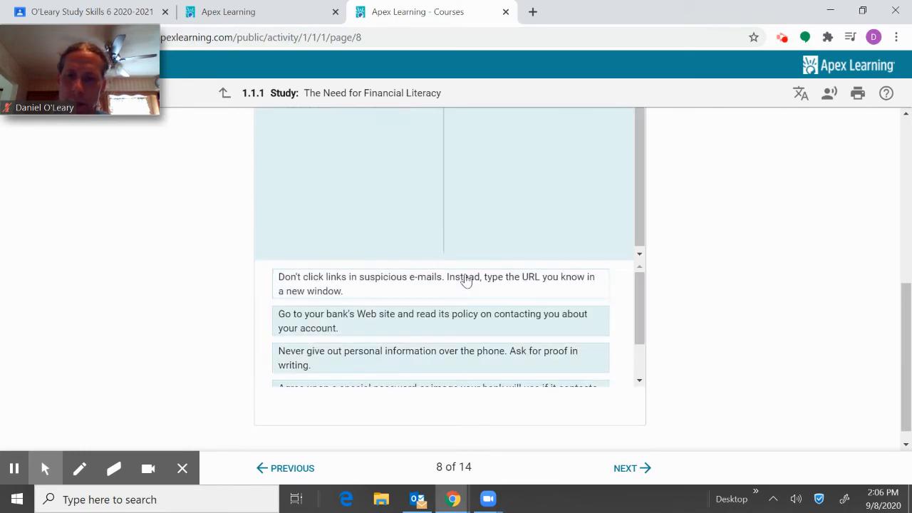
scroll("down", 3)
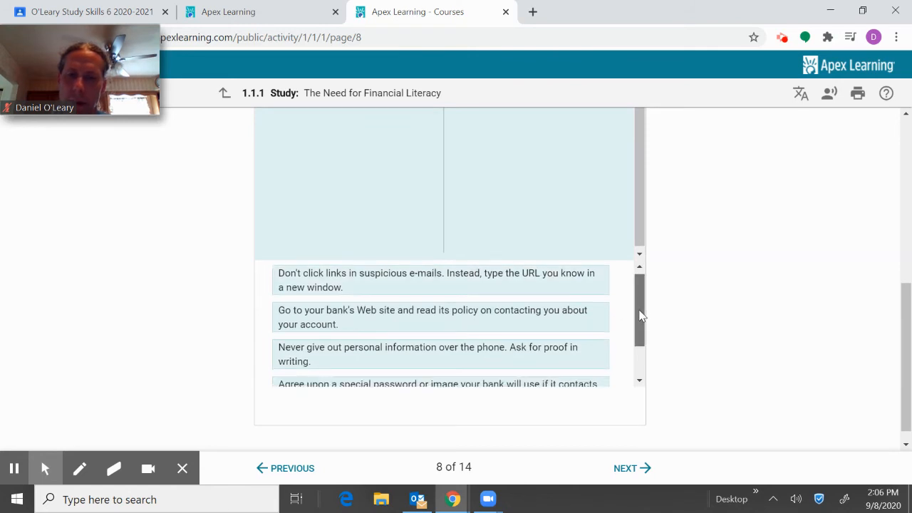
scroll("up", 3)
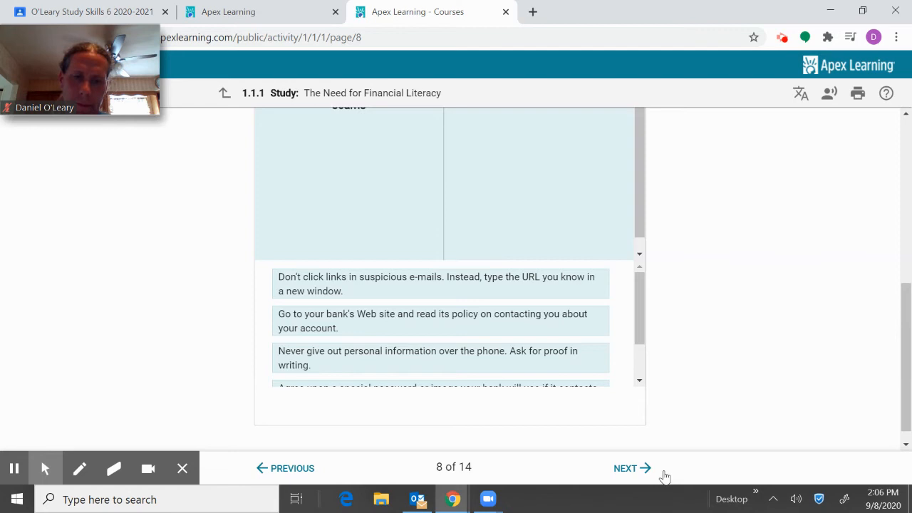
left_click(629, 468)
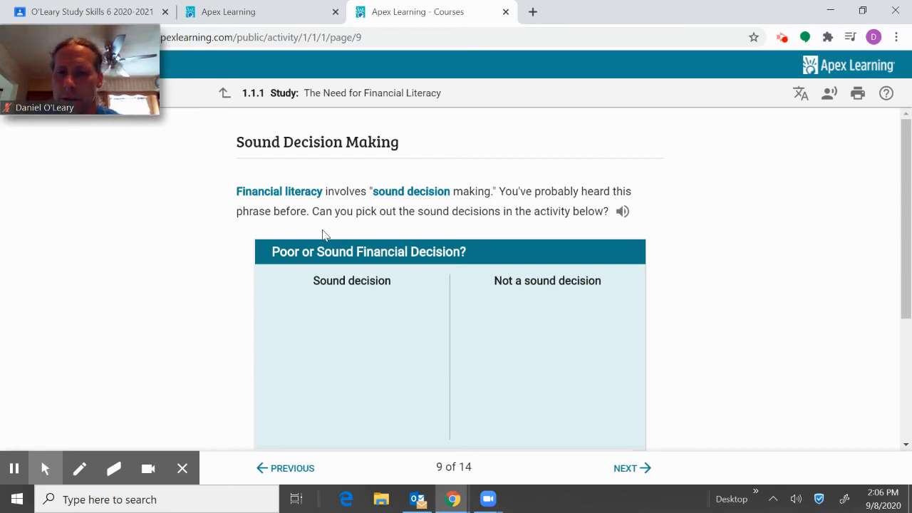
mouse_move(605, 238)
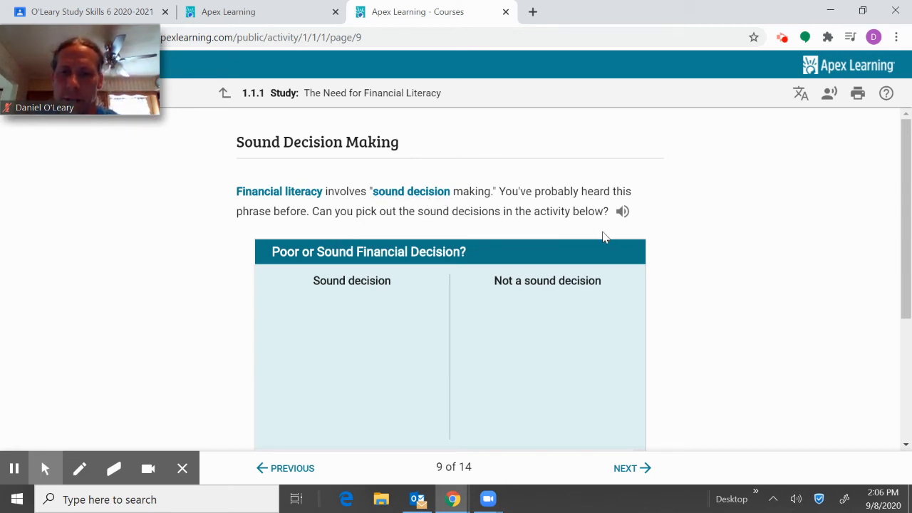
Step: View and close the 'sound decision' glossary definition, then advance to page 10
scroll("down", 3)
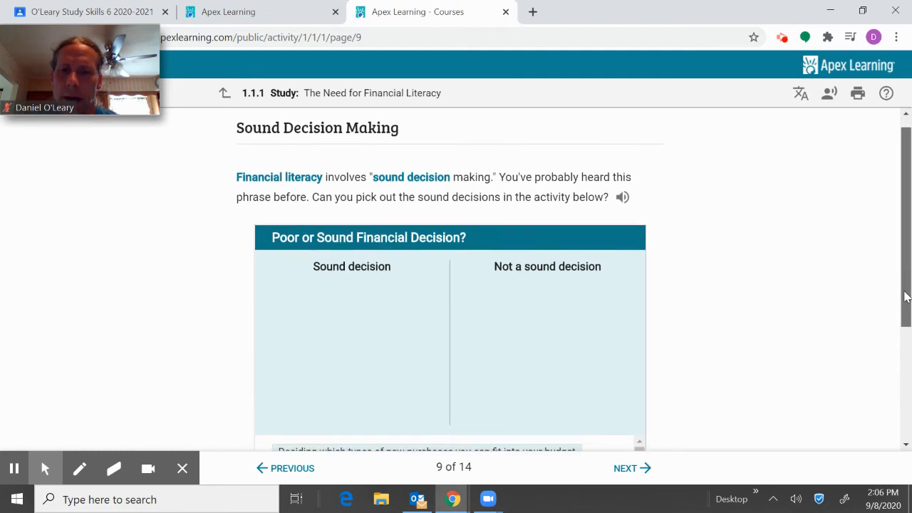
left_click(411, 177)
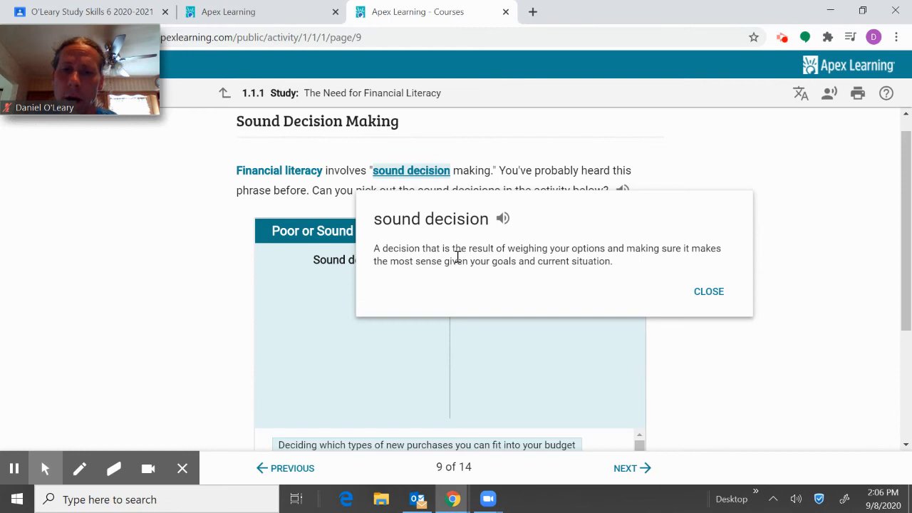
mouse_move(471, 251)
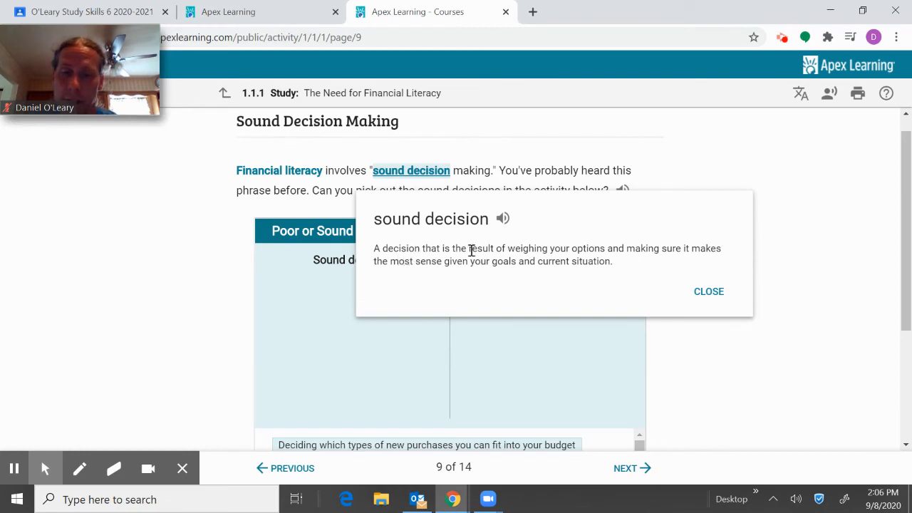
mouse_move(404, 280)
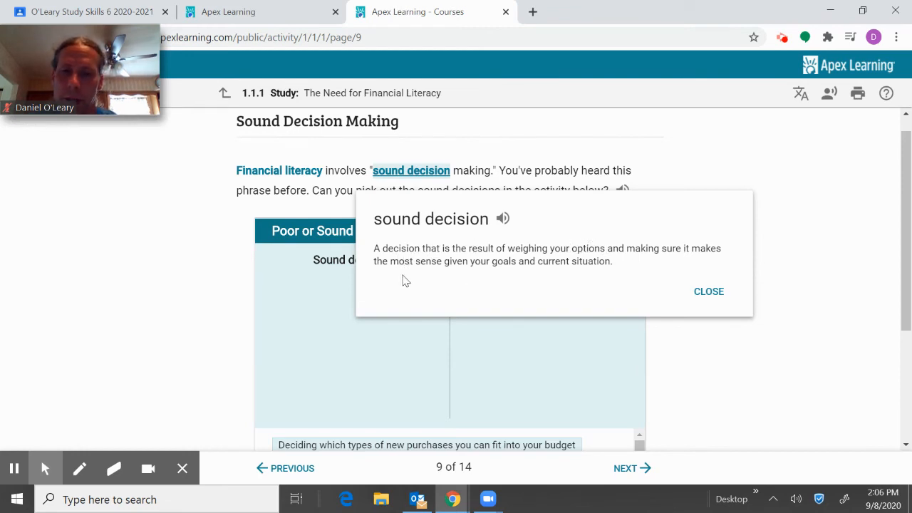
mouse_move(590, 275)
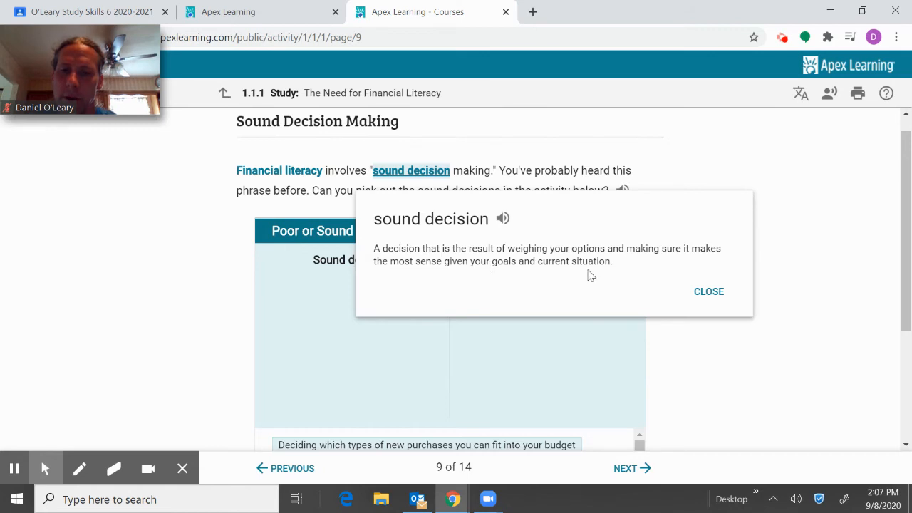
left_click(708, 291)
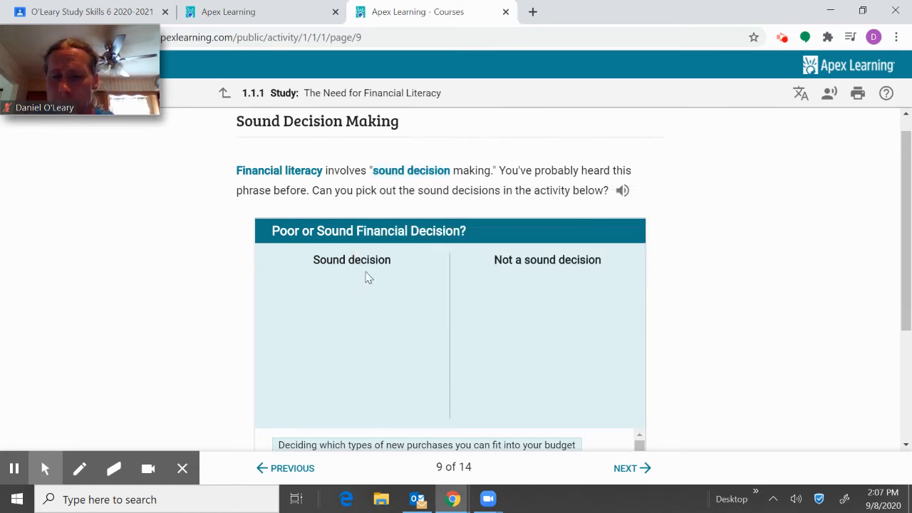
mouse_move(566, 294)
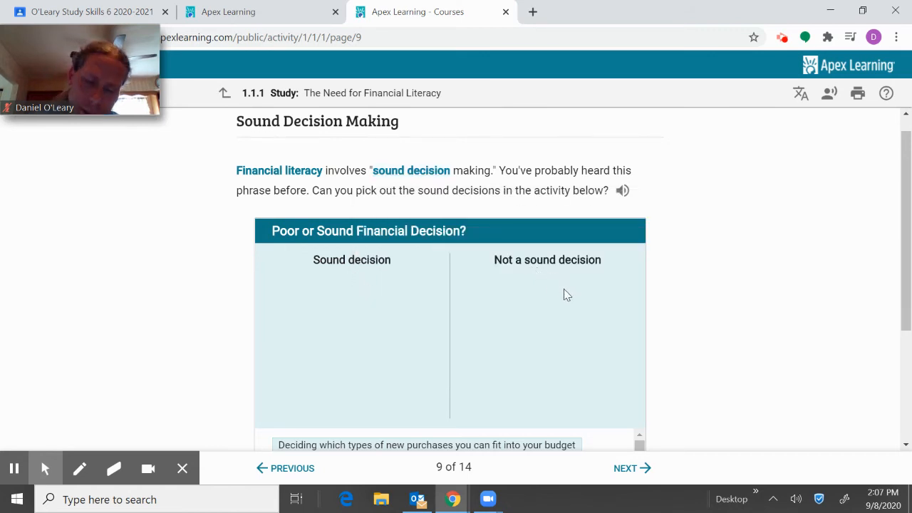
scroll("down", 3)
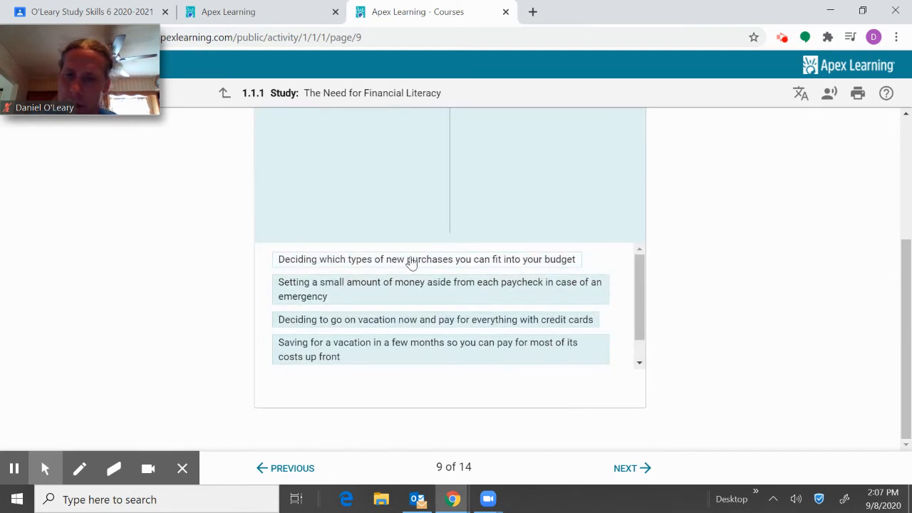
mouse_move(483, 264)
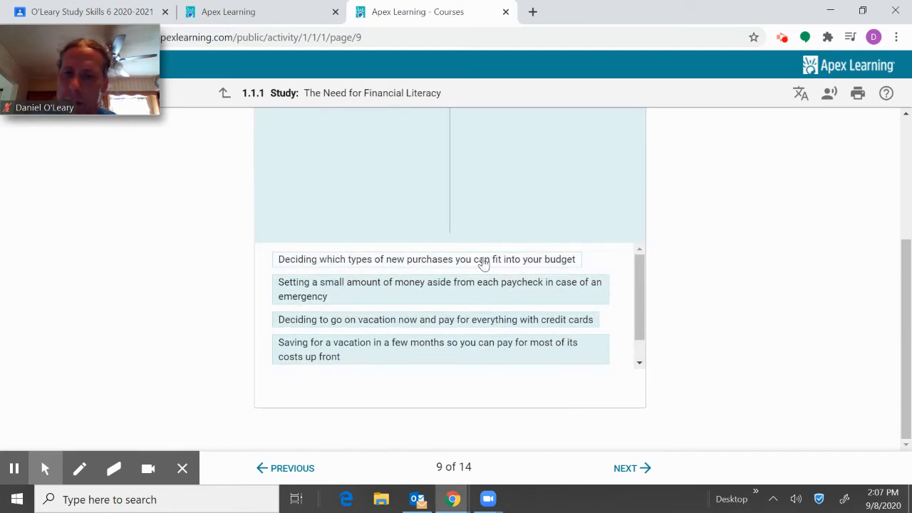
mouse_move(358, 198)
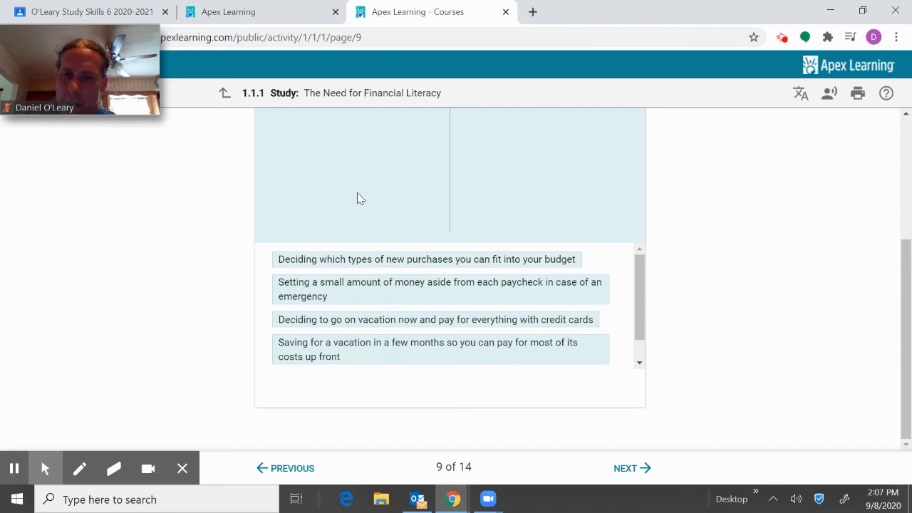
mouse_move(520, 232)
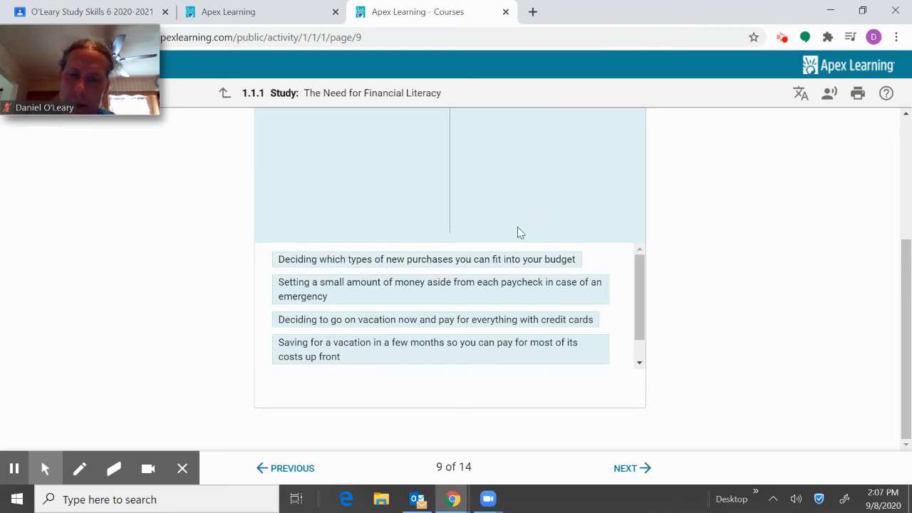
left_click(626, 467)
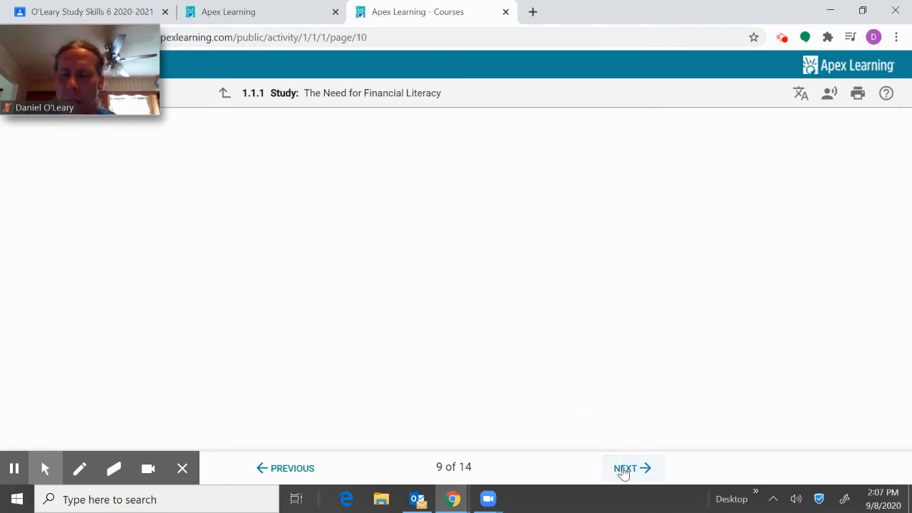
Step: Read through page 10, Whose Advice Should You Trust?, then advance to page 11
left_click(624, 468)
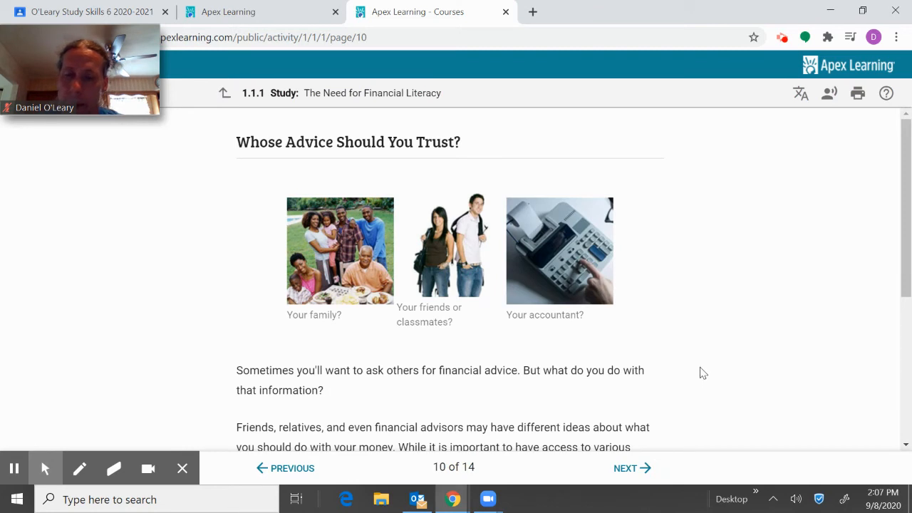
mouse_move(730, 322)
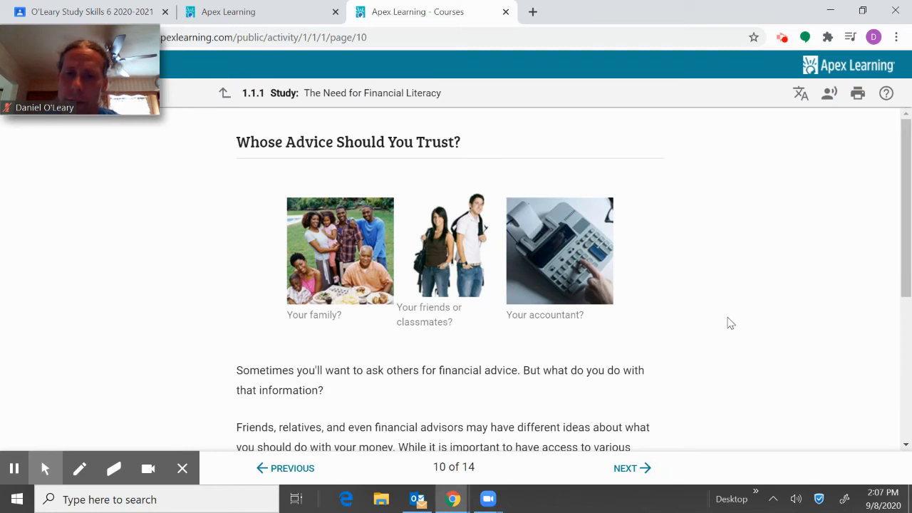
mouse_move(444, 322)
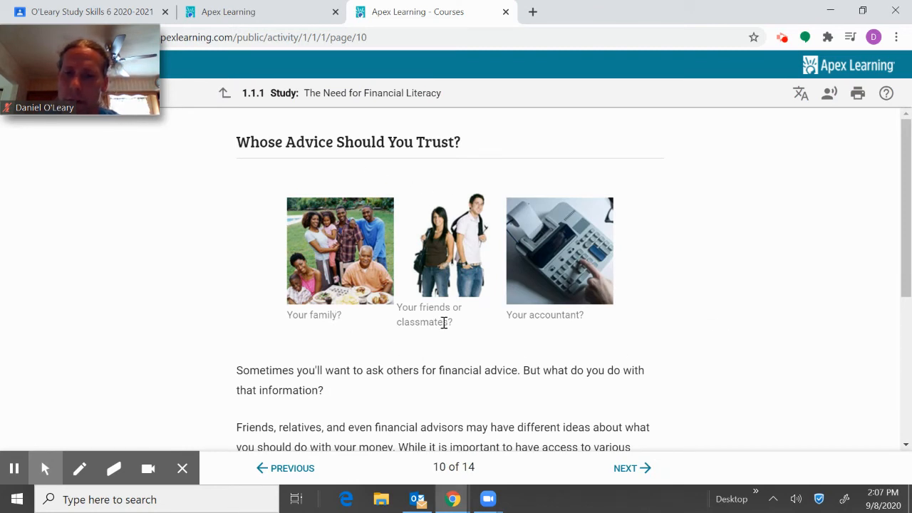
scroll("down", 3)
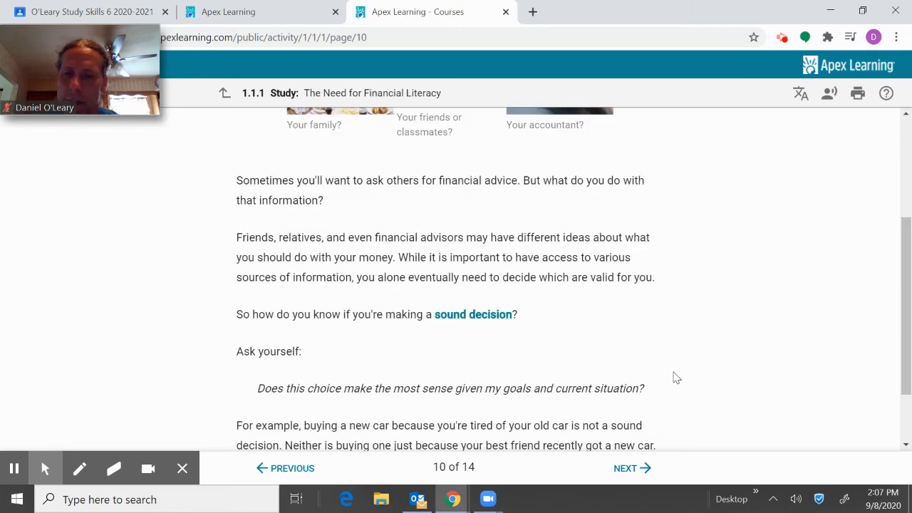
scroll("down", 3)
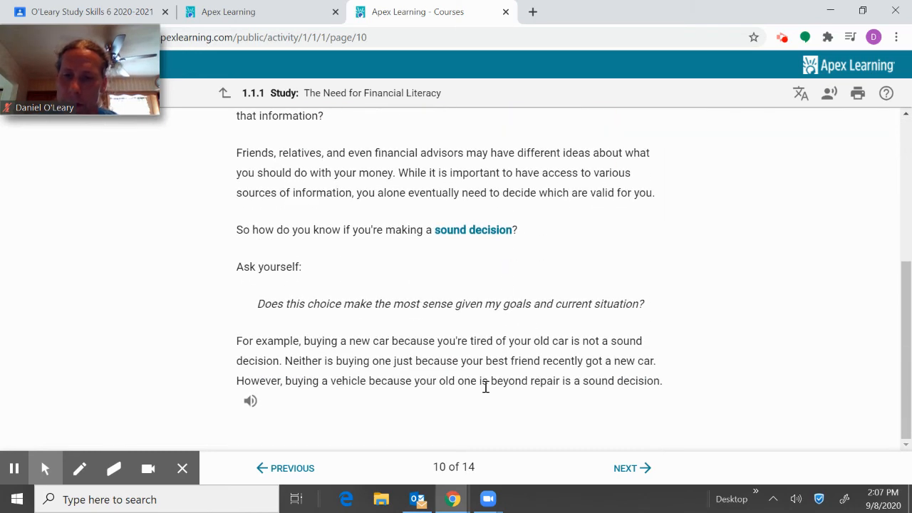
mouse_move(625, 468)
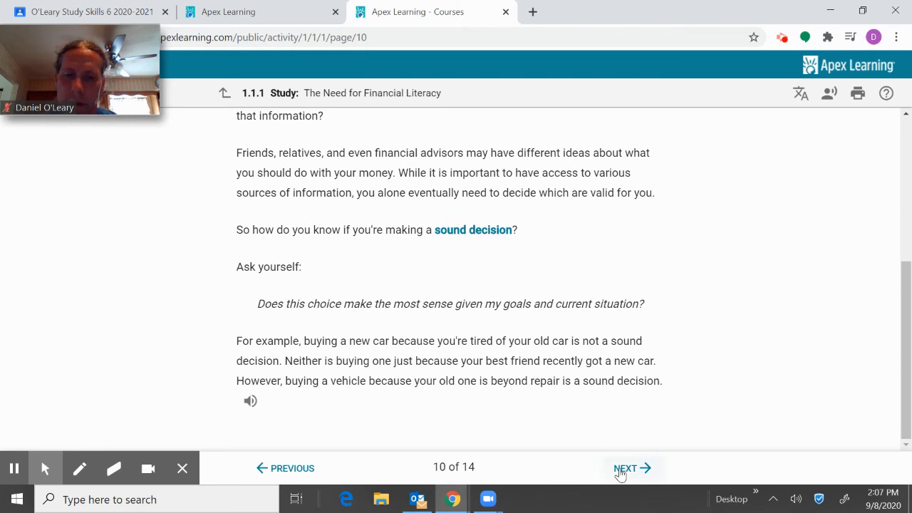
left_click(630, 468)
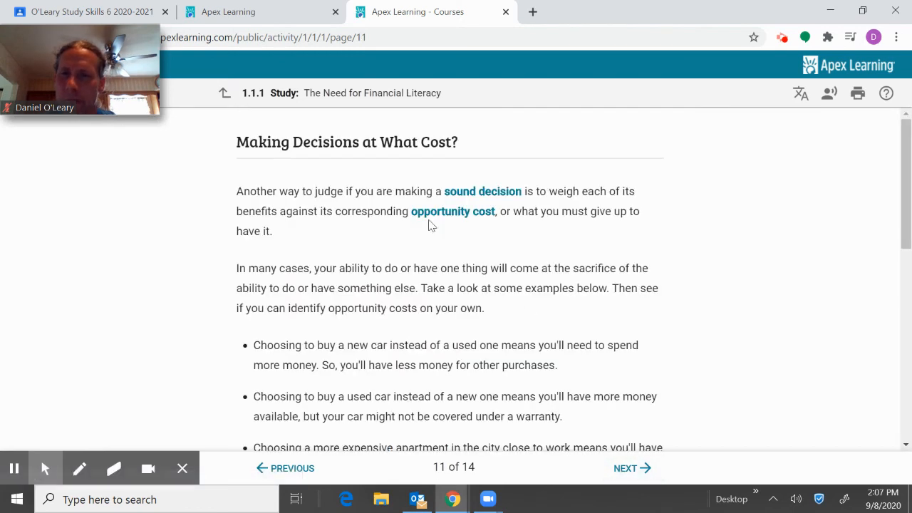
mouse_move(311, 228)
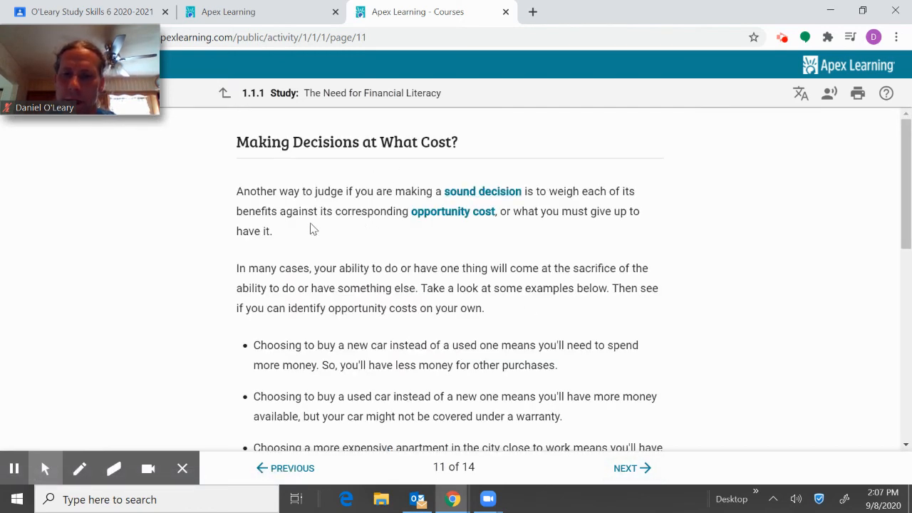
Step: Select 'Buying an item at a cheap clearance price' and try candidate opportunity costs
scroll("down", 3)
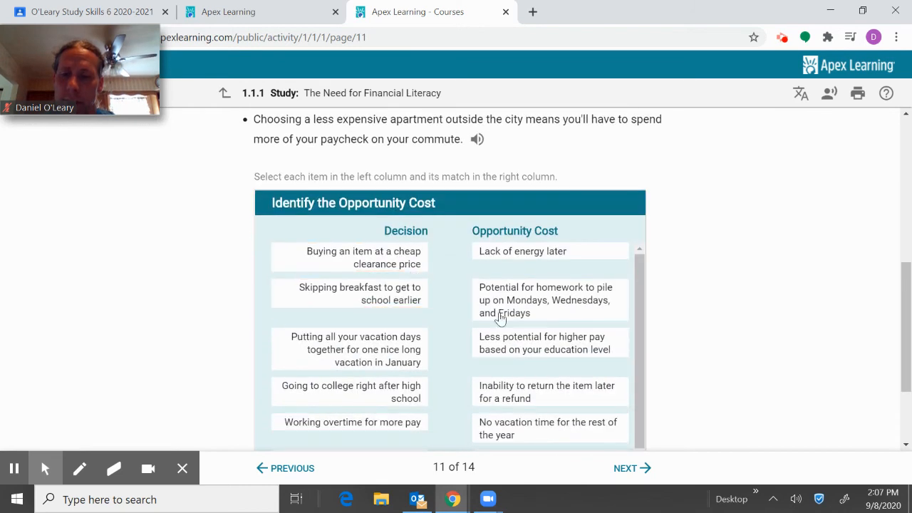
mouse_move(328, 187)
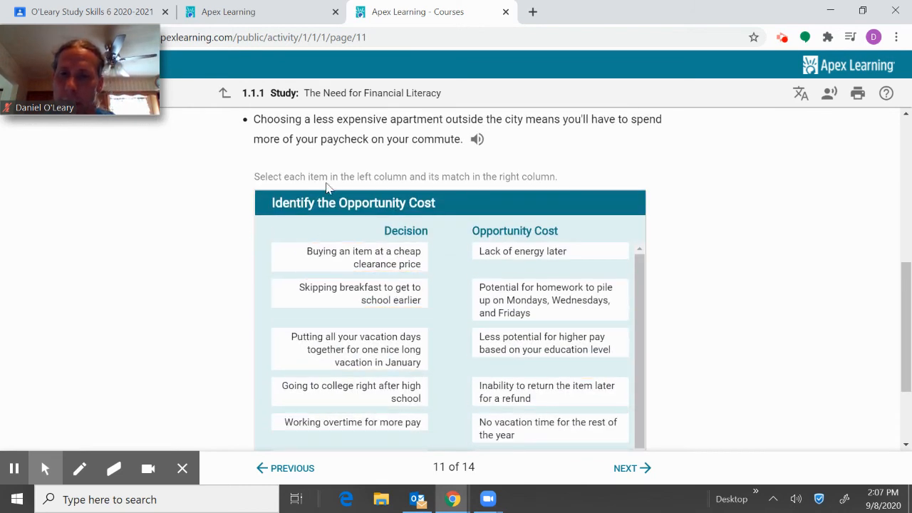
left_click(349, 257)
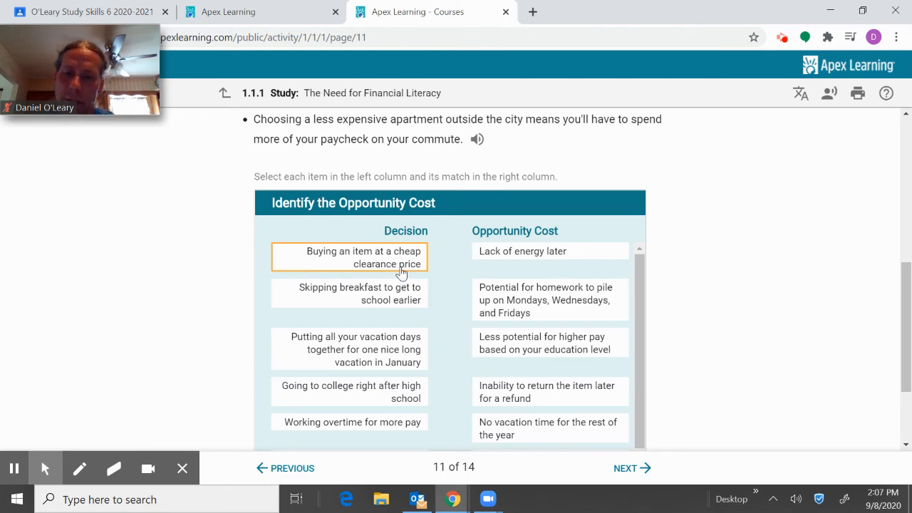
left_click(550, 300)
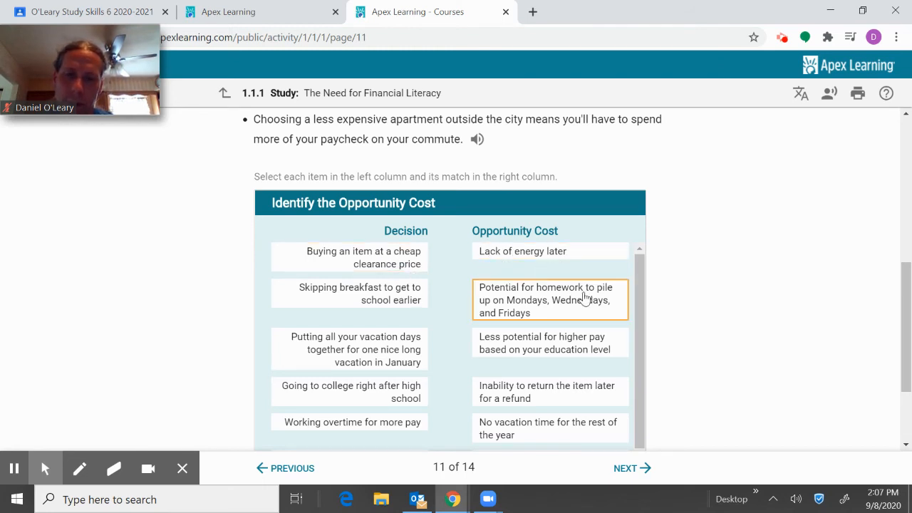
left_click(550, 250)
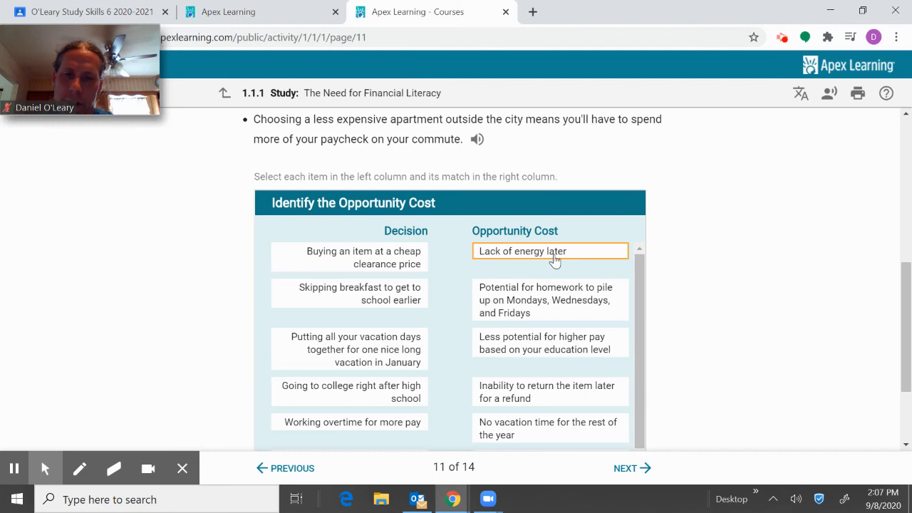
scroll("down", 3)
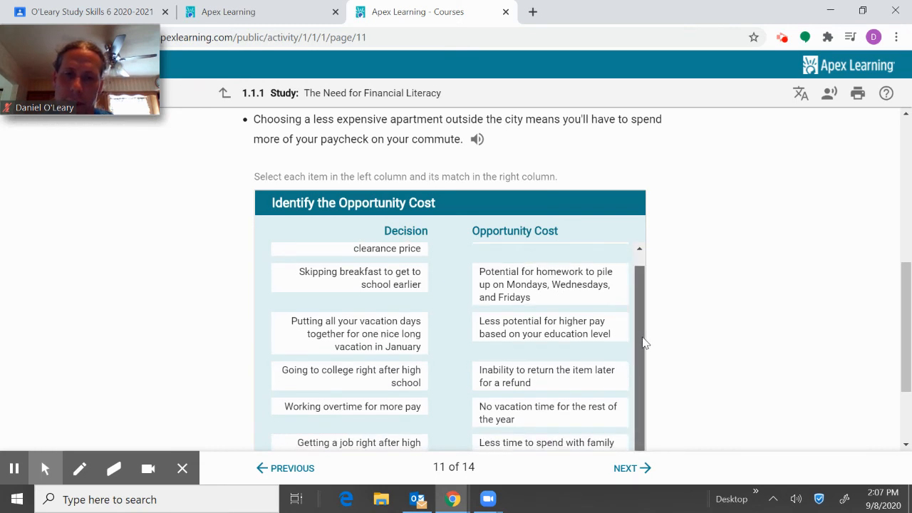
left_click(550, 327)
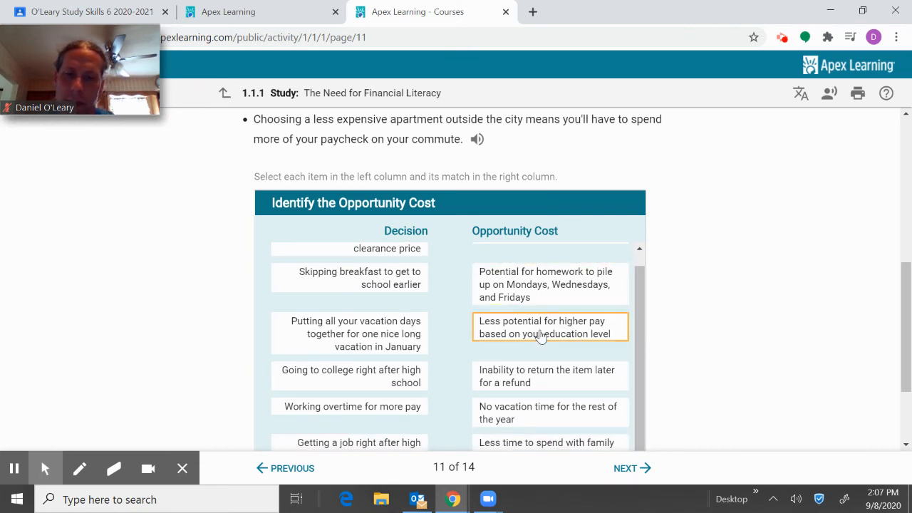
left_click(550, 376)
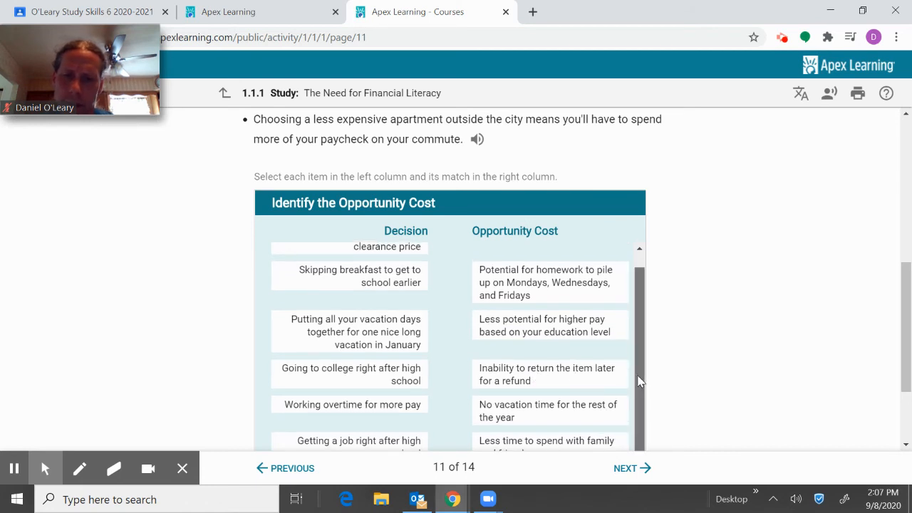
Step: Match it with 'Inability to return the item later for a refund', then advance to page 12
scroll("down", 3)
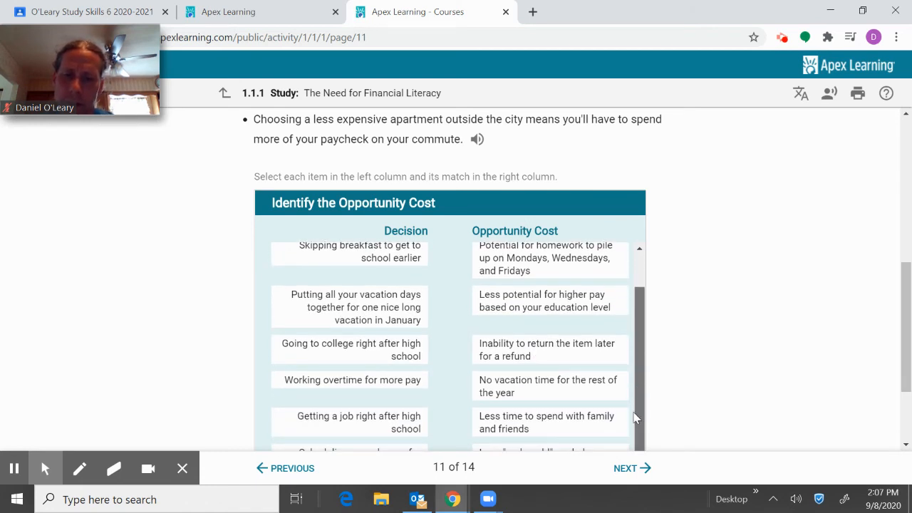
scroll("down", 3)
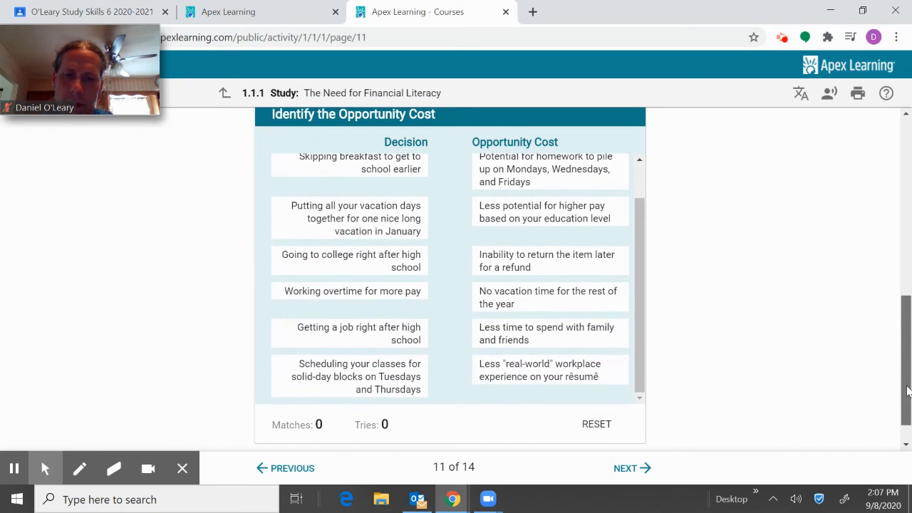
scroll("up", 3)
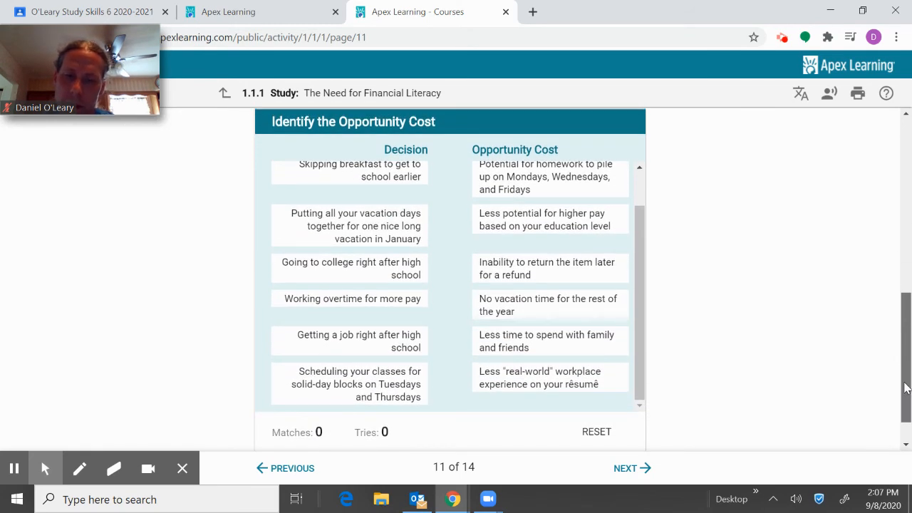
scroll("up", 3)
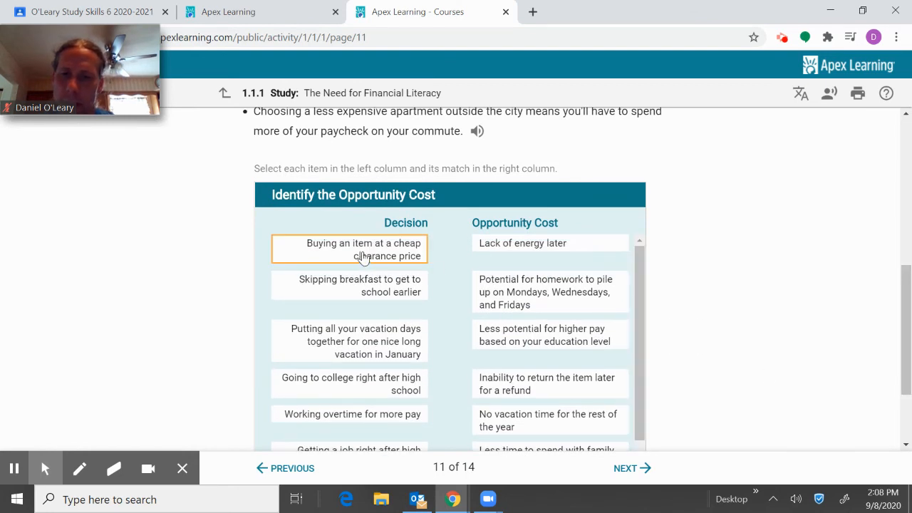
scroll("down", 3)
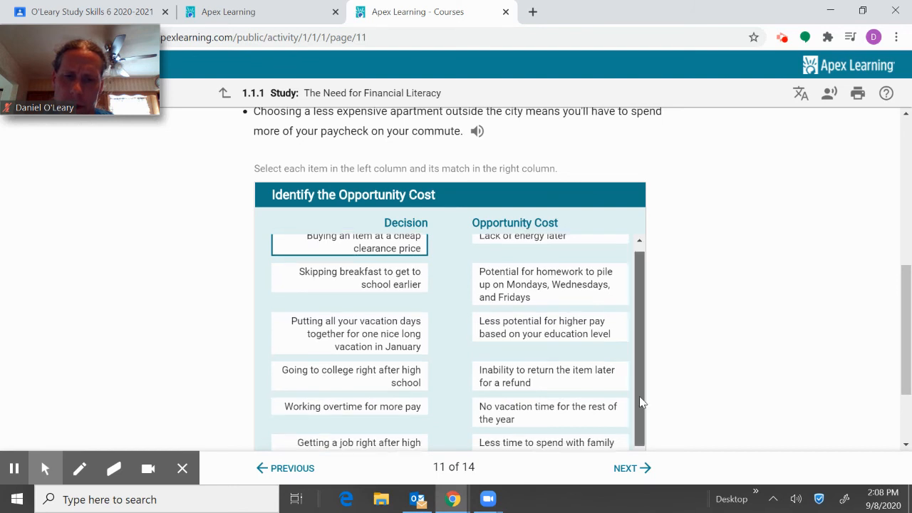
scroll("down", 3)
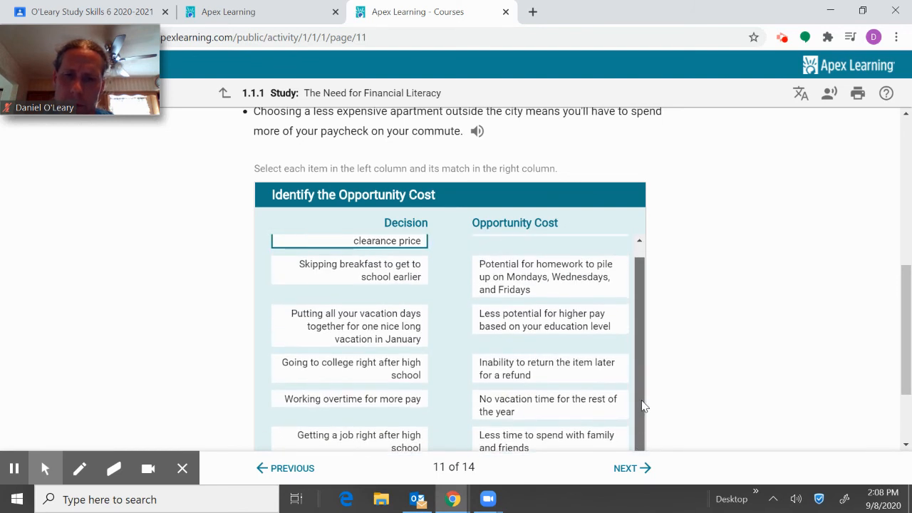
left_click(549, 368)
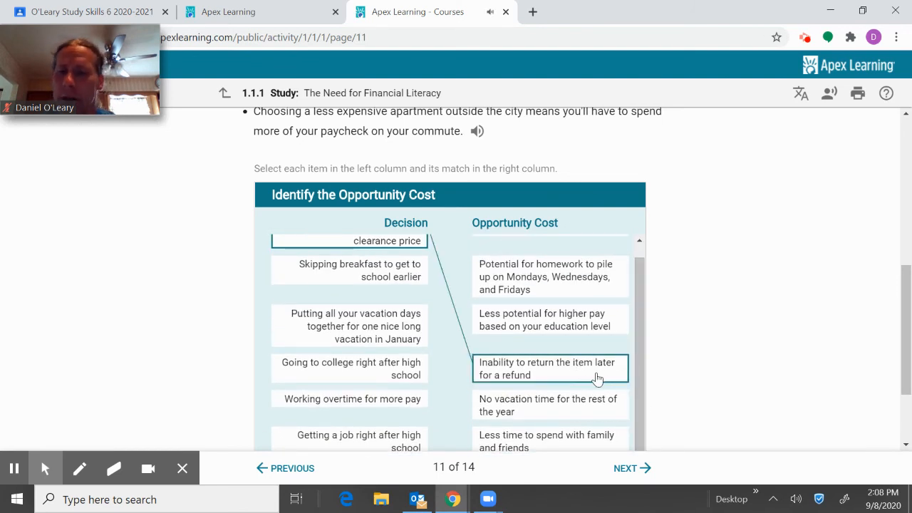
left_click(349, 269)
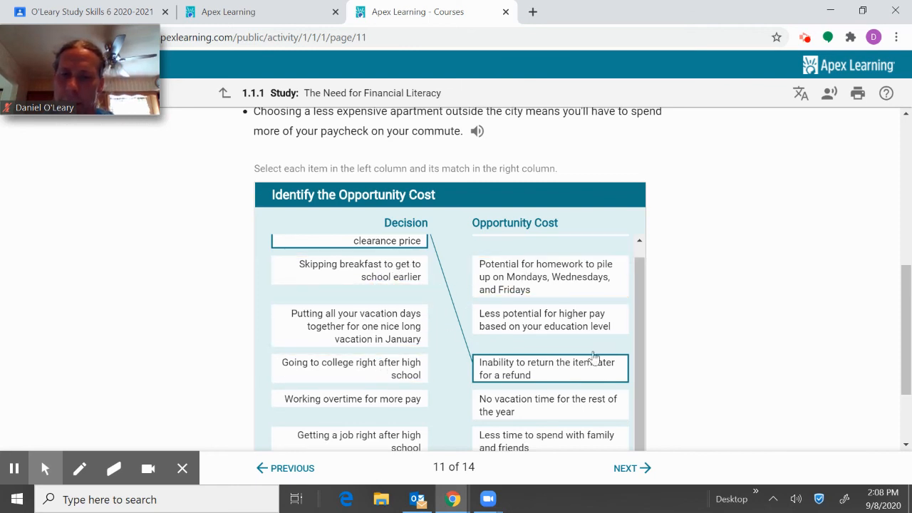
mouse_move(632, 468)
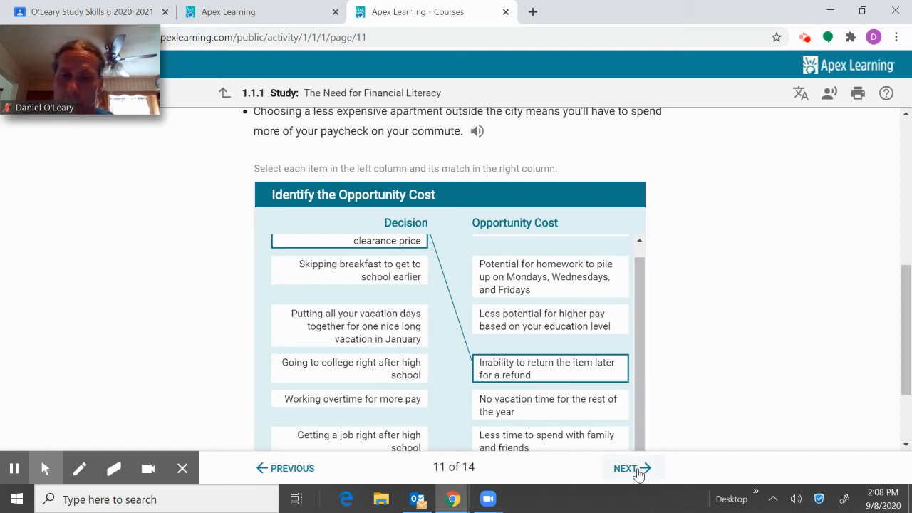
left_click(628, 468)
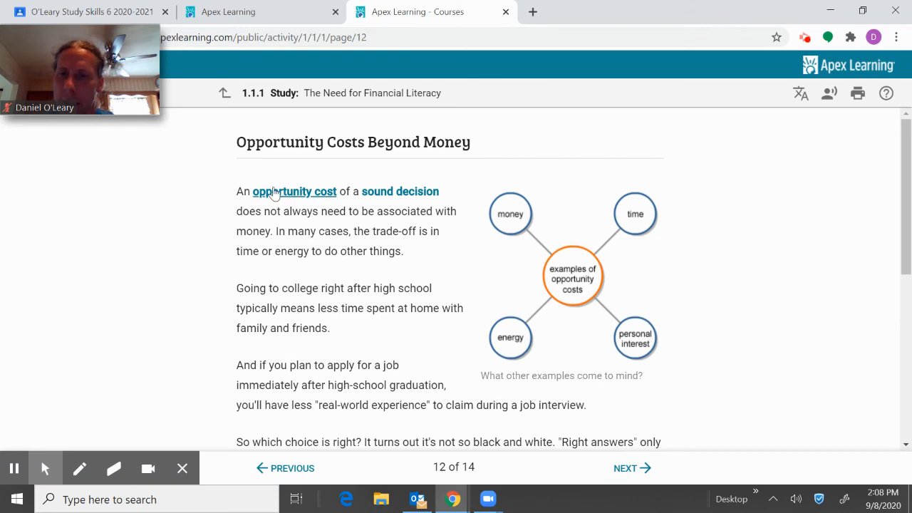
mouse_move(299, 195)
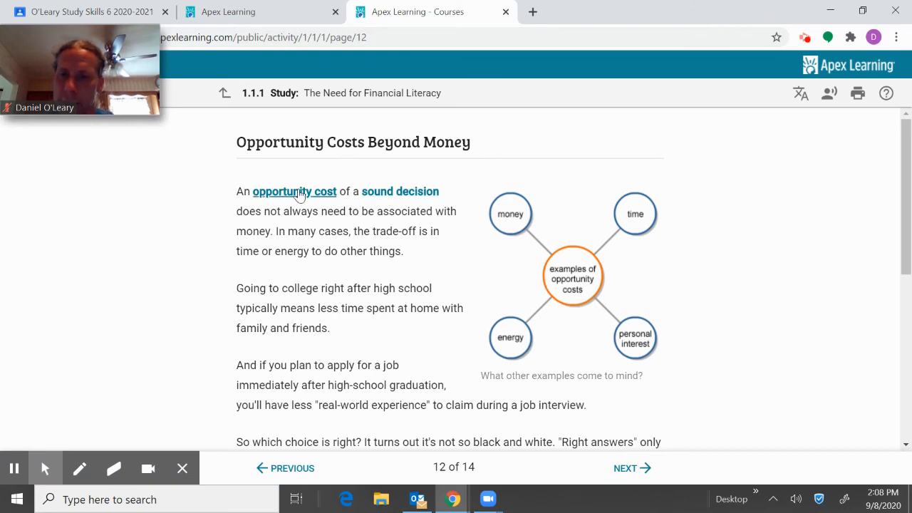
Step: Scroll to page 12's short-answer question, then advance to page 13
scroll("down", 3)
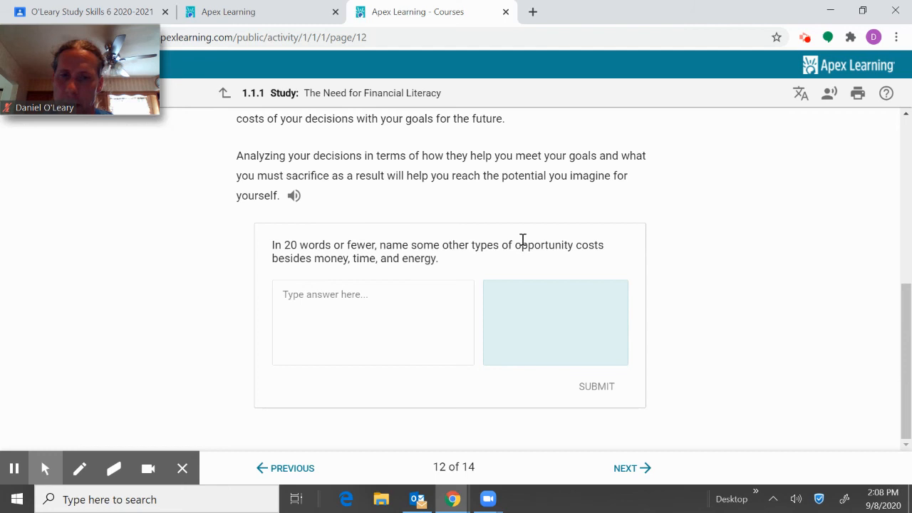
mouse_move(573, 250)
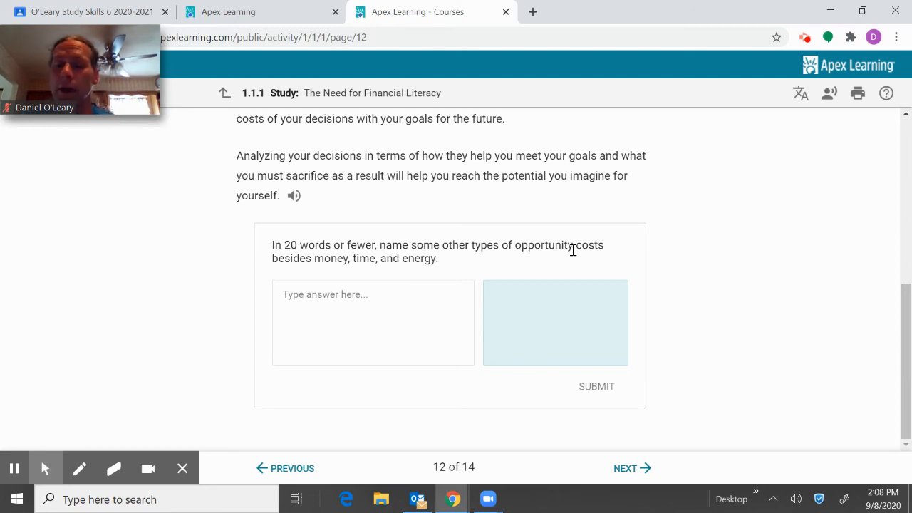
left_click(630, 468)
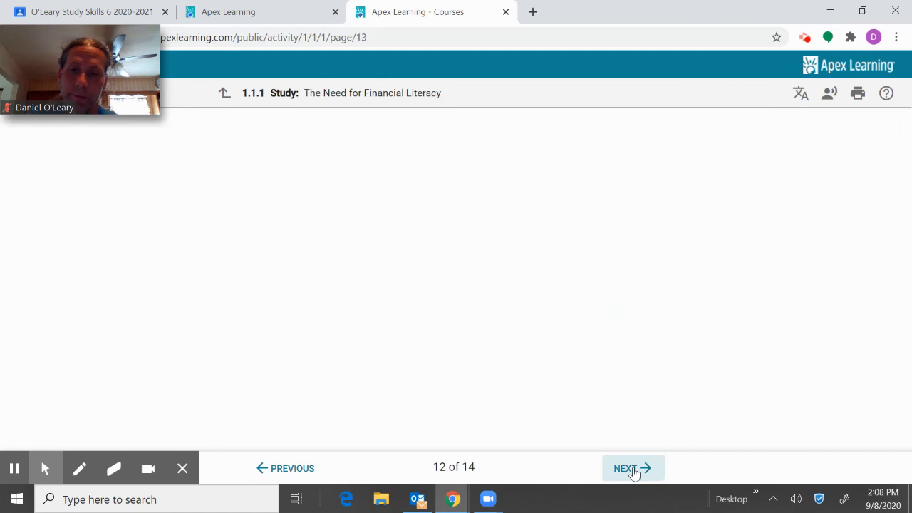
Step: Scroll past page 13's Check Your Understanding questions to page 14 of 14
left_click(632, 468)
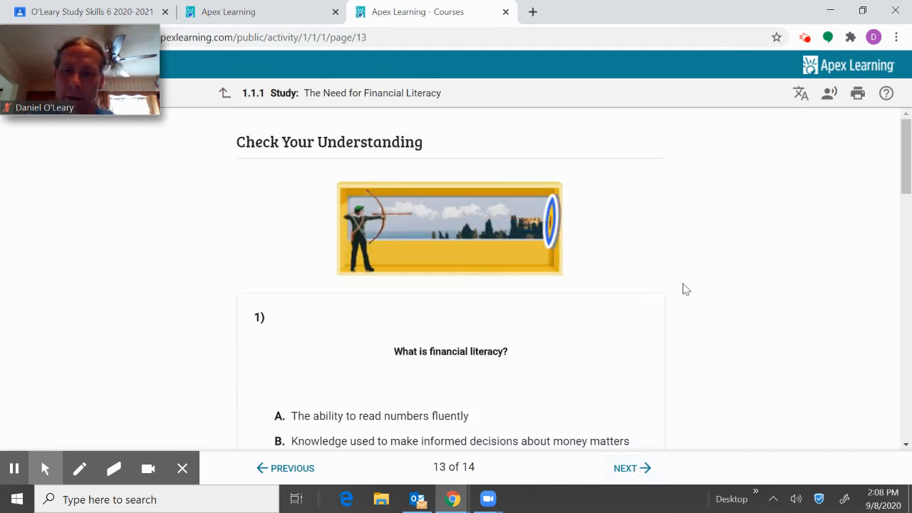
scroll("down", 3)
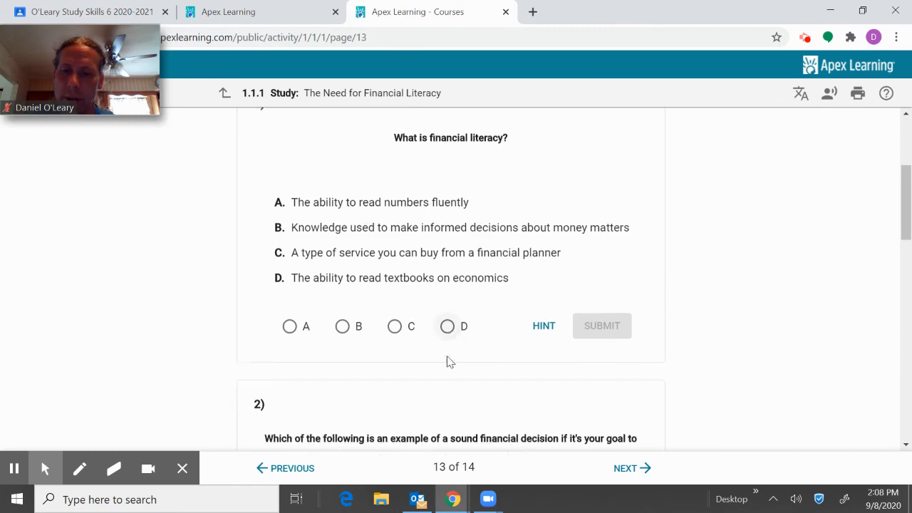
scroll("down", 3)
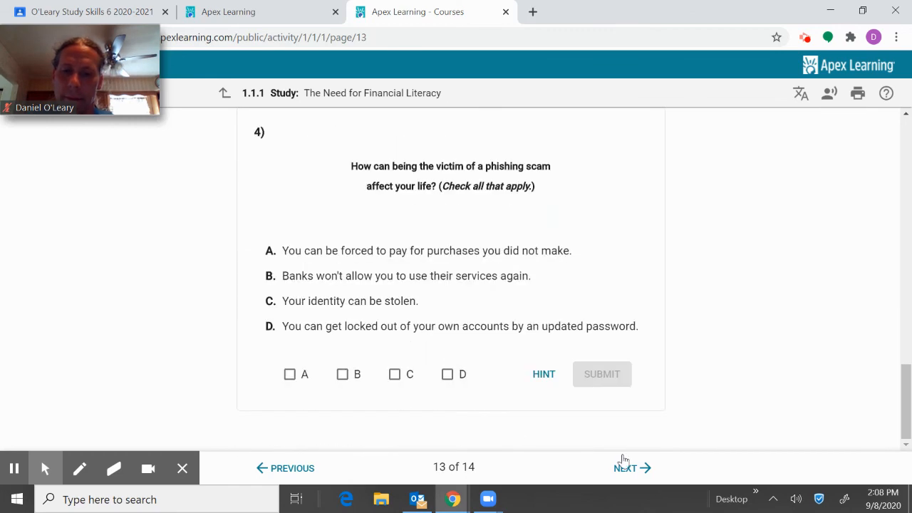
left_click(624, 468)
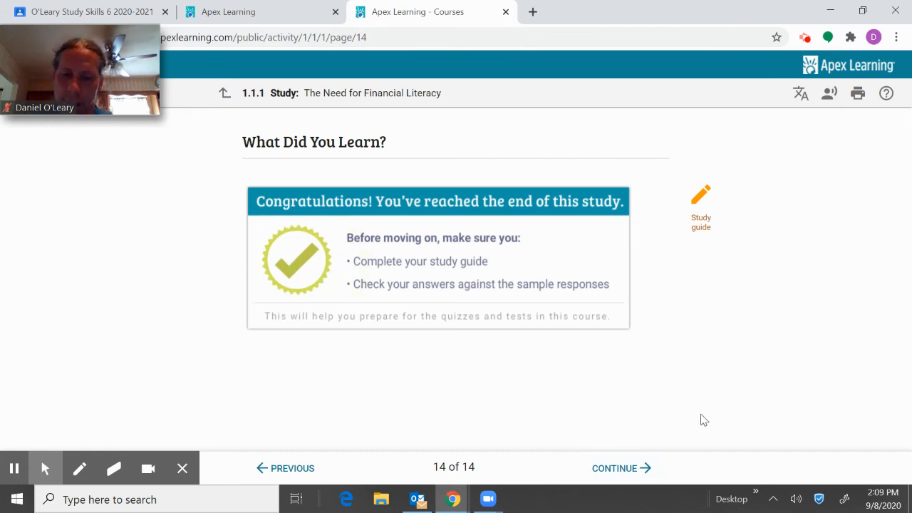
mouse_move(659, 378)
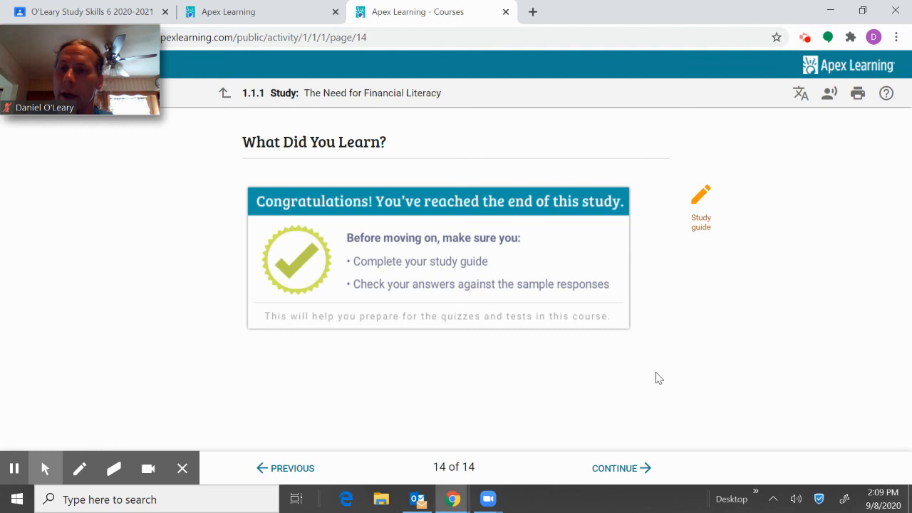